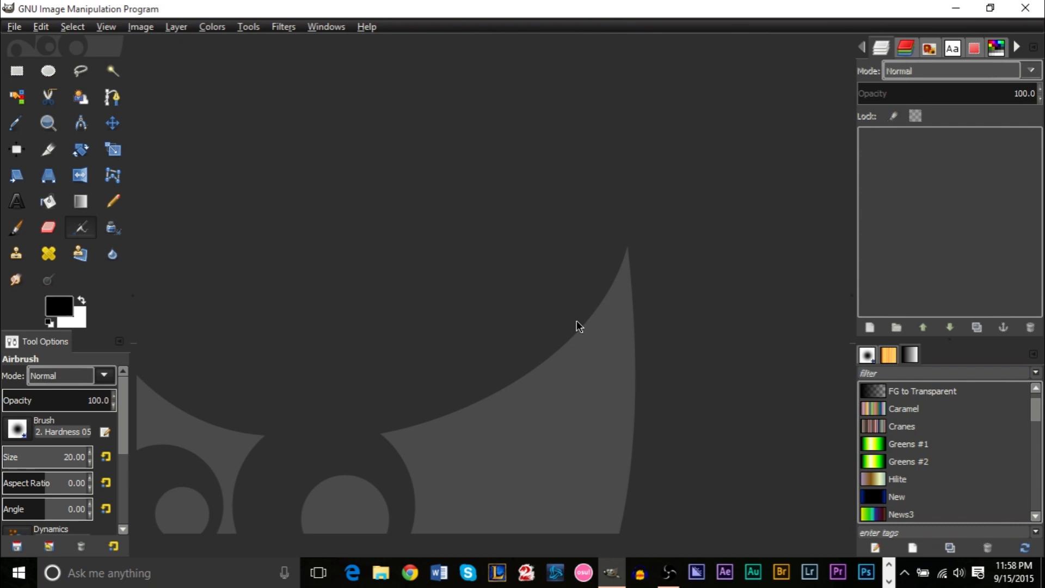
{"action": "mouse_move", "coordinate": [638, 129]}
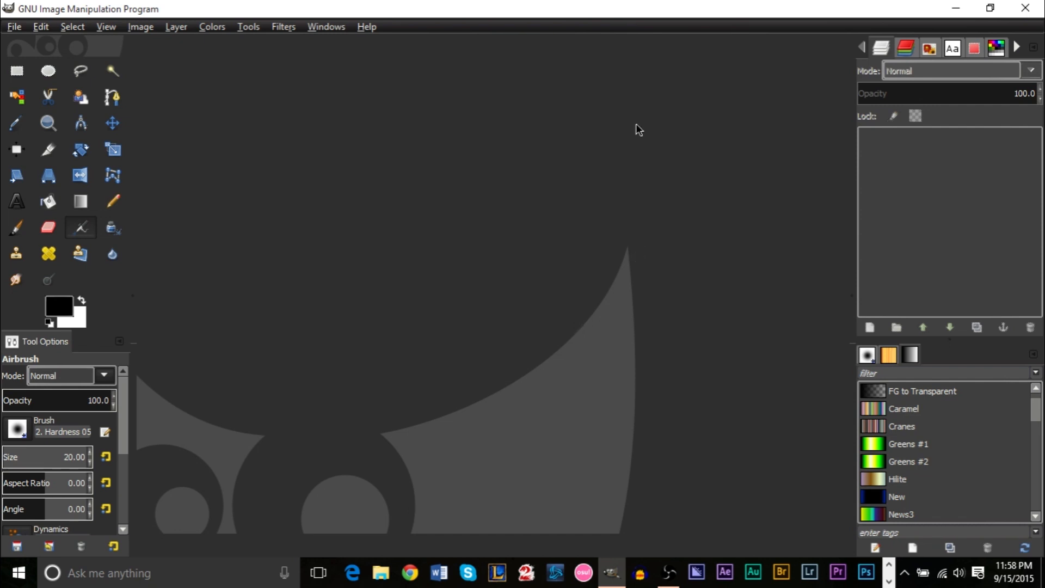
{"action": "mouse_move", "coordinate": [577, 183]}
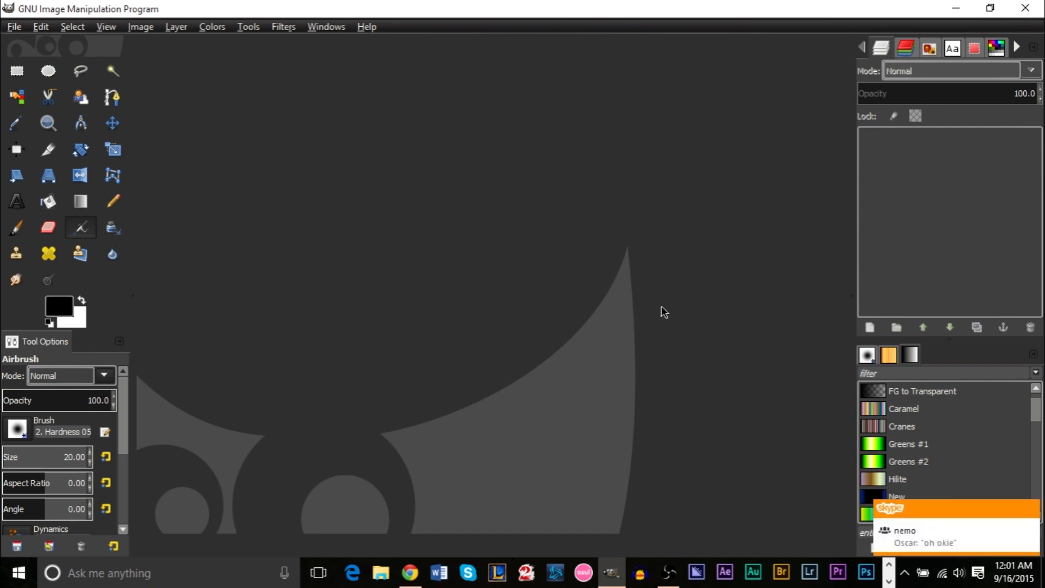
{"action": "mouse_move", "coordinate": [1032, 479]}
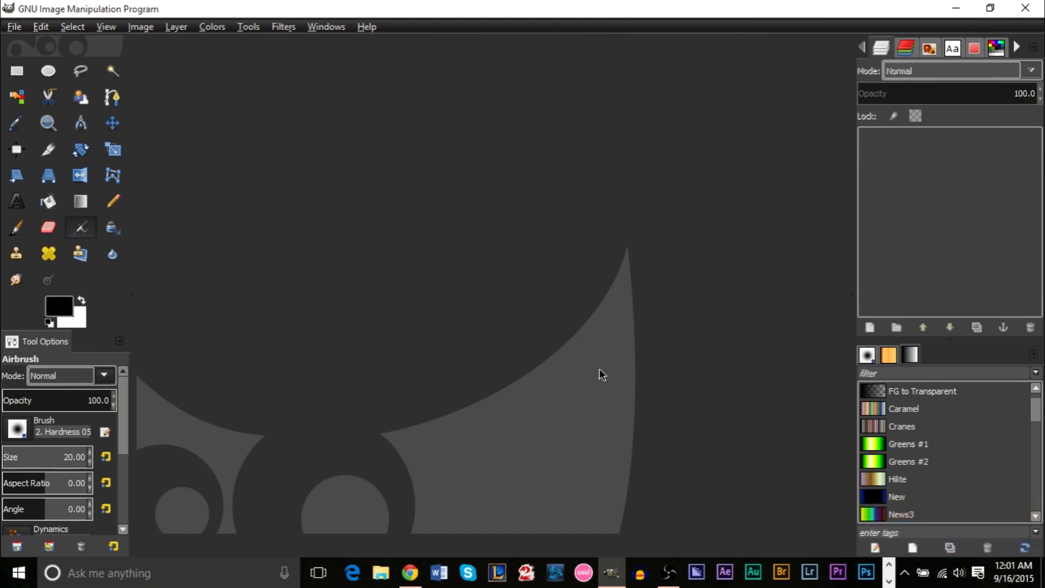
{"action": "mouse_move", "coordinate": [588, 371]}
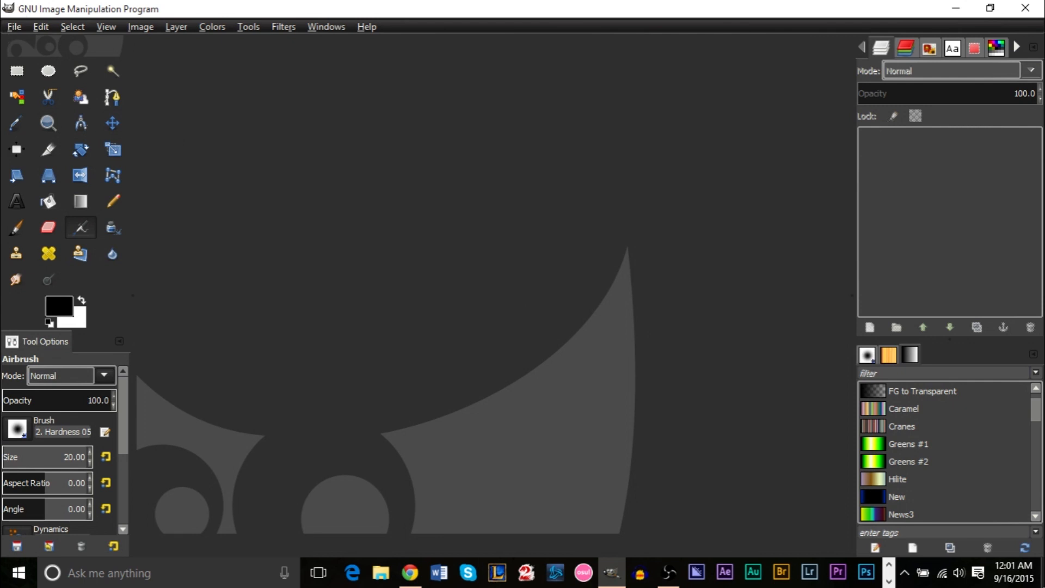
Load the yellow spotlight stage photo Q-Wash-436Z-LED-E-2L.jpg from Recently Used.
{"action": "left_click", "coordinate": [13, 26]}
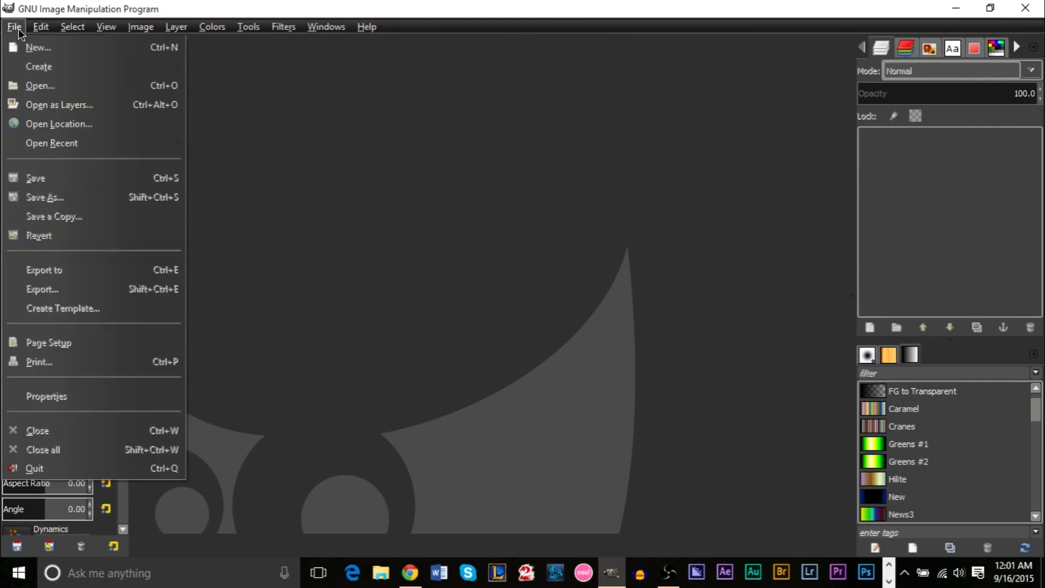
{"action": "left_click", "coordinate": [39, 85]}
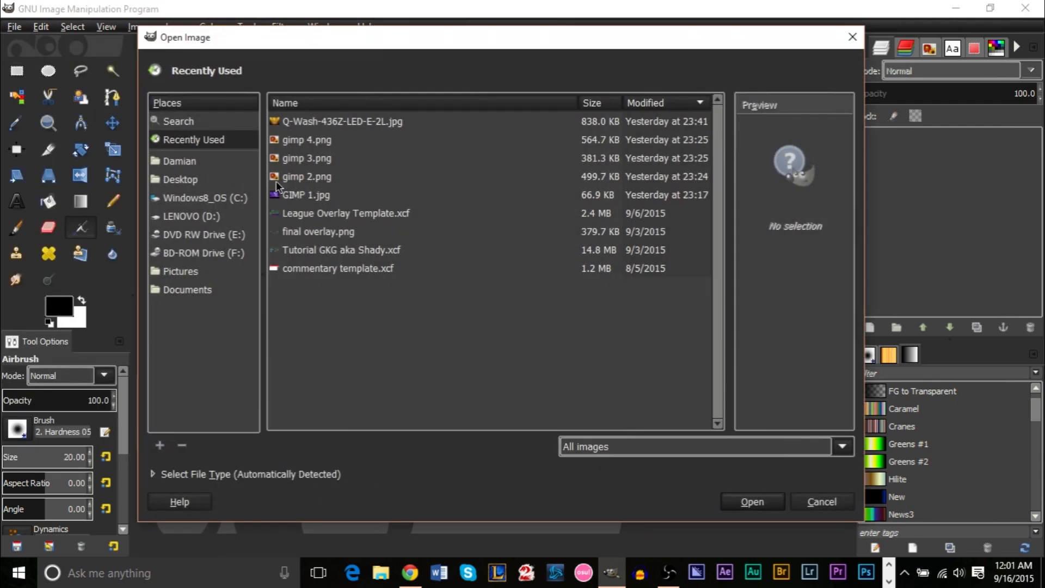
{"action": "left_click", "coordinate": [343, 120]}
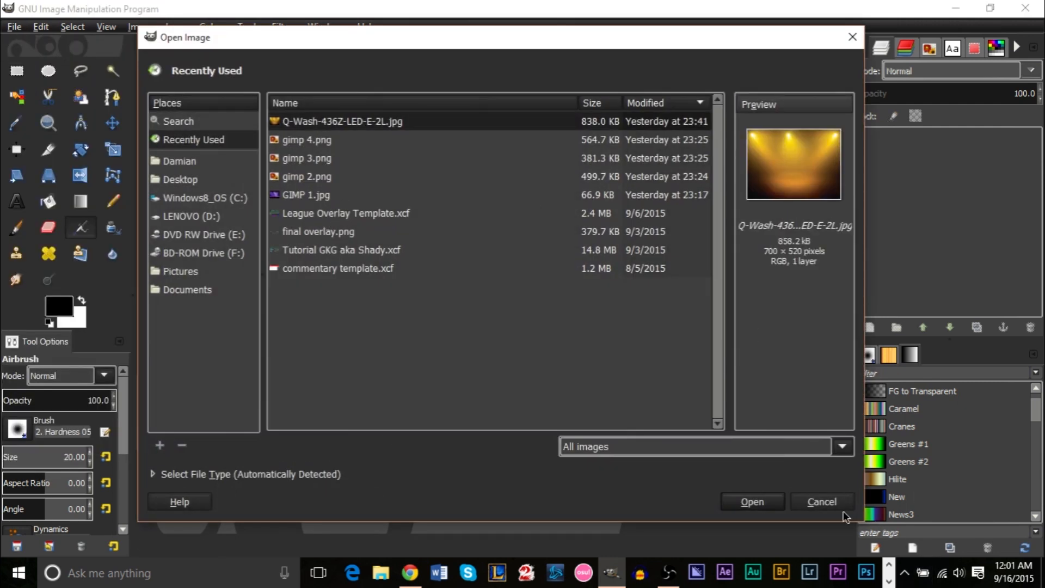
{"action": "left_click", "coordinate": [751, 501]}
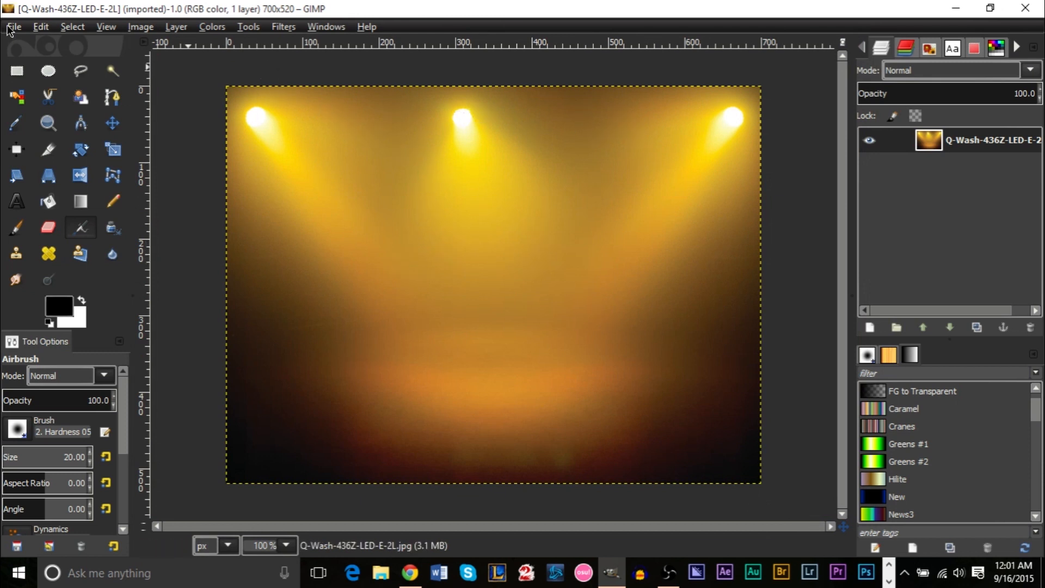
{"action": "mouse_move", "coordinate": [112, 149]}
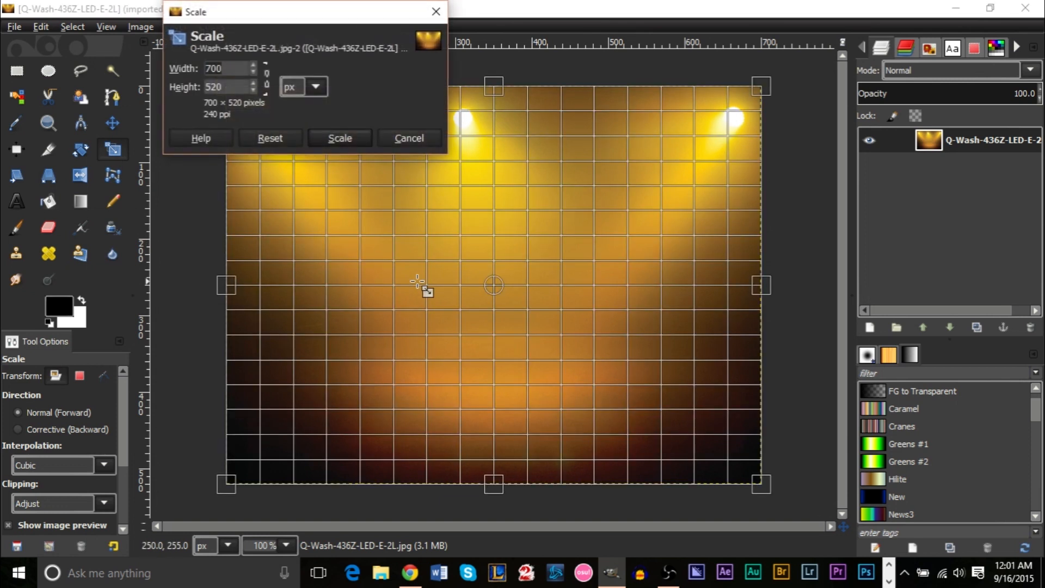
{"action": "mouse_move", "coordinate": [763, 288]}
{"action": "type", "text": "1000"}
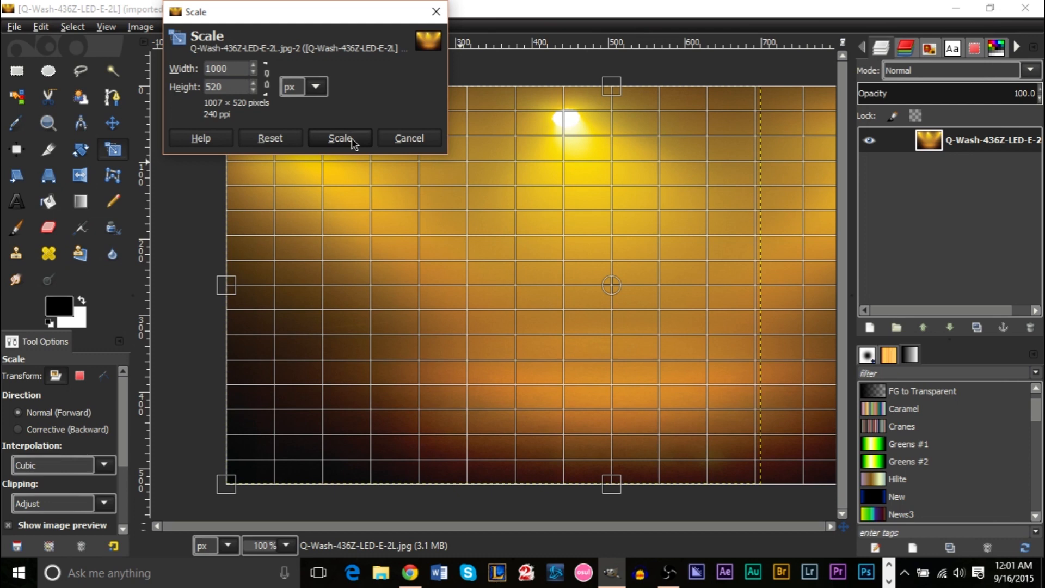
Scale the stage photo to 1000 px wide, then cut and paste it as a new 1000×520 image, zoomed to fit.
{"action": "left_click", "coordinate": [340, 138]}
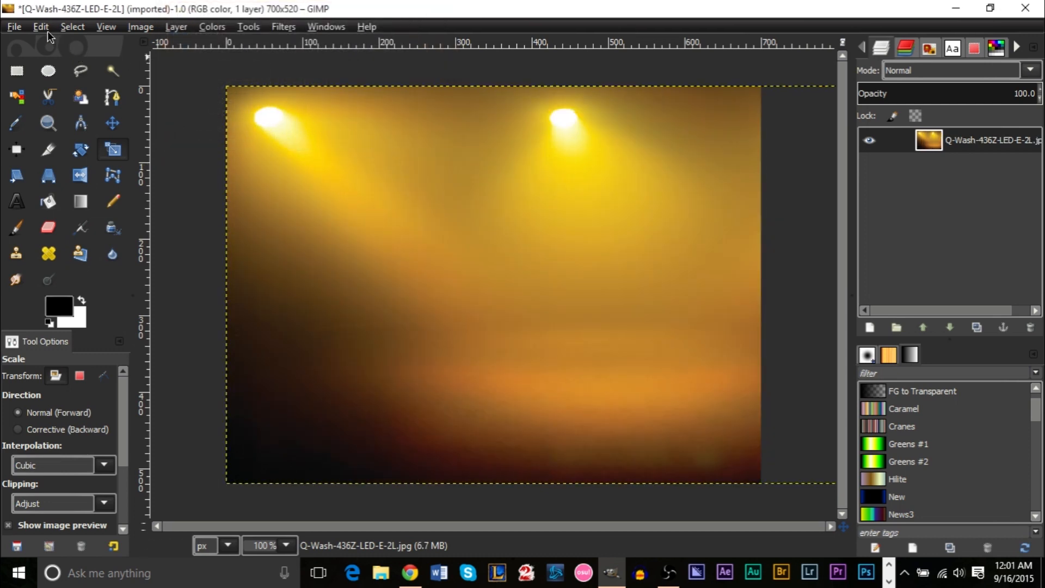
{"action": "left_click", "coordinate": [40, 26]}
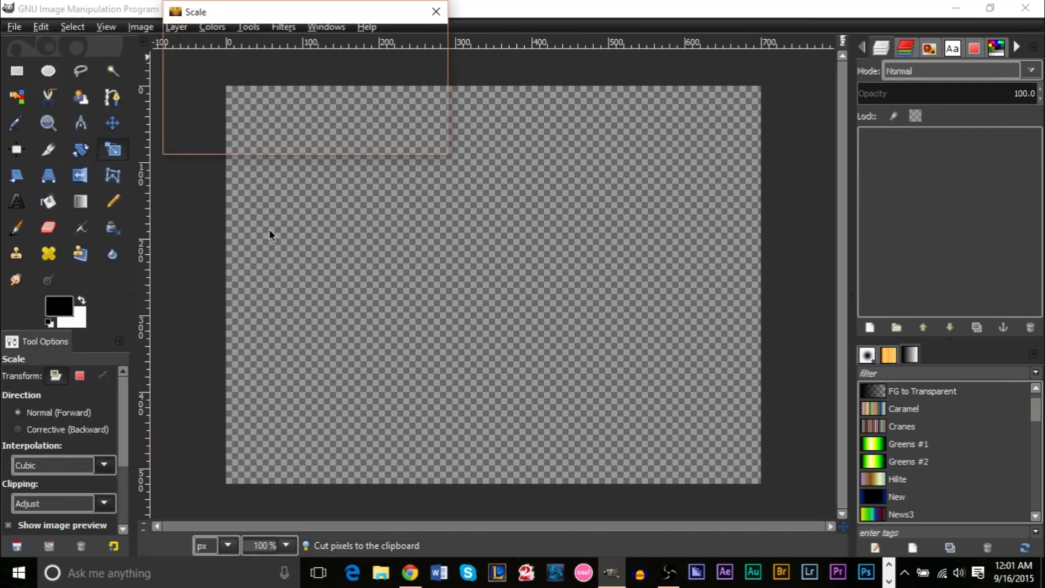
{"action": "left_click", "coordinate": [436, 11]}
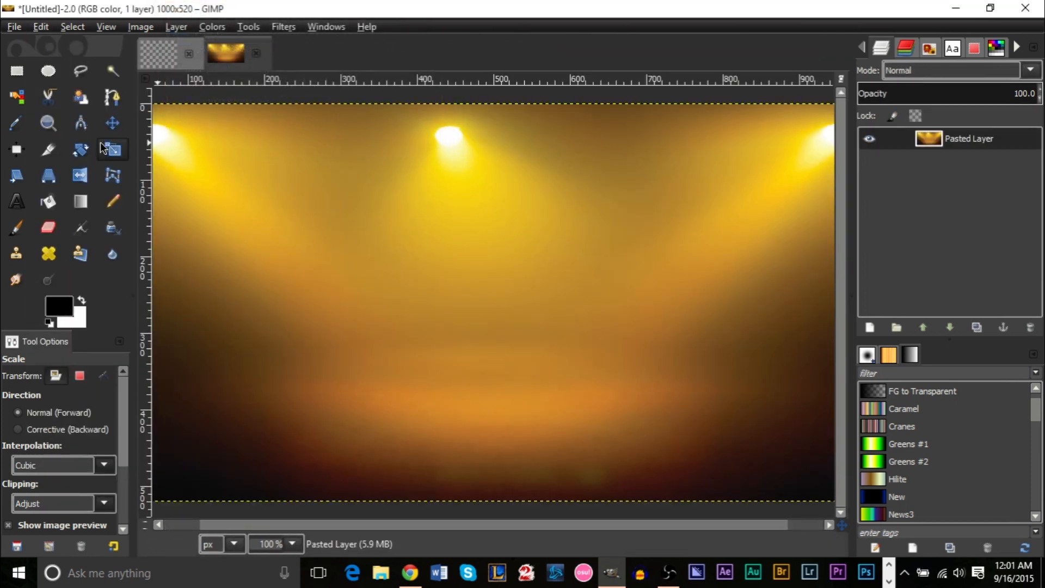
{"action": "left_click", "coordinate": [46, 123]}
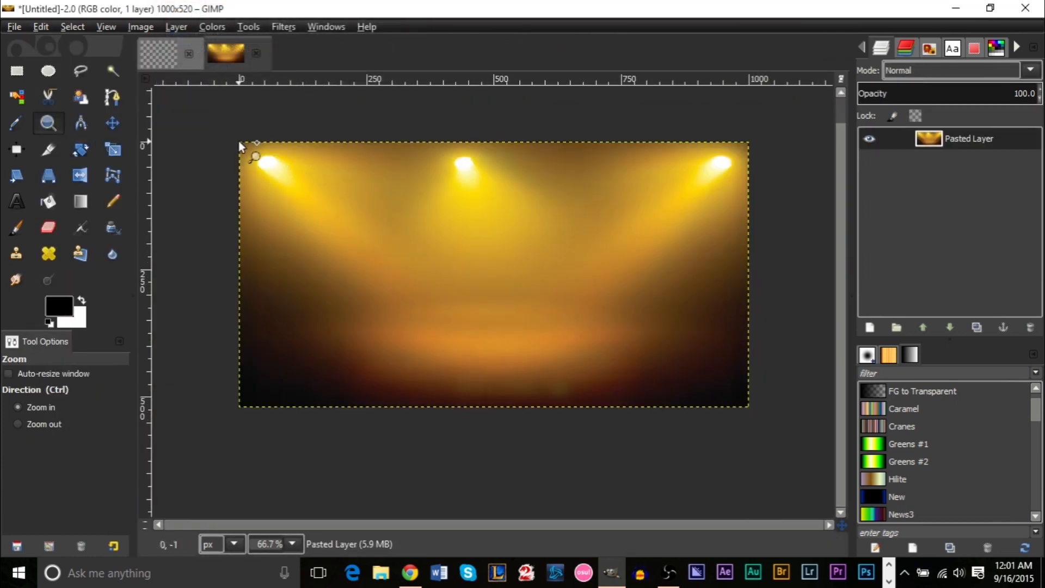
{"action": "mouse_move", "coordinate": [758, 417]}
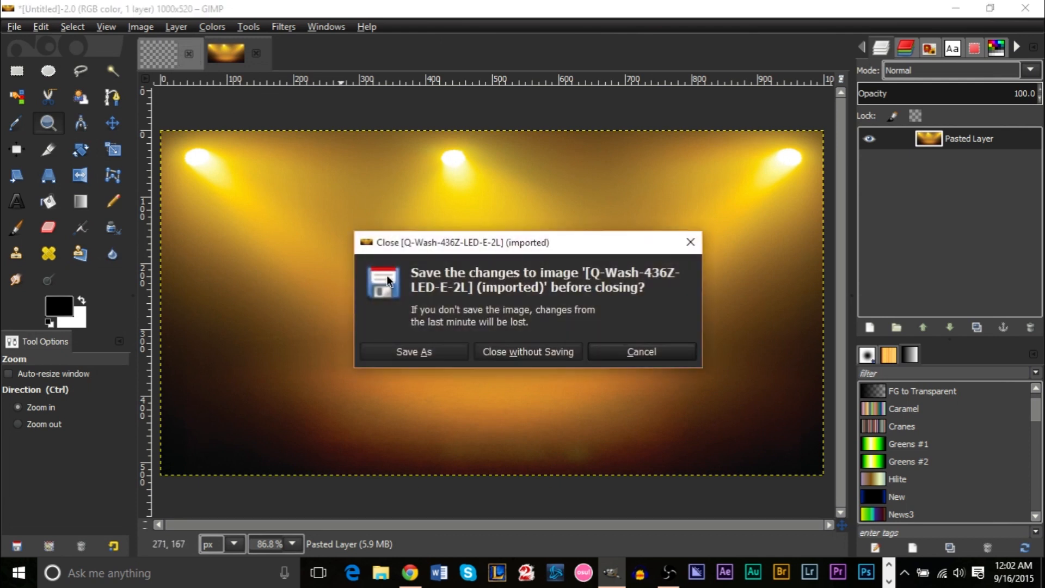
Close the original stage photo without saving its changes.
{"action": "left_click", "coordinate": [527, 352]}
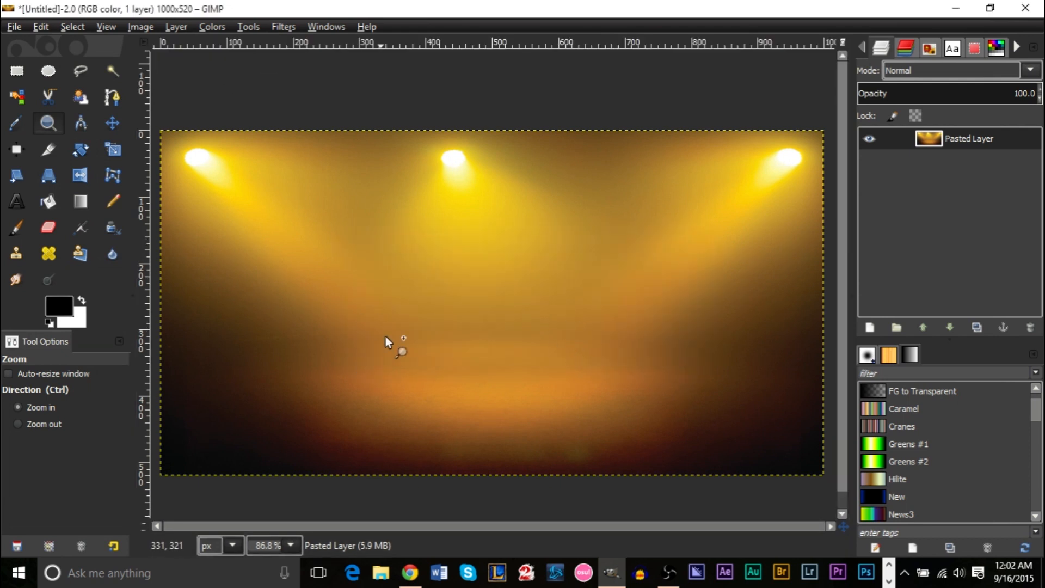
{"action": "mouse_move", "coordinate": [295, 235]}
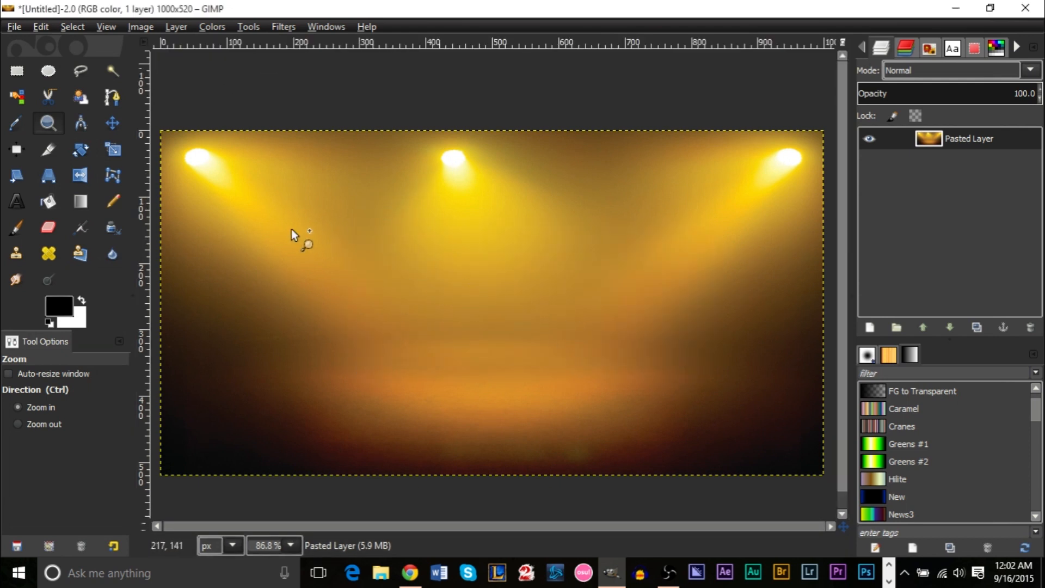
{"action": "mouse_move", "coordinate": [497, 293]}
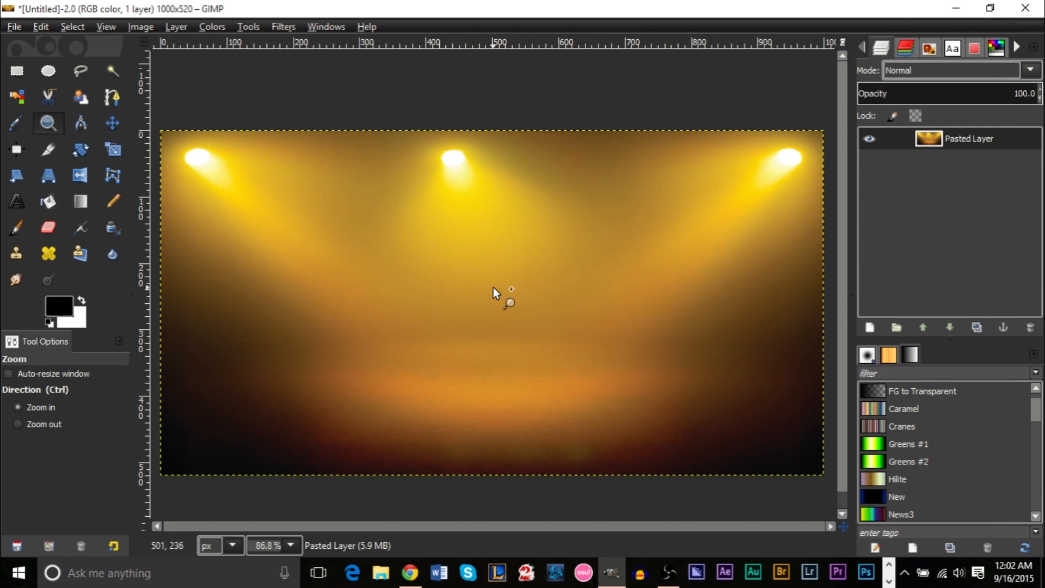
{"action": "mouse_move", "coordinate": [500, 295]}
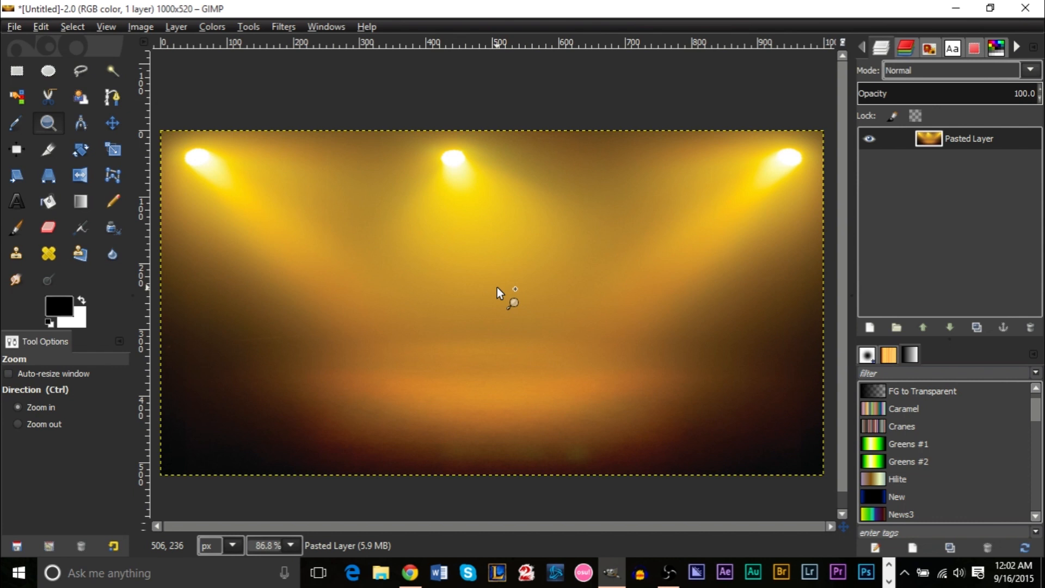
{"action": "mouse_move", "coordinate": [440, 185]}
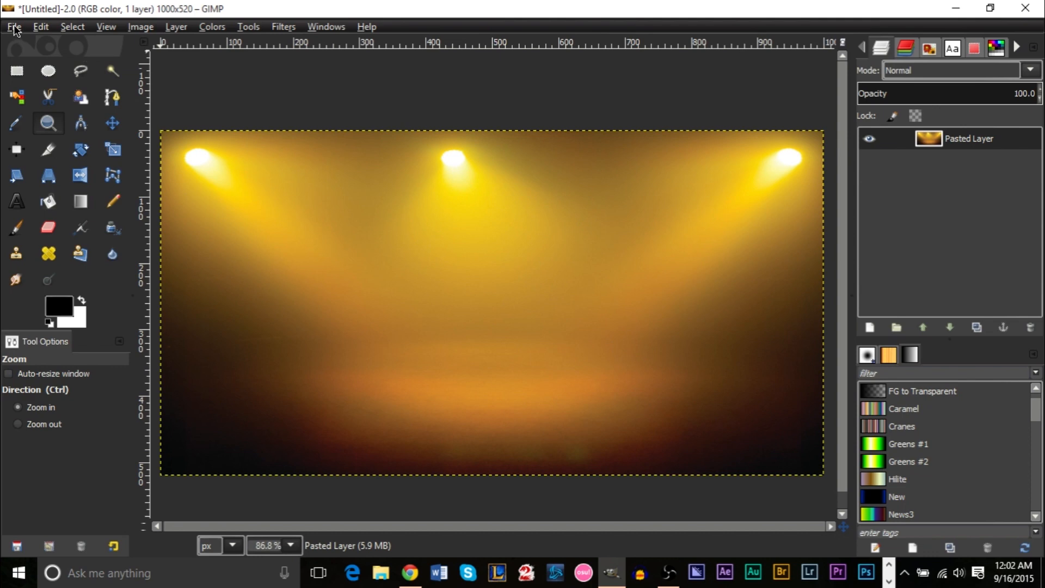
Load the three dancer cutout images from the Desktop as separate images gimp 2, 3 and 4.
{"action": "left_click", "coordinate": [13, 26]}
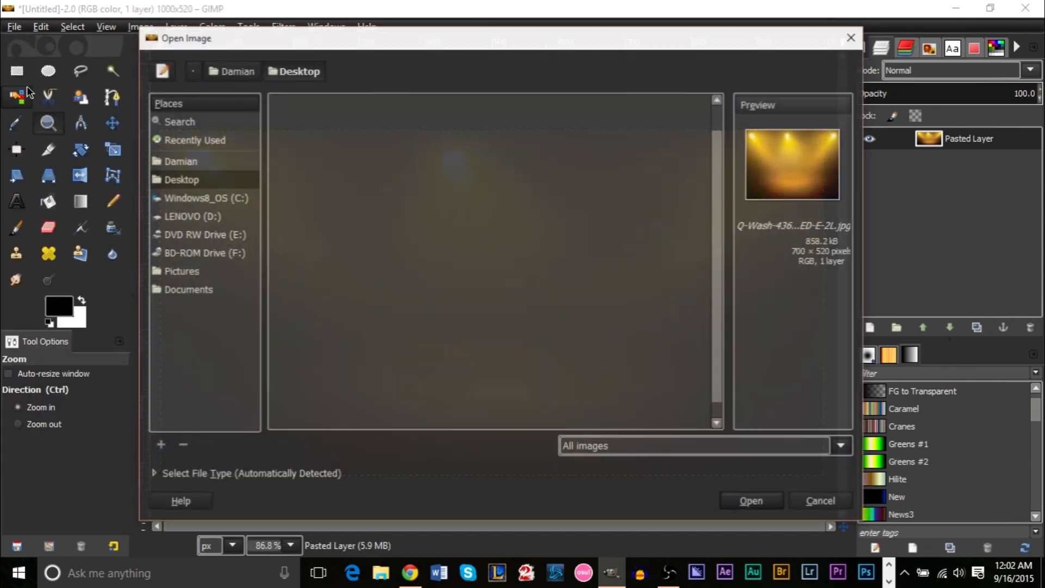
{"action": "left_click", "coordinate": [181, 179]}
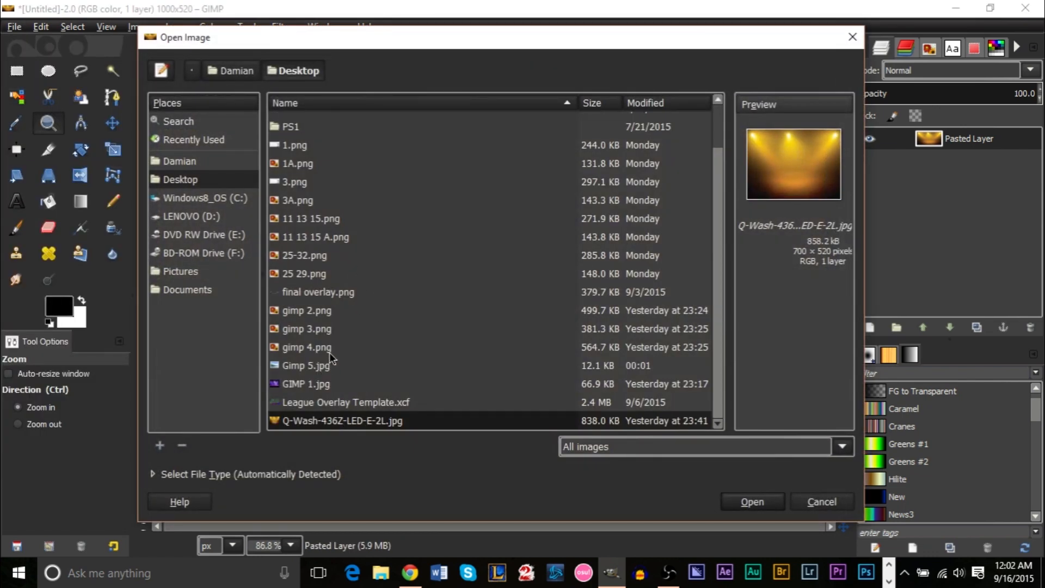
{"action": "mouse_move", "coordinate": [298, 345]}
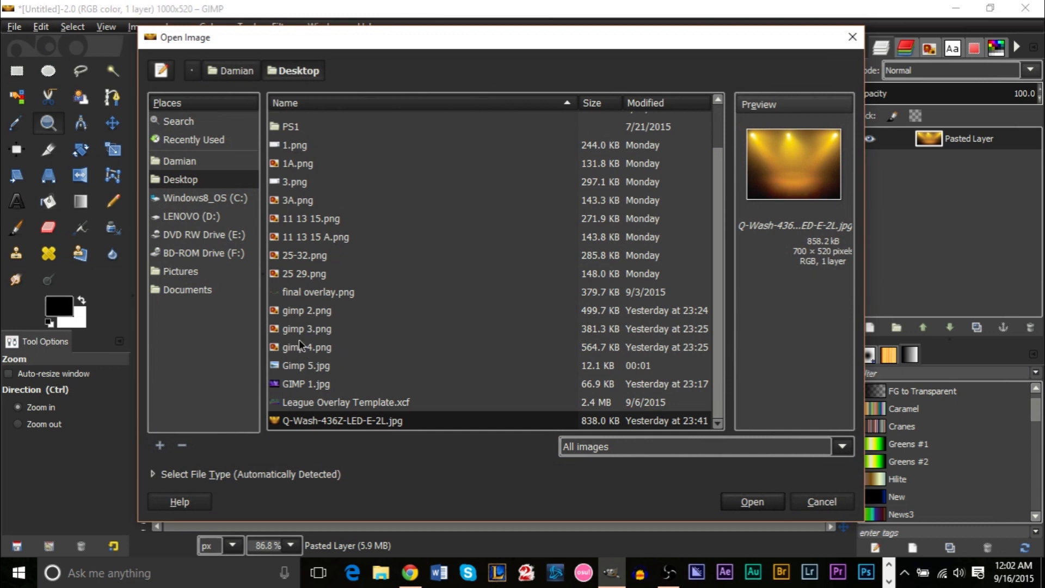
{"action": "left_click", "coordinate": [306, 310]}
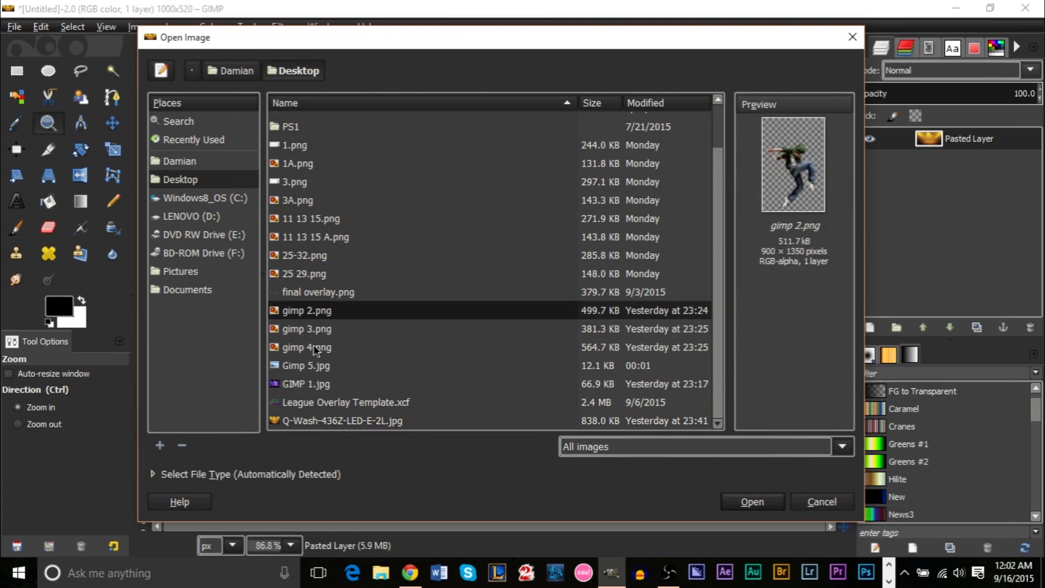
{"action": "mouse_move", "coordinate": [317, 329]}
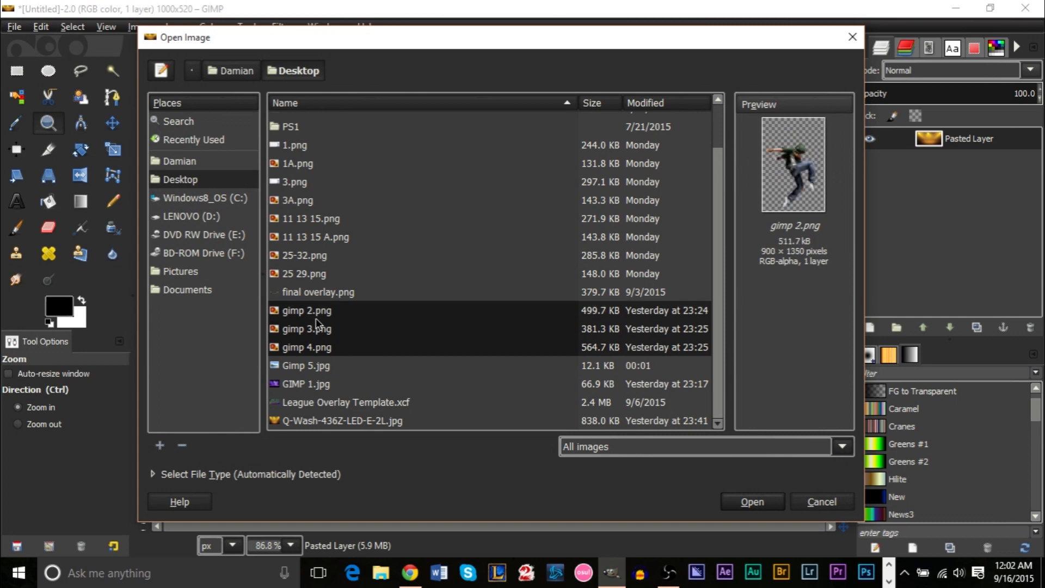
{"action": "left_click", "coordinate": [307, 329]}
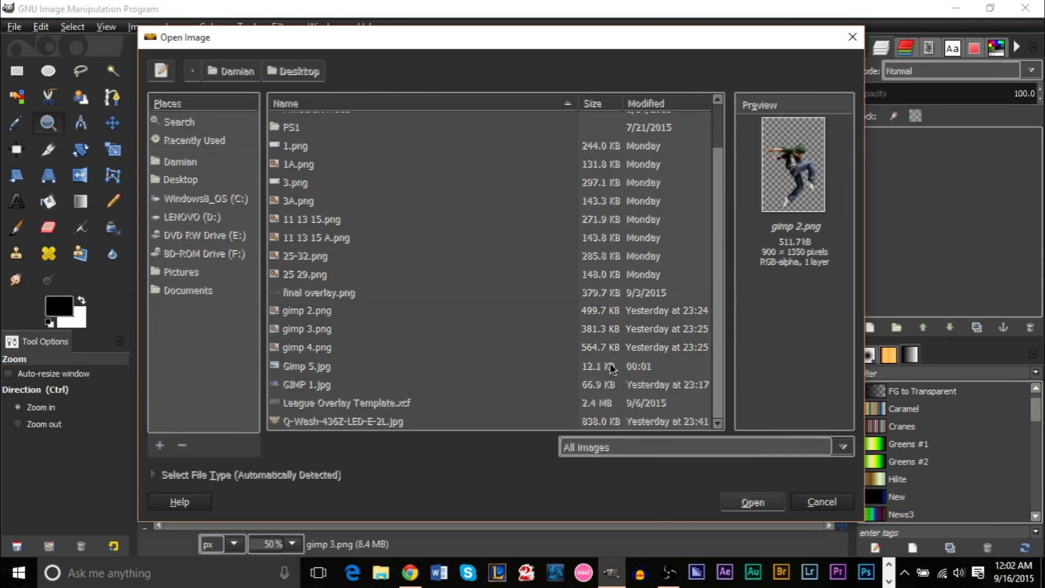
{"action": "left_click", "coordinate": [752, 500]}
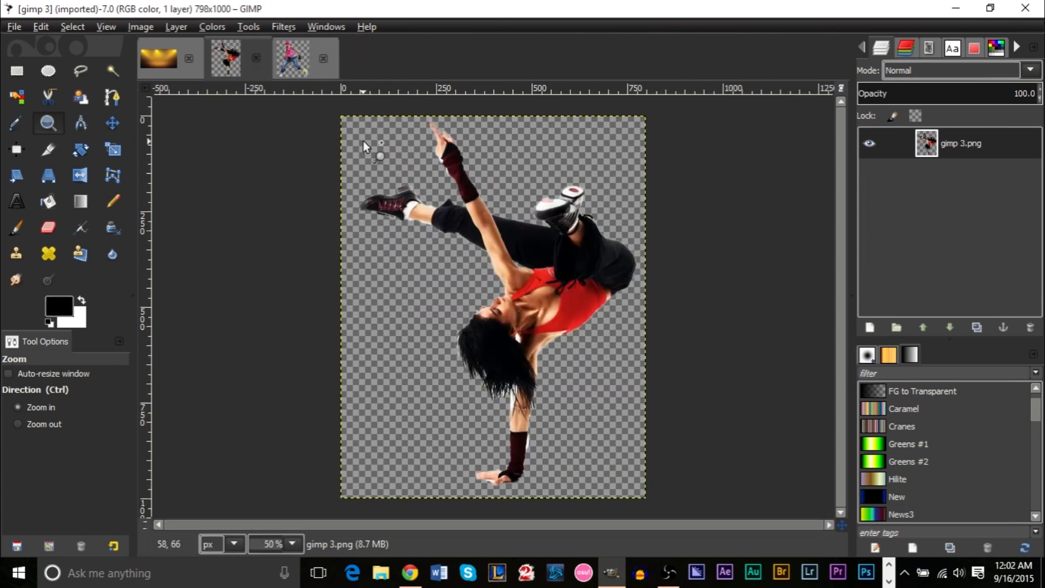
{"action": "left_click", "coordinate": [157, 58]}
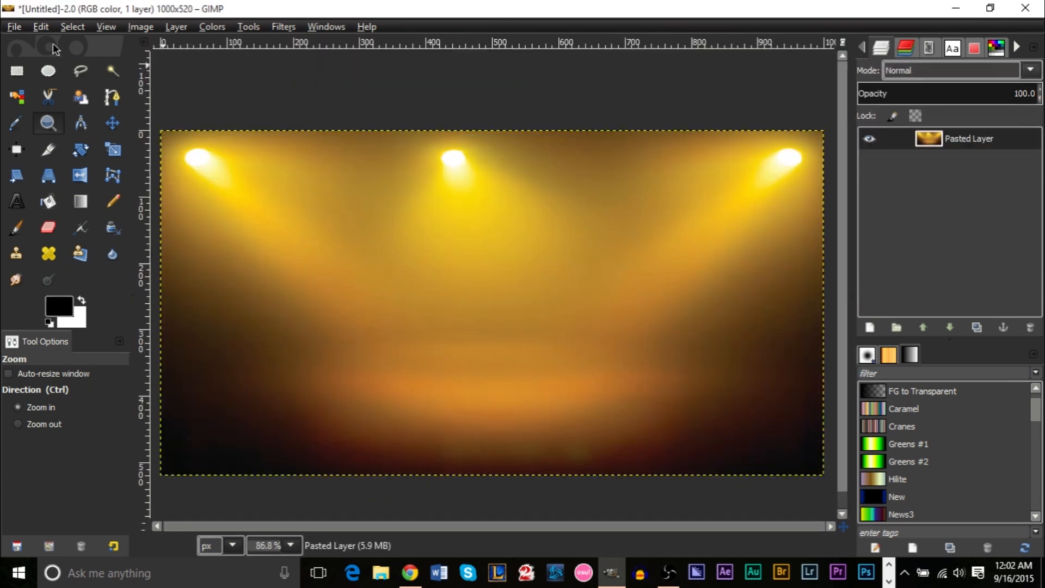
Bring gimp 2.png, gimp 3.png and gimp 4.png in as layers above the stage via Open as Layers.
{"action": "left_click", "coordinate": [13, 26]}
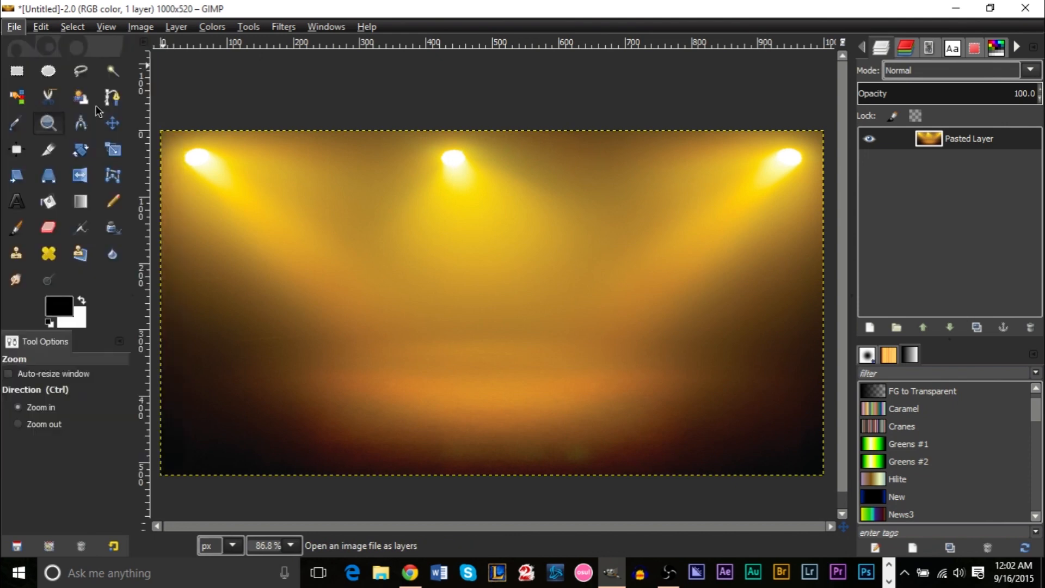
{"action": "left_click", "coordinate": [13, 26]}
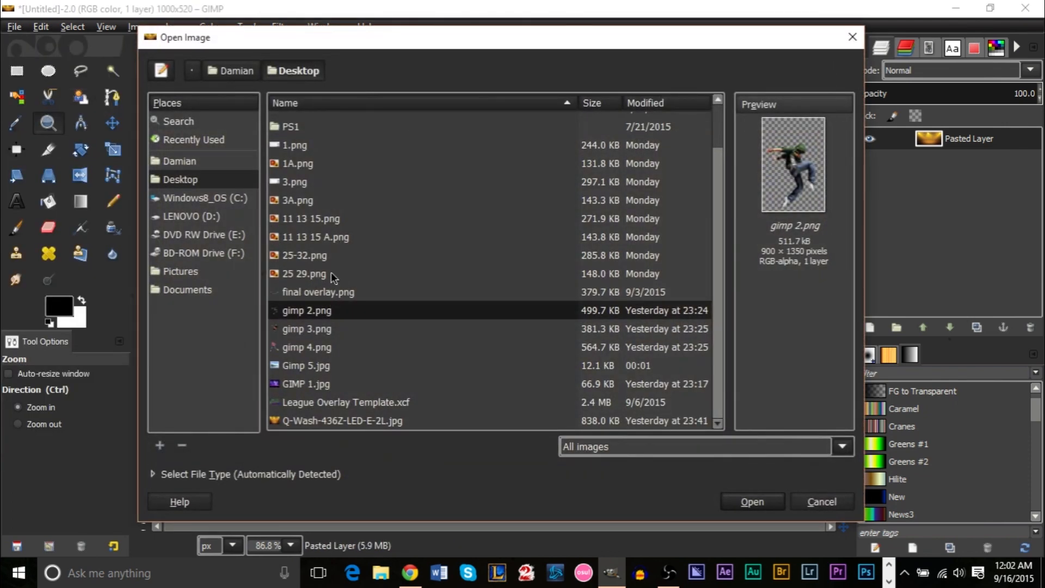
{"action": "mouse_move", "coordinate": [330, 279]}
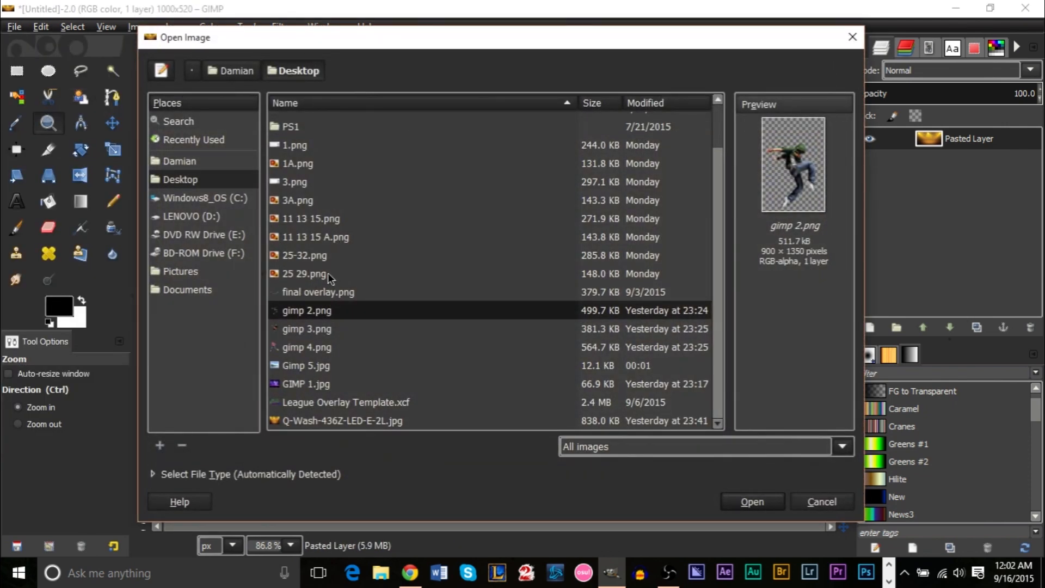
{"action": "mouse_move", "coordinate": [317, 363]}
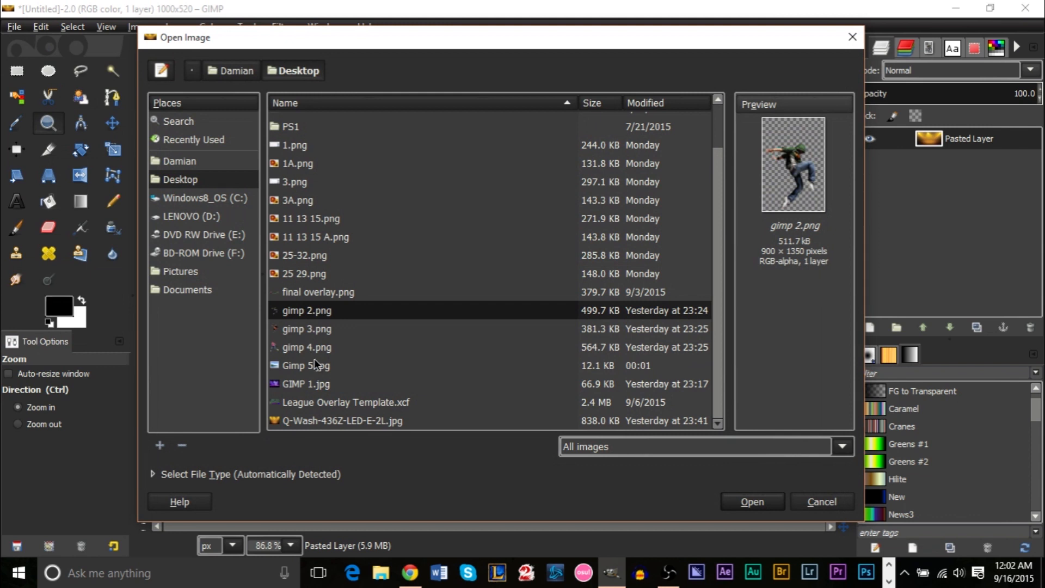
{"action": "mouse_move", "coordinate": [343, 354]}
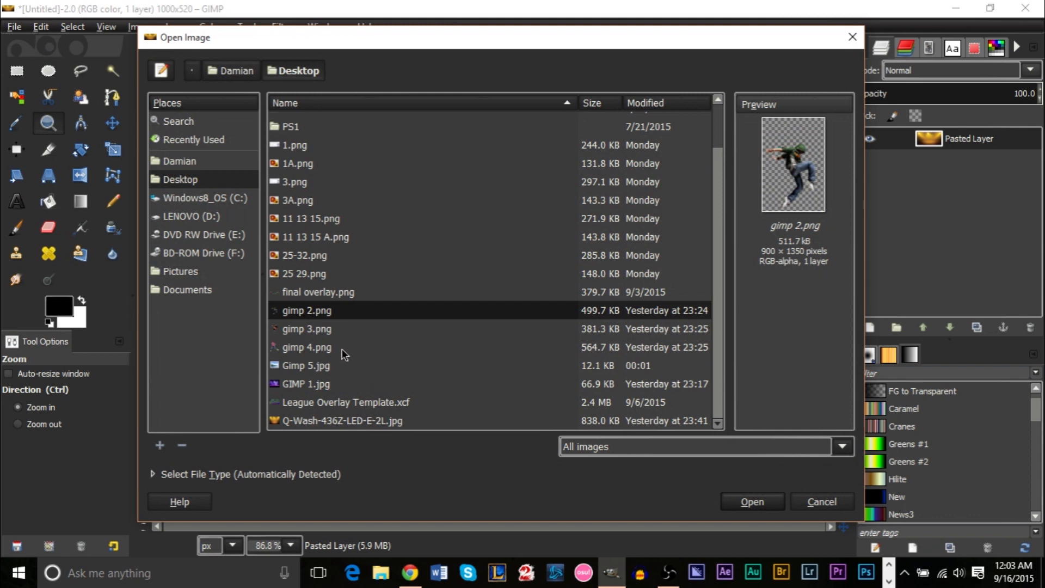
{"action": "left_click", "coordinate": [307, 348]}
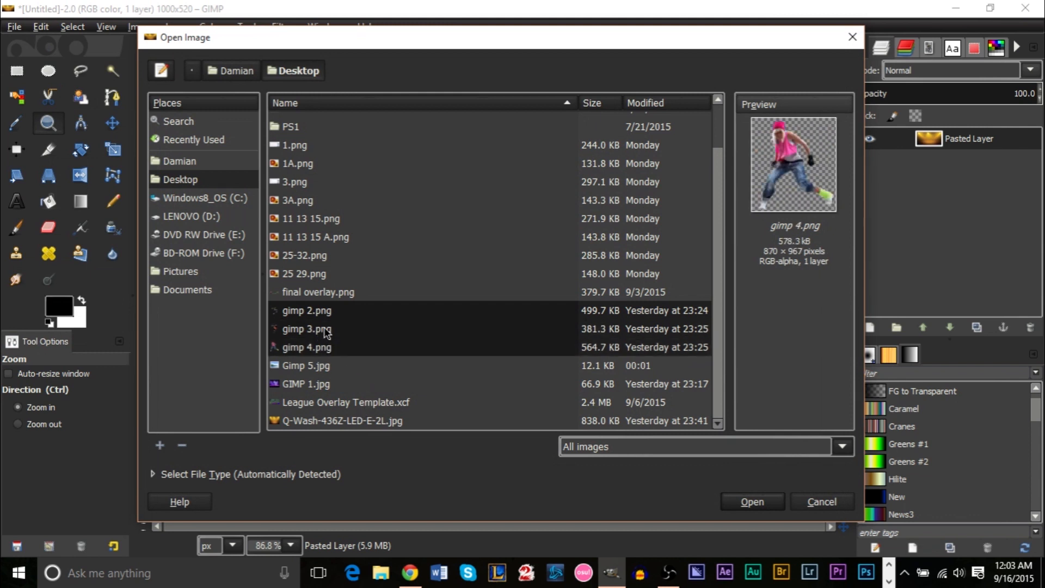
{"action": "mouse_move", "coordinate": [433, 52]}
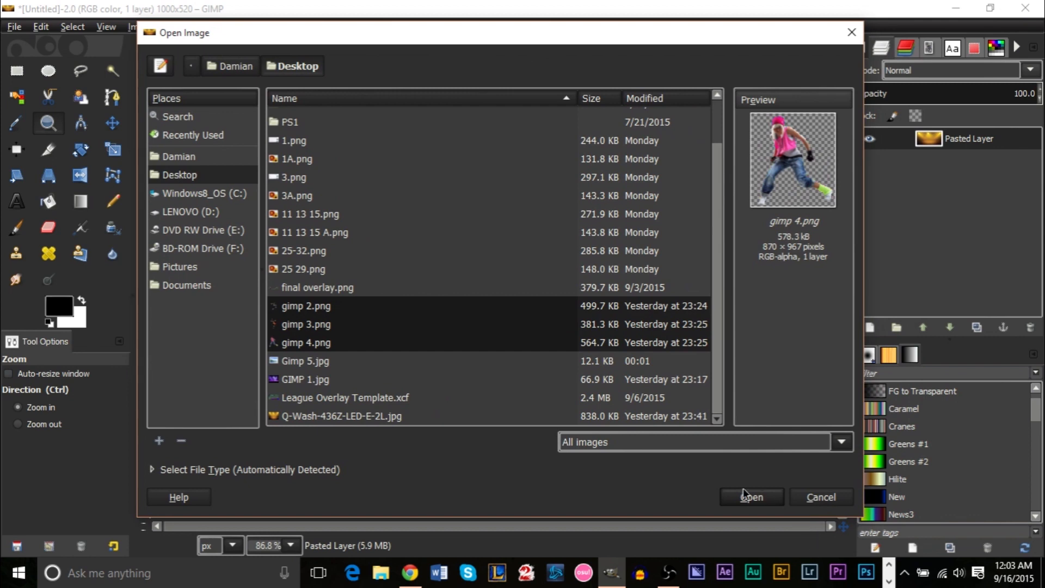
{"action": "left_click", "coordinate": [750, 497]}
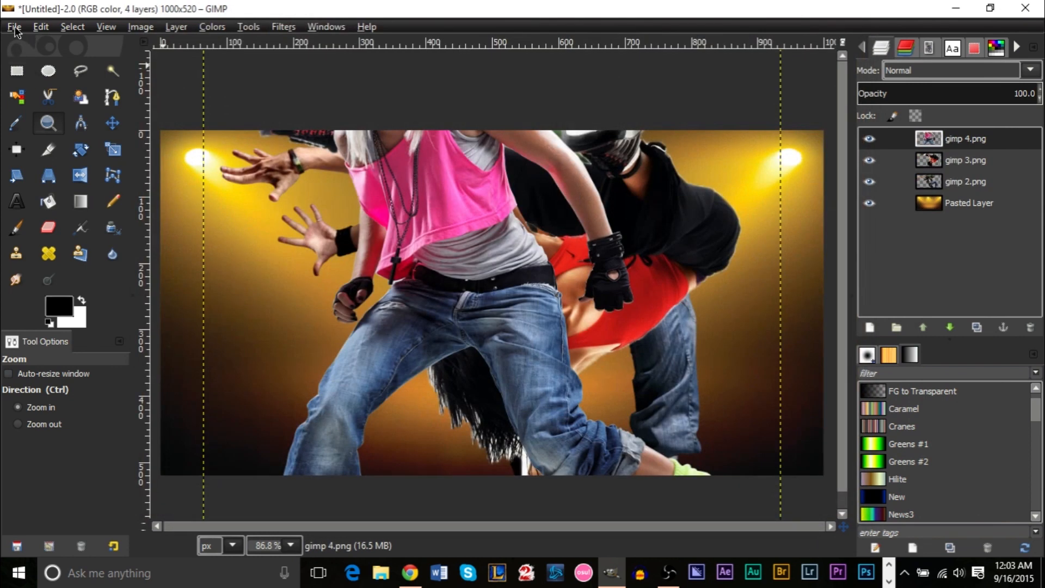
Reopen the Open as Layers chooser, reselect the dancer files, then cancel without adding anything.
{"action": "left_click", "coordinate": [13, 26]}
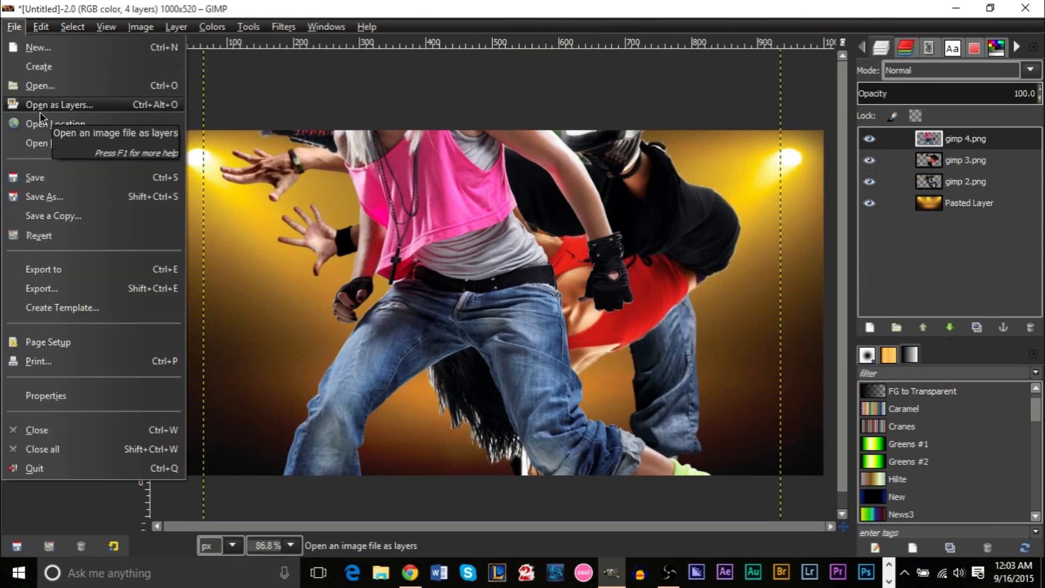
{"action": "left_click", "coordinate": [40, 85]}
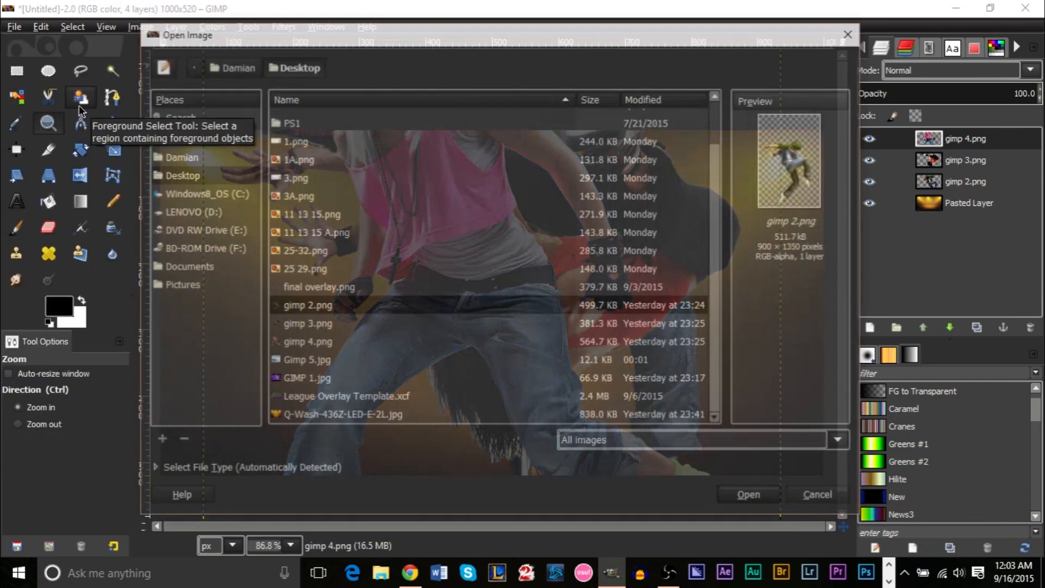
{"action": "left_click", "coordinate": [305, 342]}
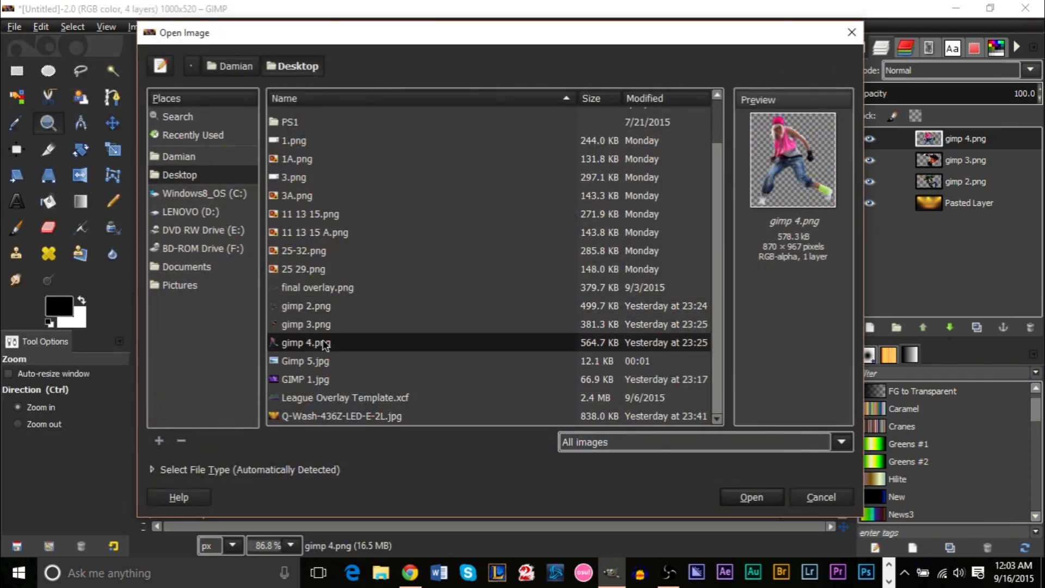
{"action": "left_click", "coordinate": [306, 306]}
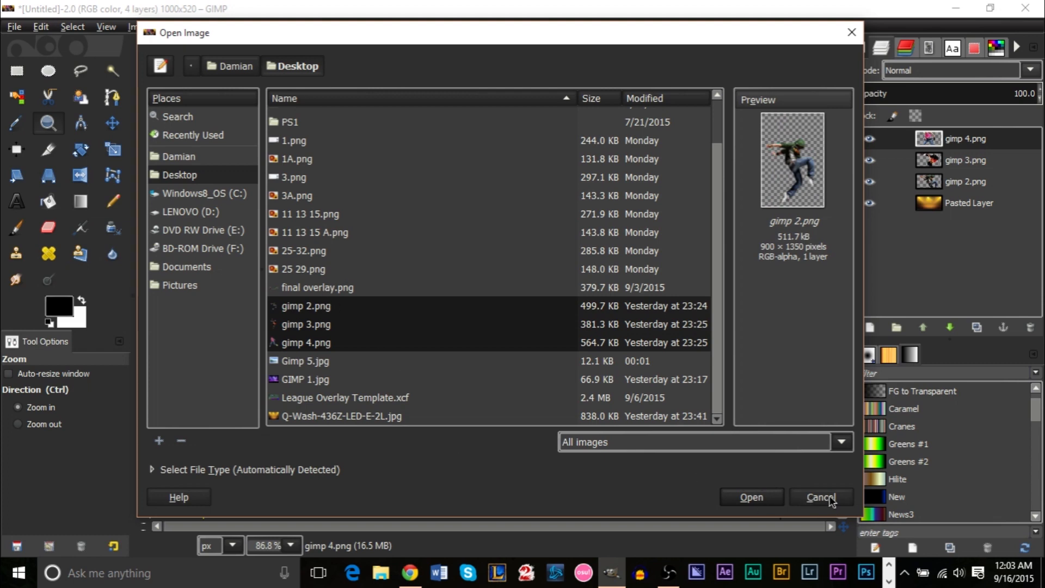
{"action": "left_click", "coordinate": [819, 498]}
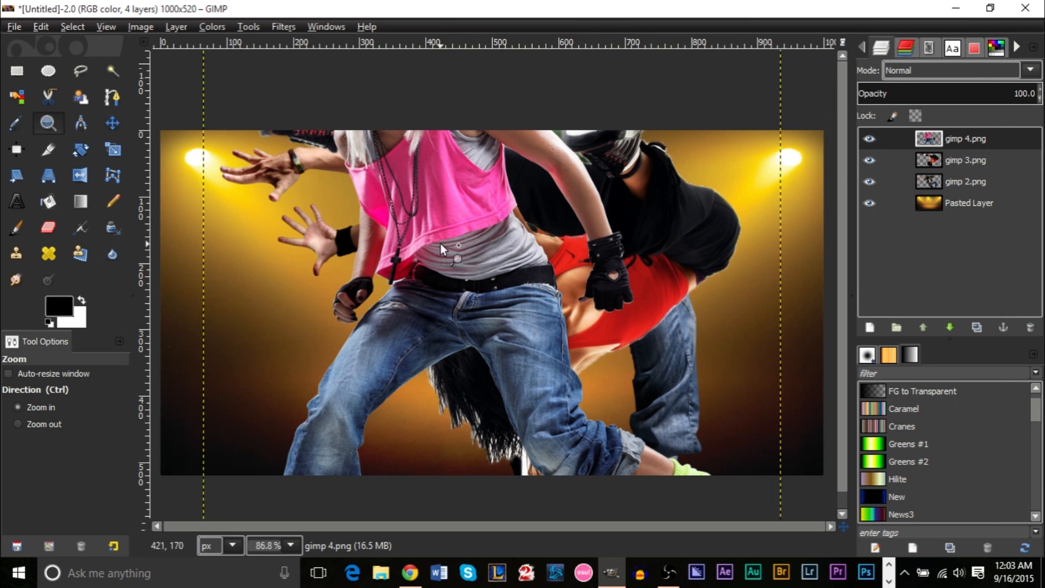
Zoom out to the whole canvas and switch to the Move tool for placing the dancers.
{"action": "left_click", "coordinate": [441, 249]}
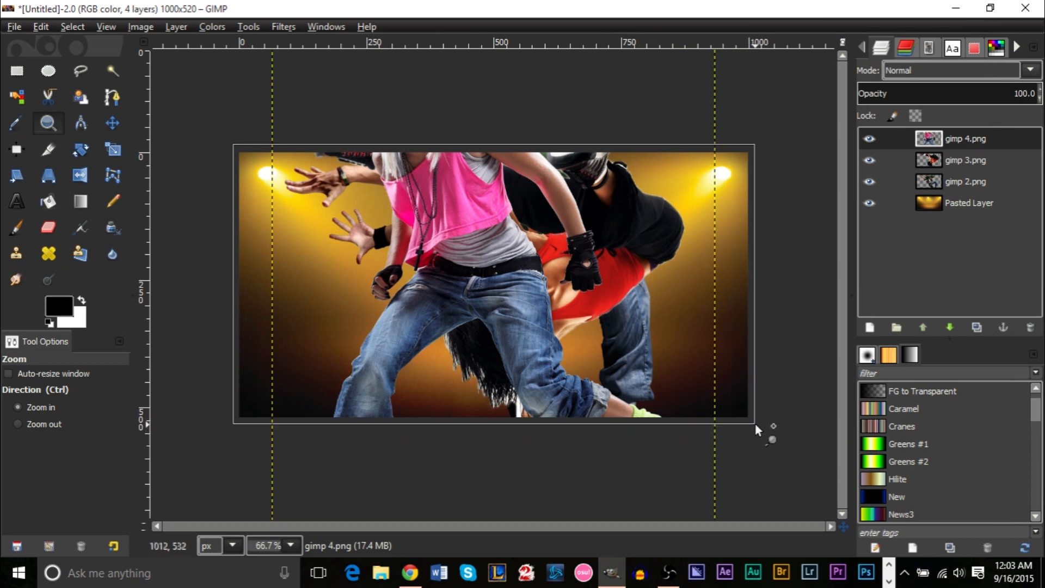
{"action": "left_click", "coordinate": [112, 123]}
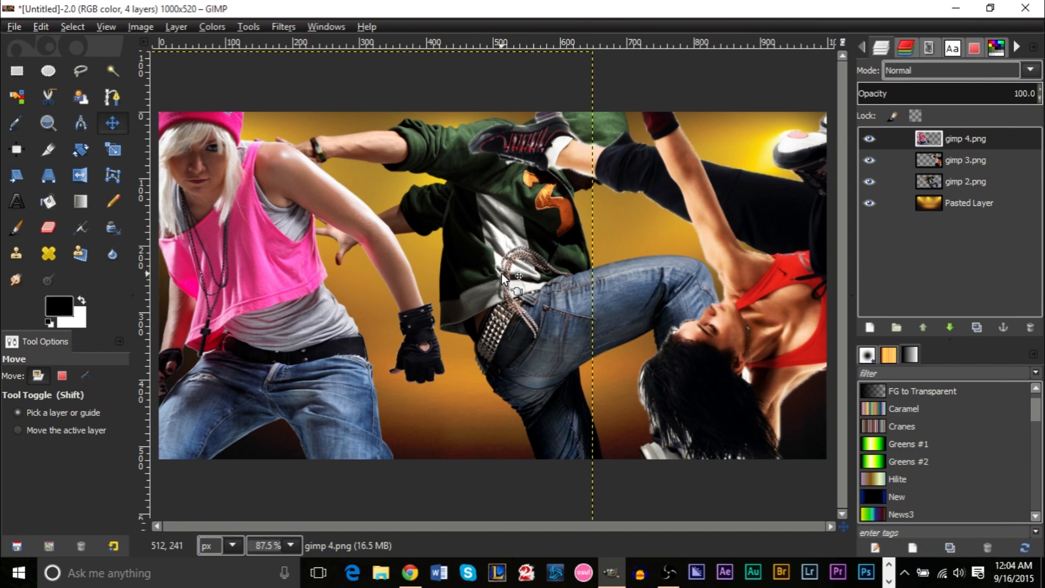
{"action": "mouse_move", "coordinate": [529, 278]}
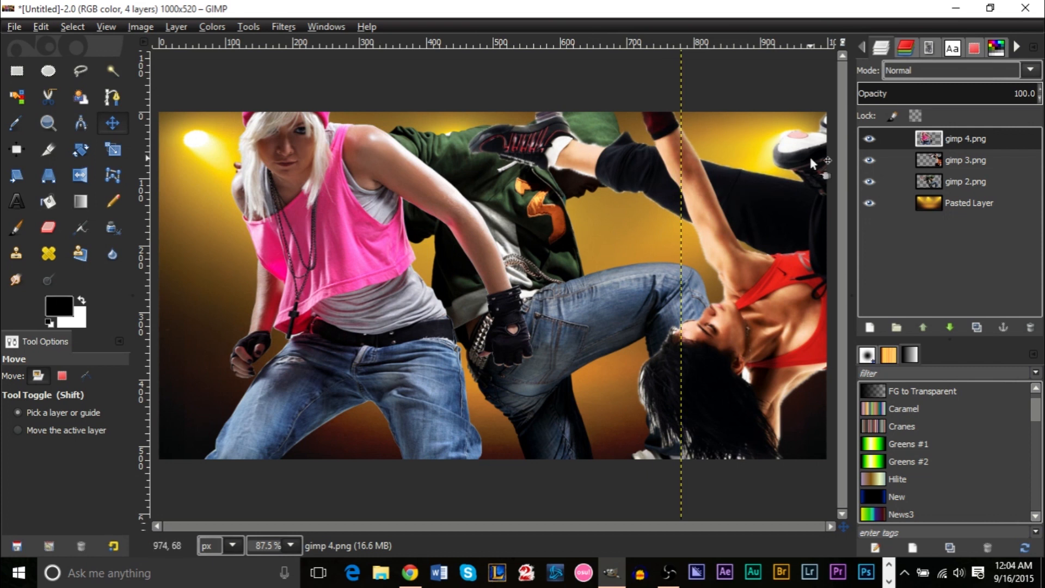
{"action": "mouse_move", "coordinate": [307, 274]}
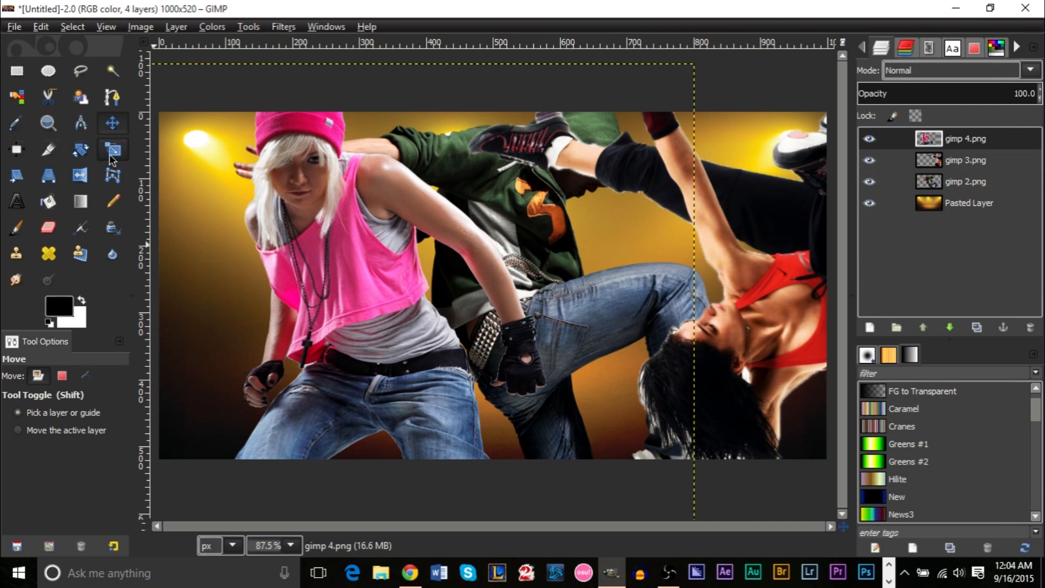
Scale the pink-top dancer (gimp 4.png) down and move her up at the left of the stage.
{"action": "left_click", "coordinate": [112, 149]}
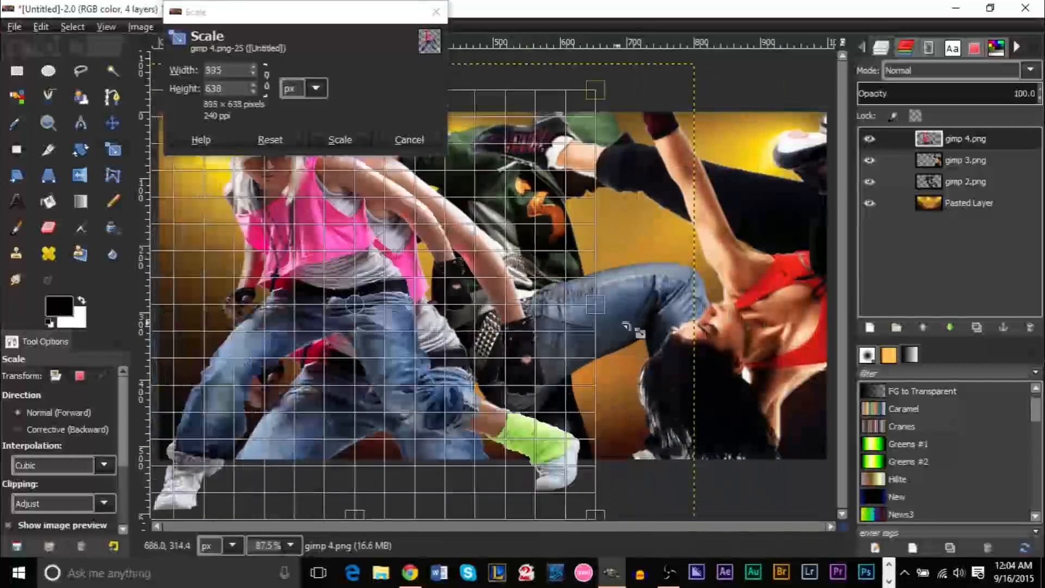
{"action": "left_click", "coordinate": [270, 140]}
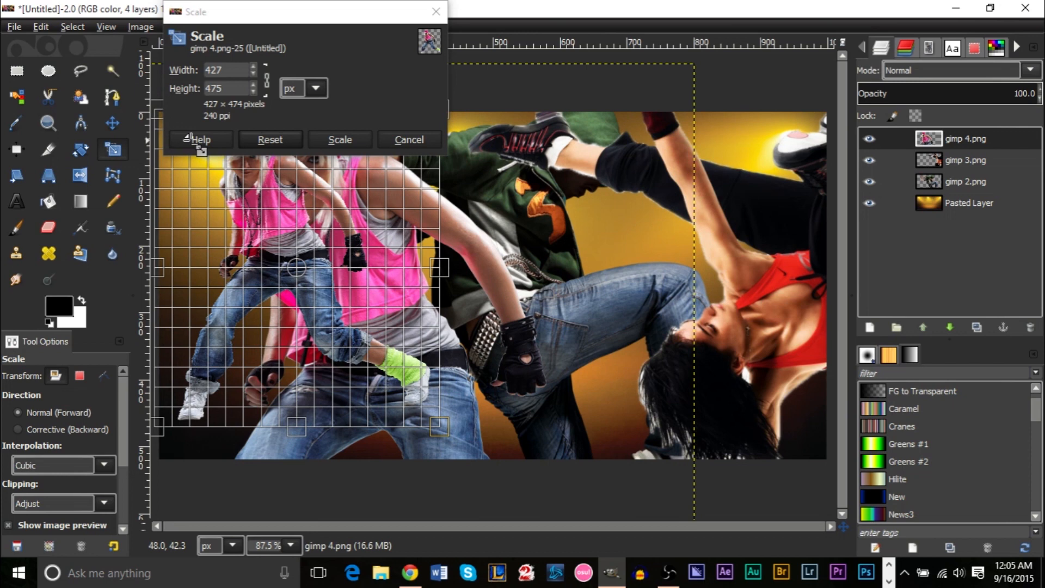
{"action": "left_click", "coordinate": [340, 139]}
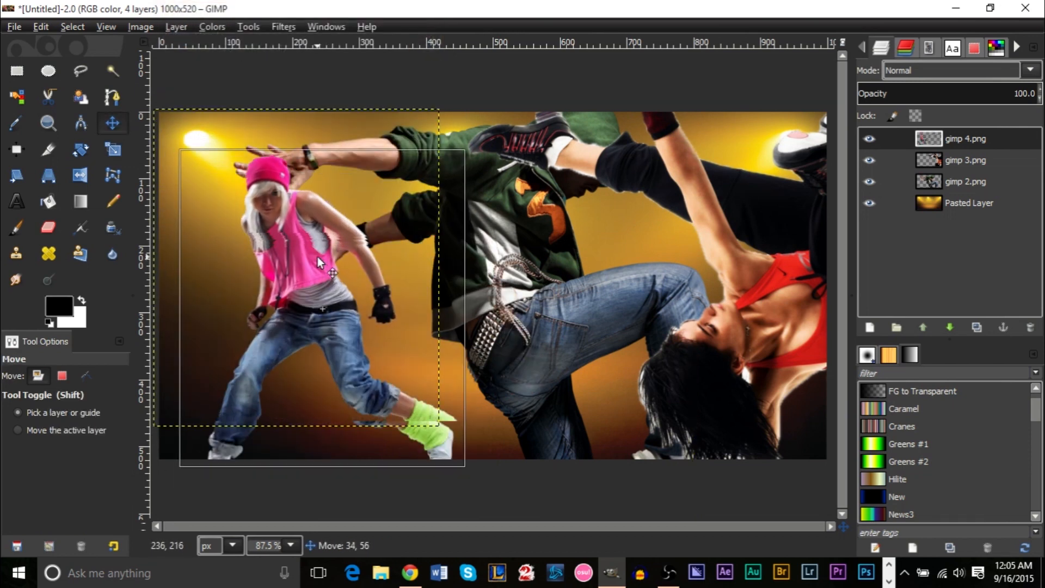
{"action": "left_click_drag", "start_coordinate": [320, 260], "coordinate": [320, 239]}
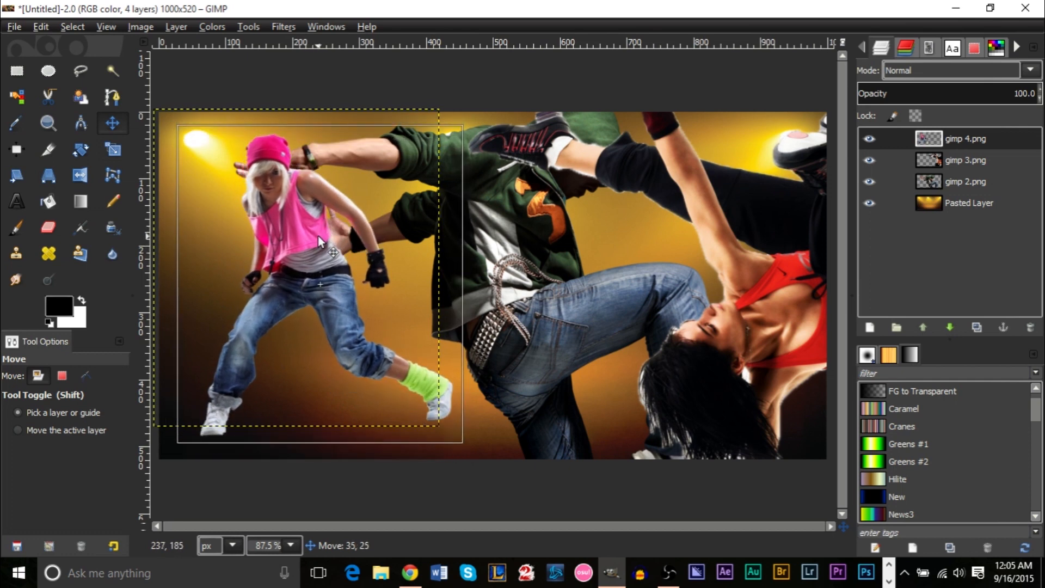
Shrink the pink-top dancer a little further to about 365×405 px.
{"action": "left_click", "coordinate": [112, 149]}
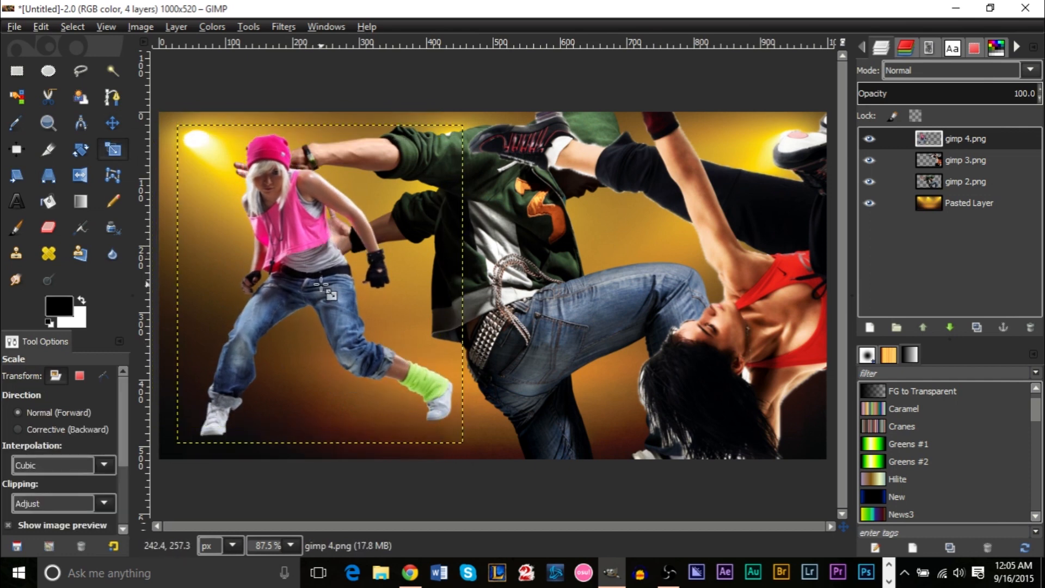
{"action": "left_click", "coordinate": [321, 287]}
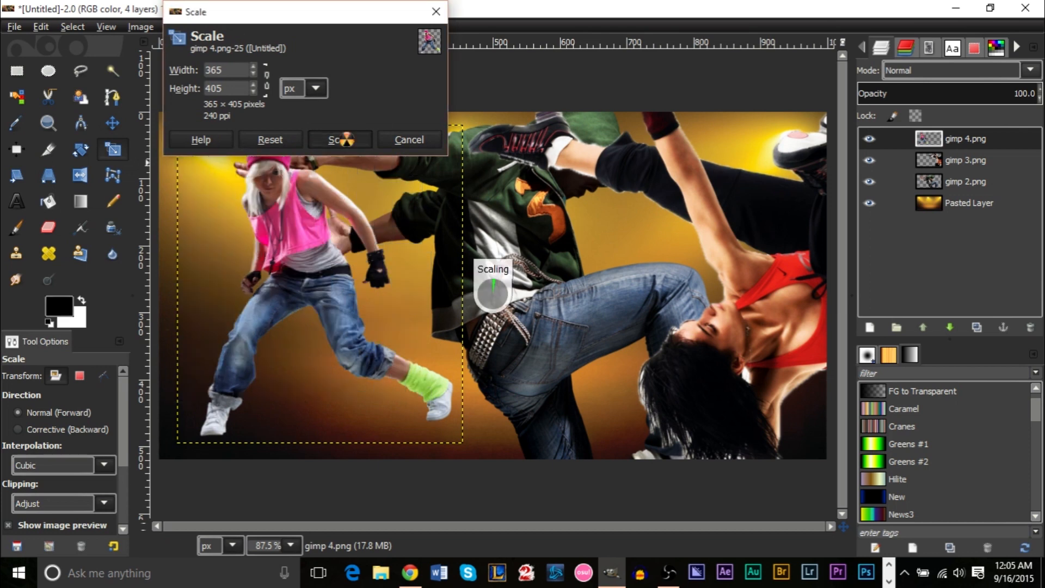
{"action": "left_click", "coordinate": [340, 140]}
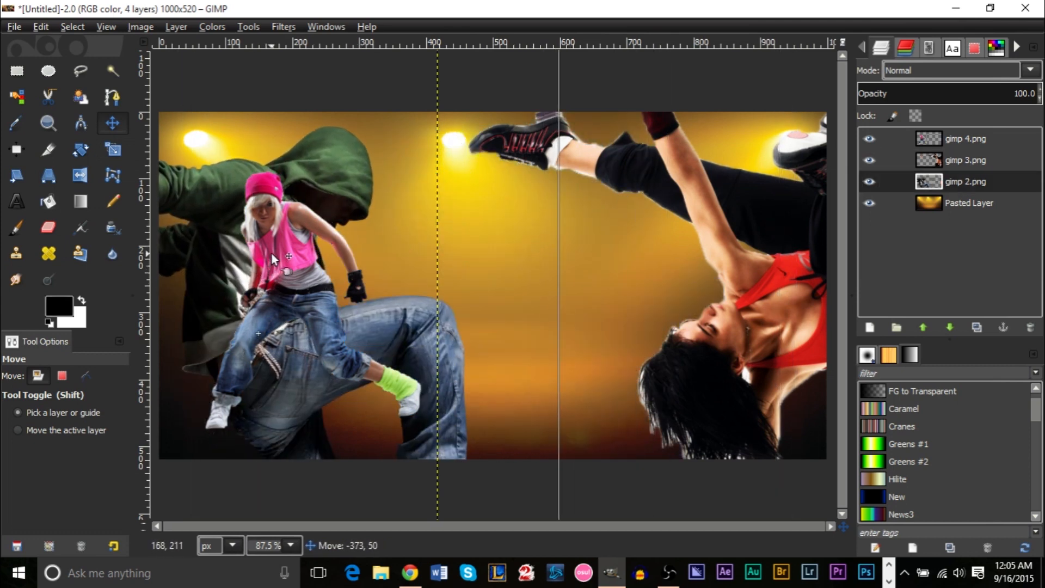
Scale the green-hooded dancer (gimp 2.png) down in two passes to about 426×639 px at centre stage.
{"action": "left_click", "coordinate": [112, 150]}
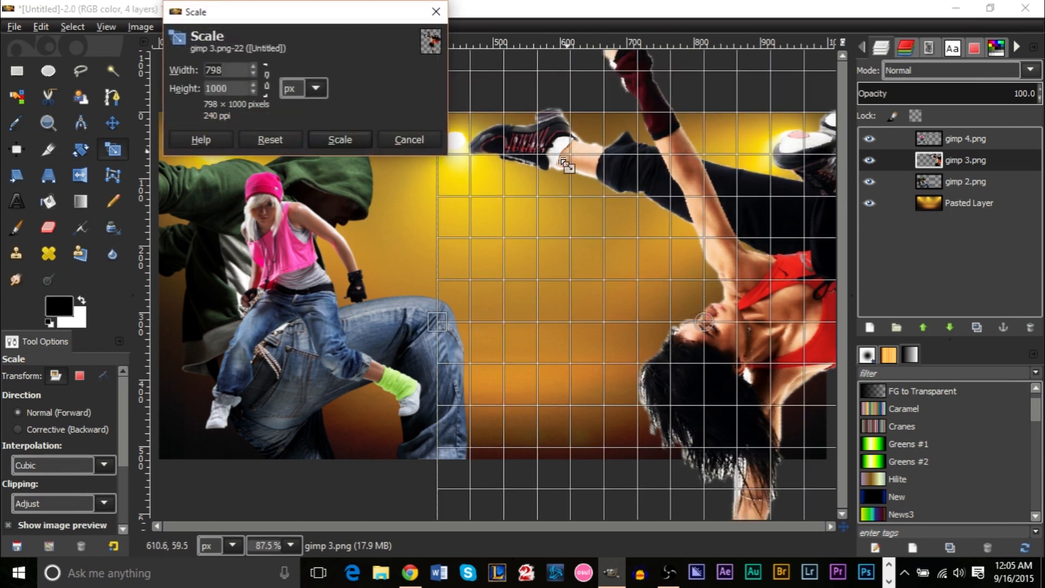
{"action": "left_click", "coordinate": [340, 140]}
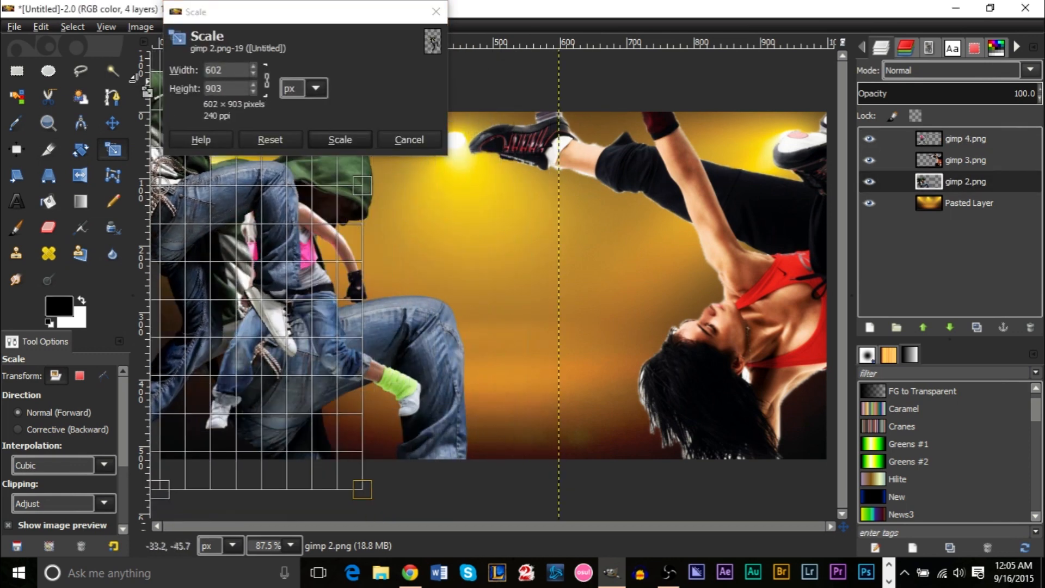
{"action": "left_click", "coordinate": [339, 141]}
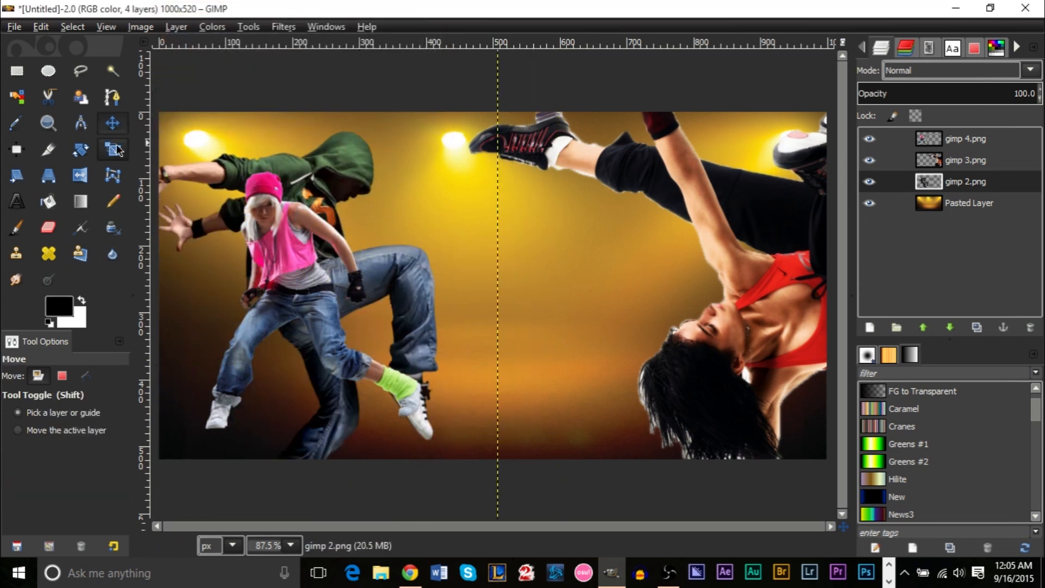
{"action": "left_click", "coordinate": [112, 149]}
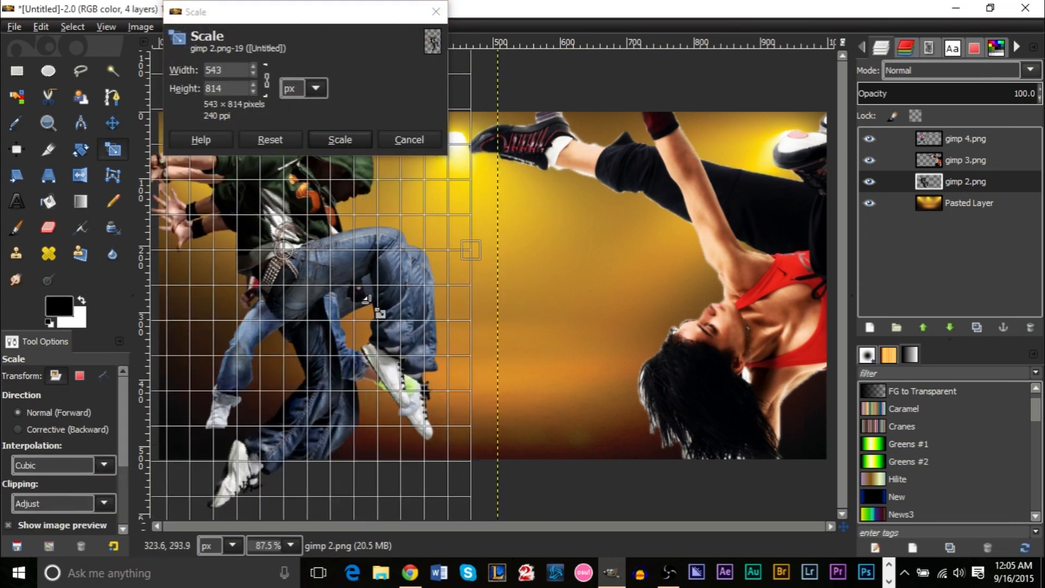
{"action": "left_click", "coordinate": [340, 141]}
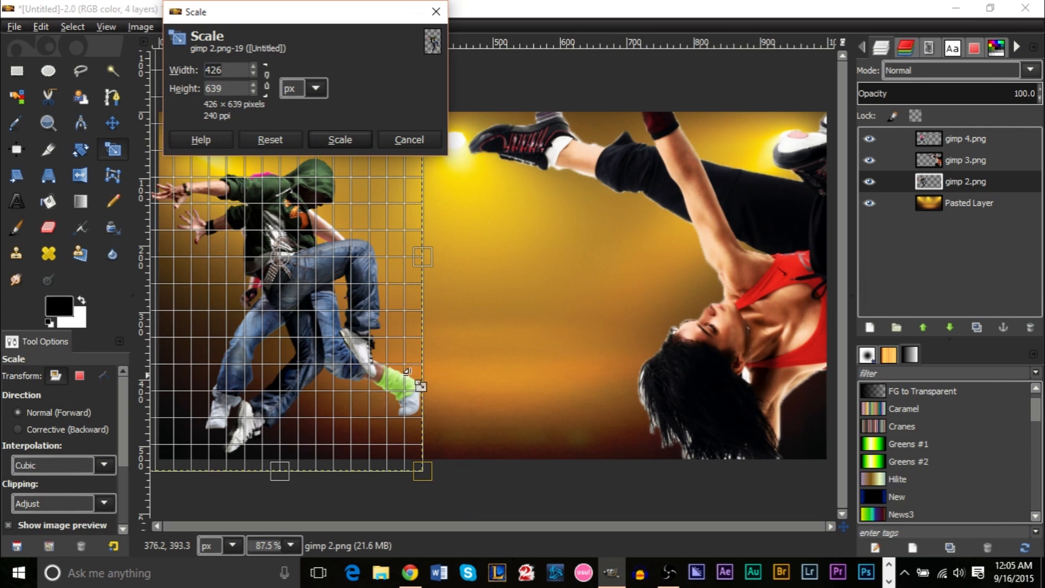
{"action": "left_click", "coordinate": [340, 140]}
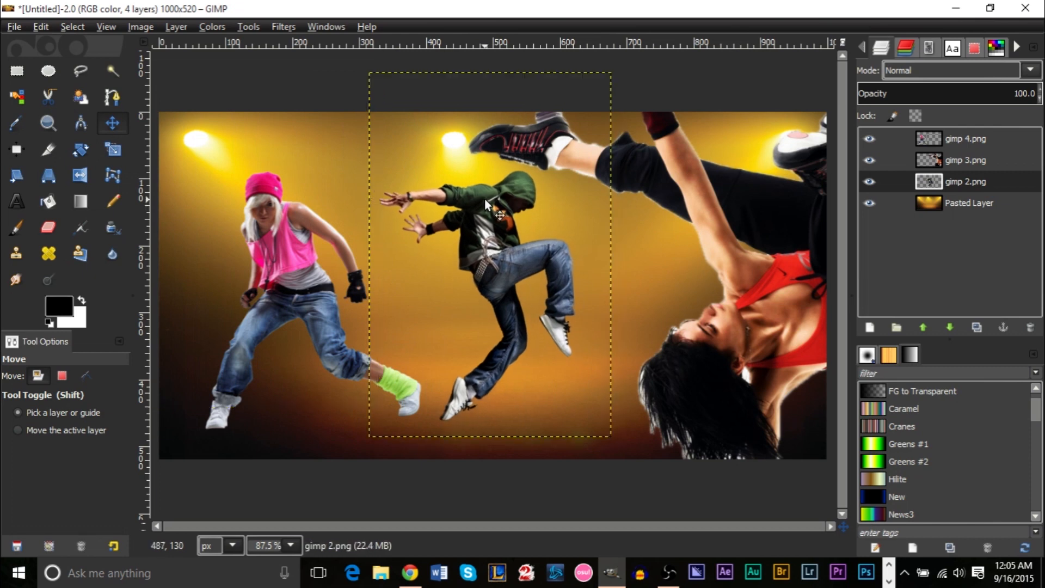
Scale the upside-down dancer (gimp 3.png) down in two passes to about 430×539 px for the right side.
{"action": "left_click", "coordinate": [965, 160]}
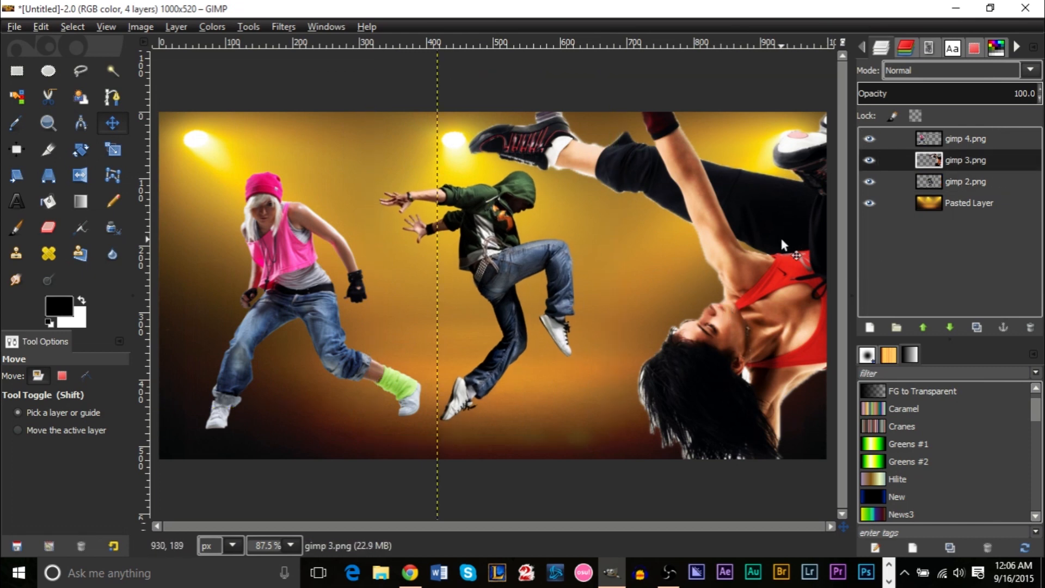
{"action": "left_click", "coordinate": [112, 149]}
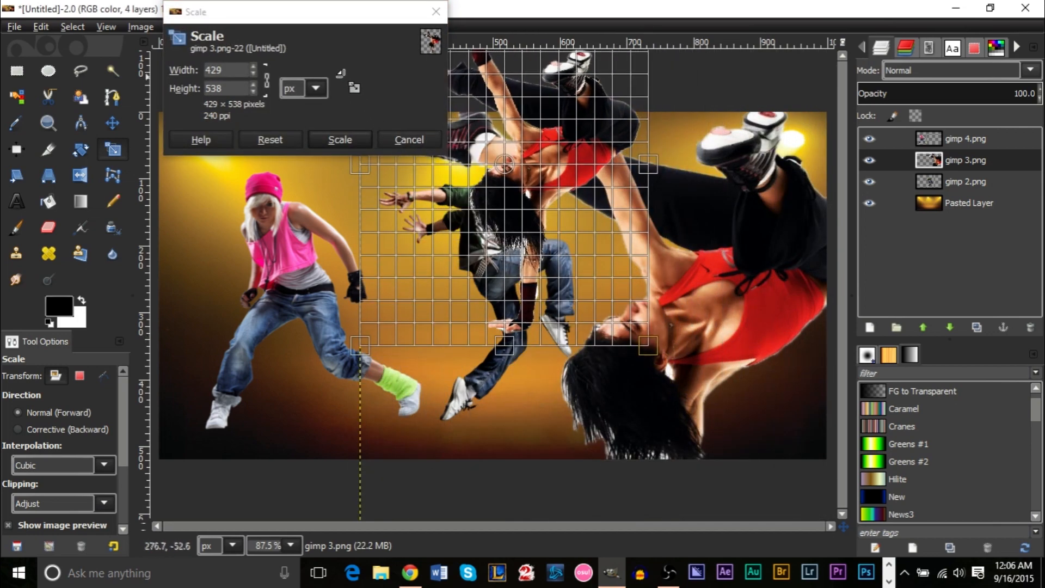
{"action": "left_click", "coordinate": [340, 140]}
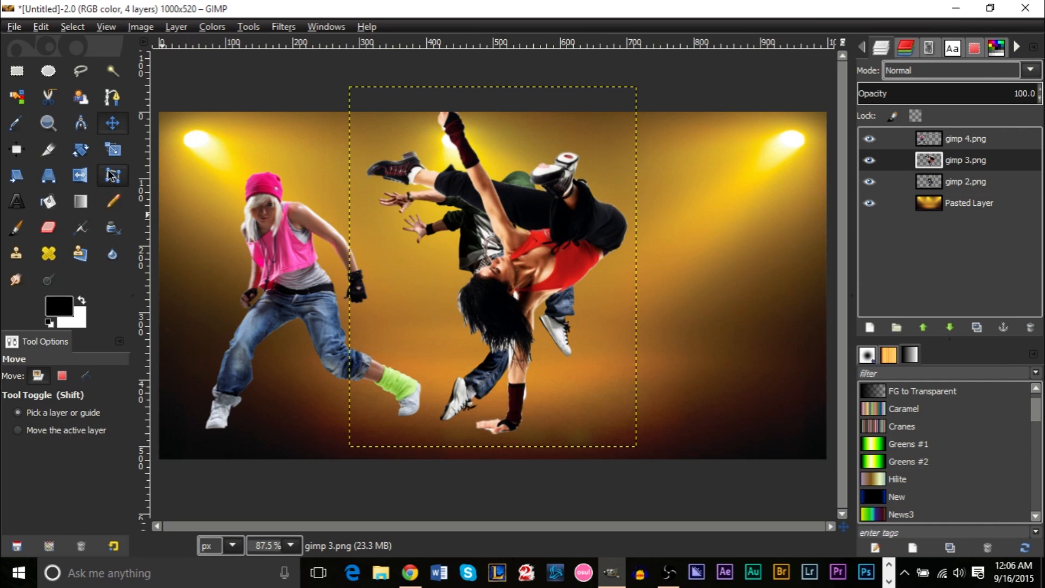
{"action": "left_click", "coordinate": [112, 149]}
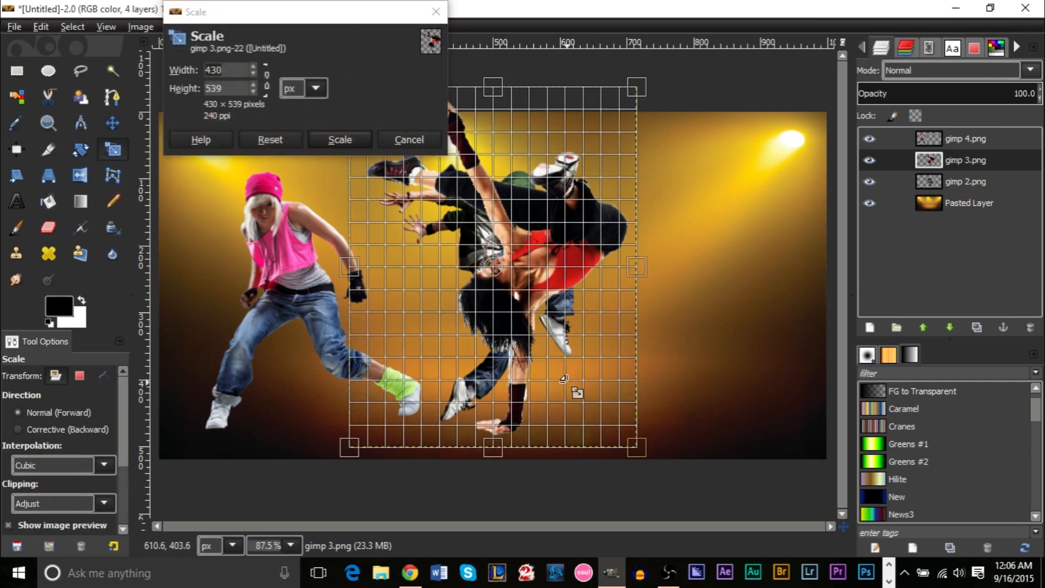
{"action": "left_click", "coordinate": [340, 139]}
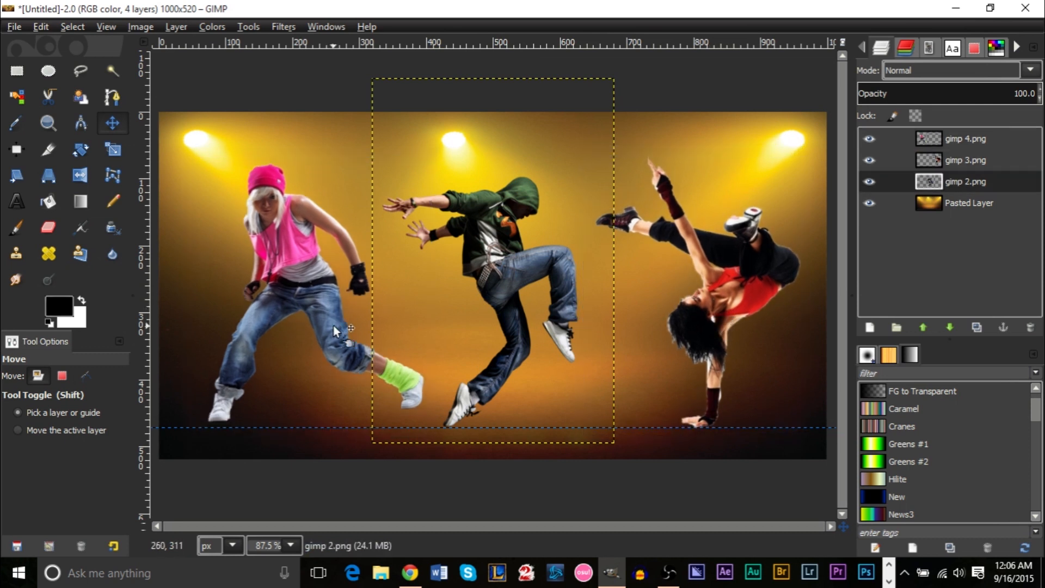
{"action": "mouse_move", "coordinate": [357, 425]}
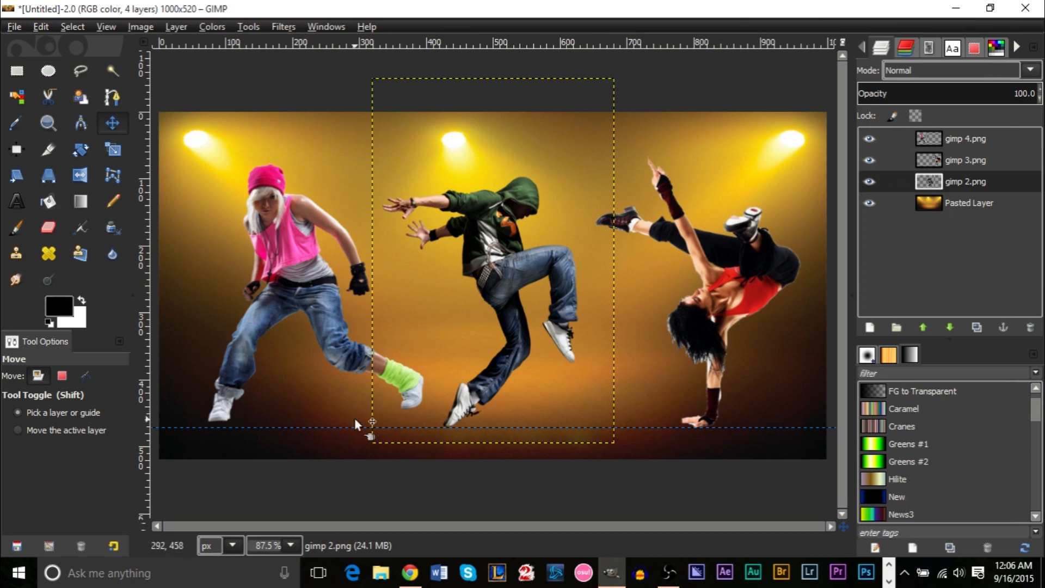
{"action": "mouse_move", "coordinate": [527, 261]}
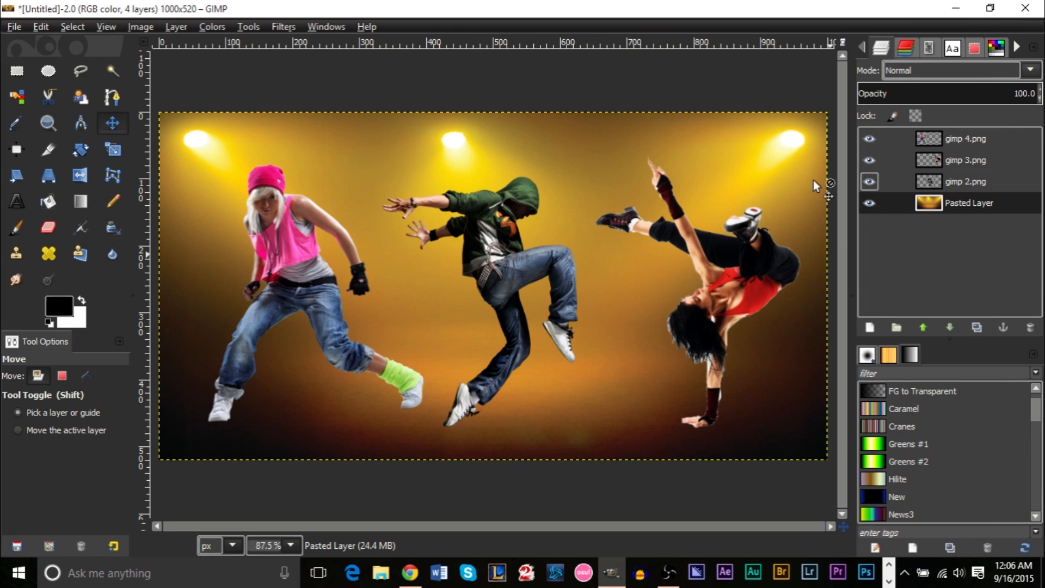
{"action": "mouse_move", "coordinate": [440, 307]}
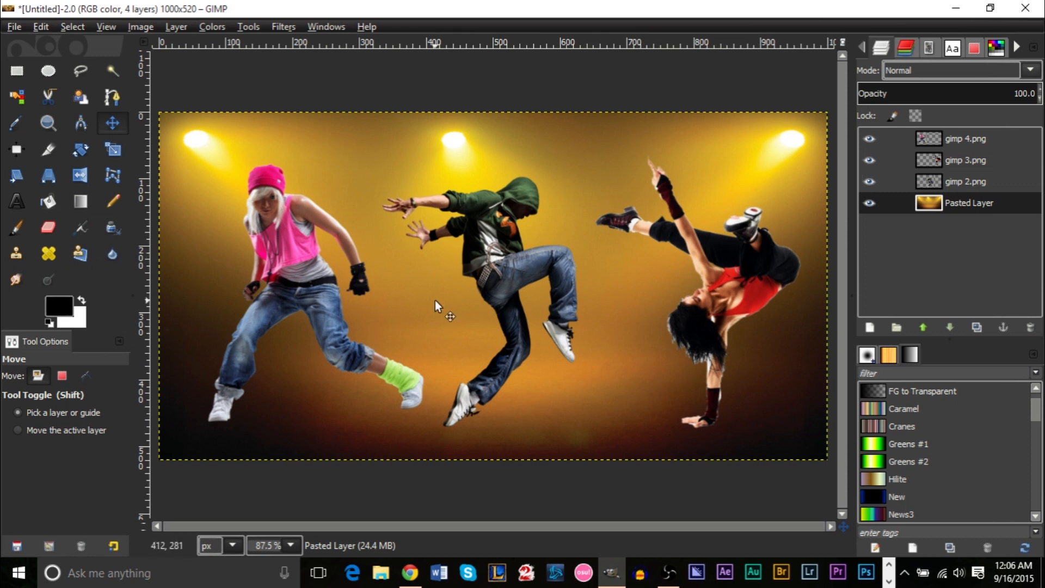
{"action": "mouse_move", "coordinate": [550, 153]}
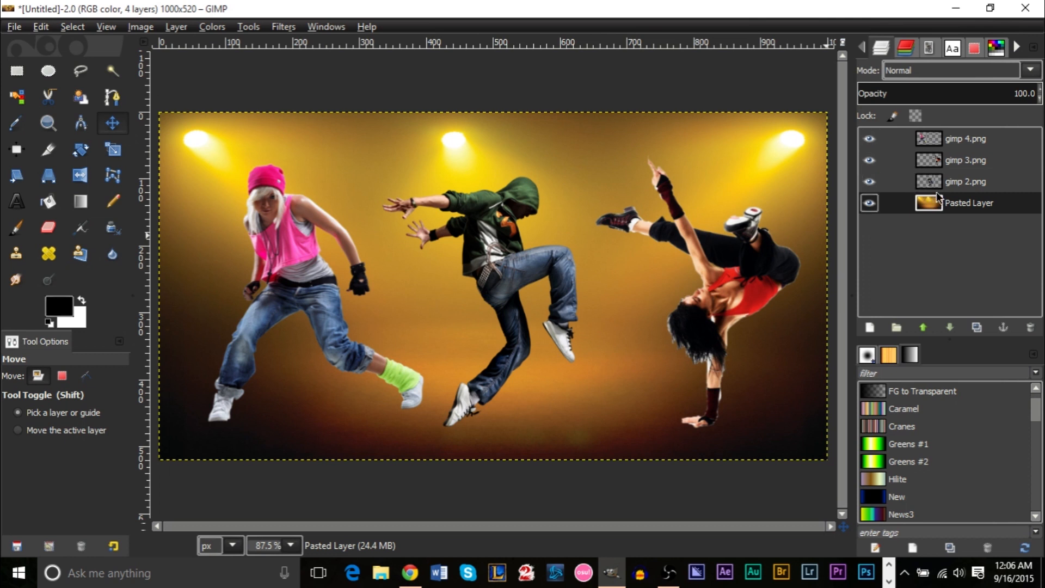
Merge the three dancer layers into one and toggle its visibility to check it over the stage.
{"action": "left_click", "coordinate": [175, 26]}
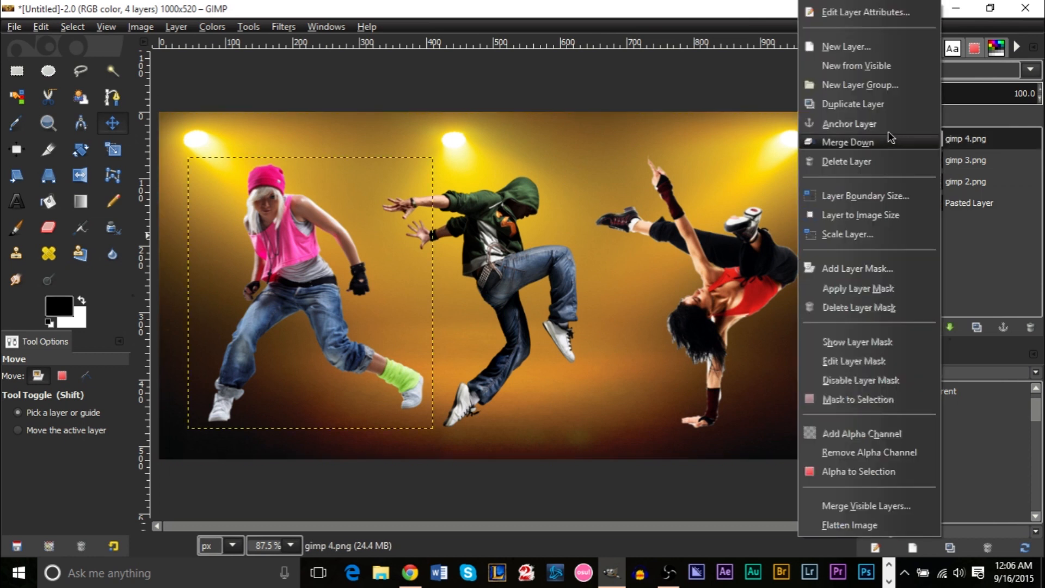
{"action": "left_click", "coordinate": [847, 142]}
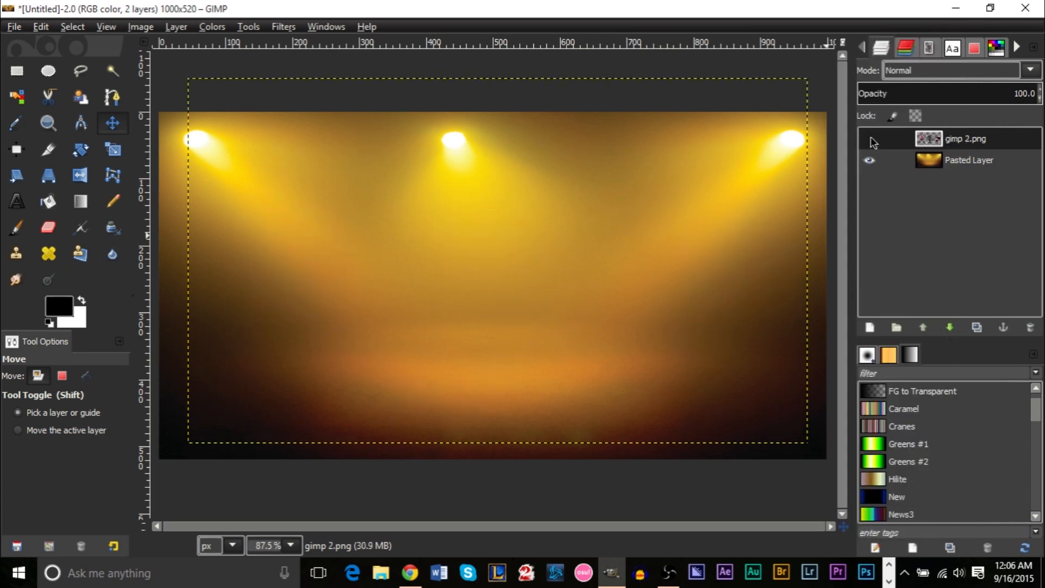
{"action": "left_click", "coordinate": [869, 138]}
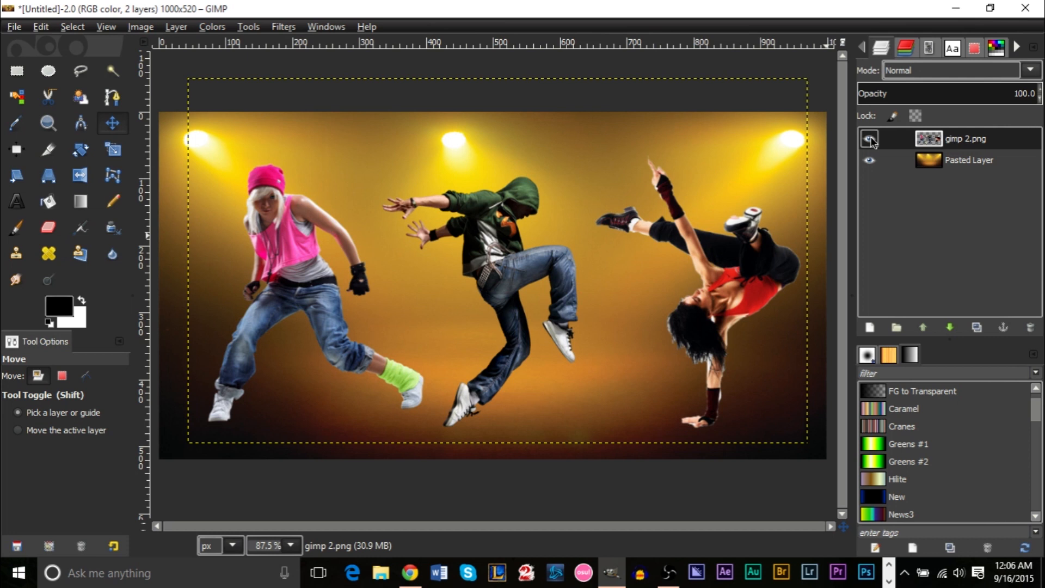
{"action": "left_click", "coordinate": [869, 139]}
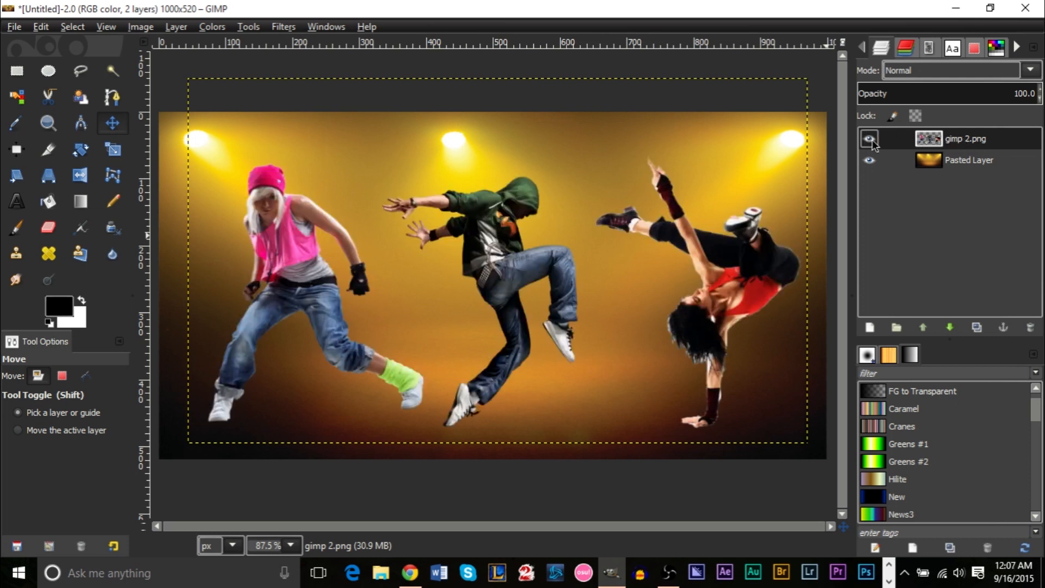
{"action": "left_click", "coordinate": [868, 138]}
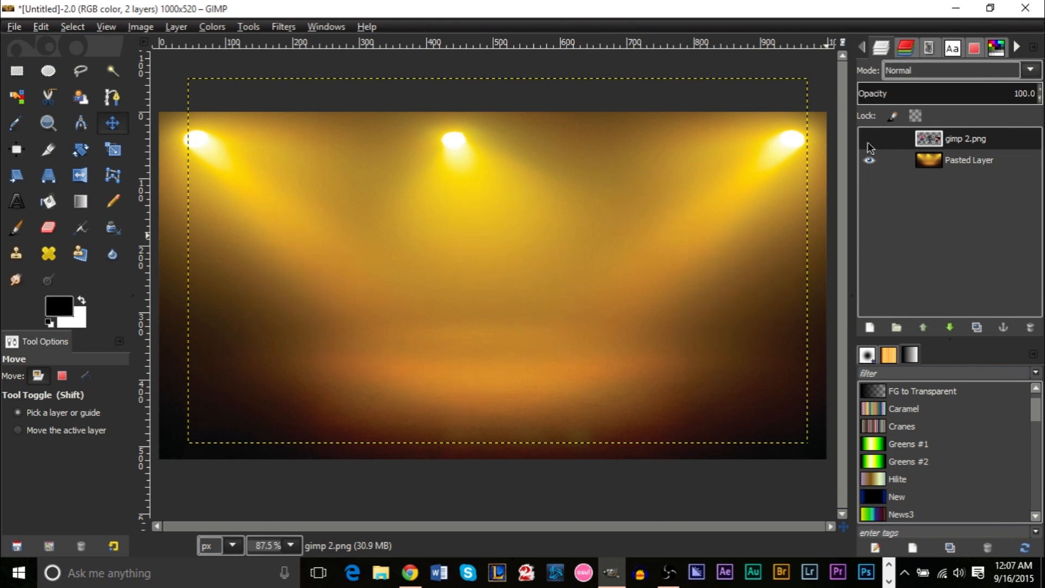
{"action": "left_click", "coordinate": [869, 139]}
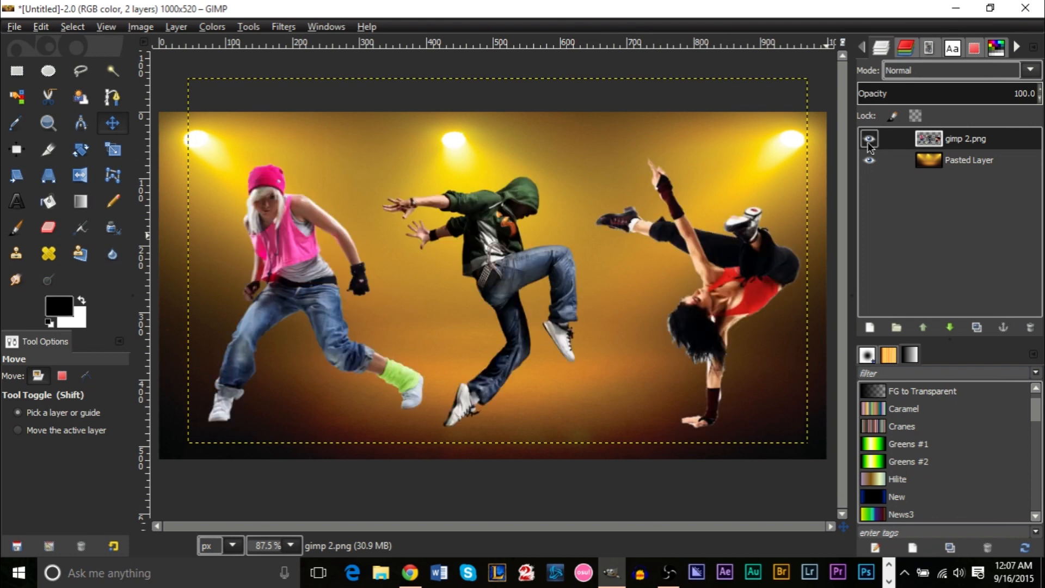
{"action": "mouse_move", "coordinate": [957, 144]}
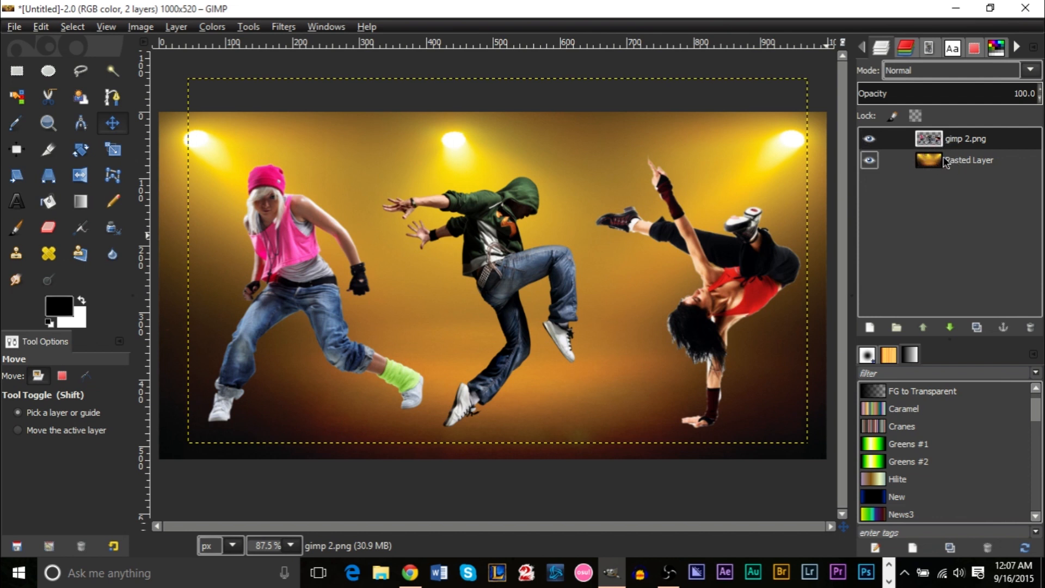
Load the merged dancers' outlines as a selection and preview it in the Selection Editor.
{"action": "left_click", "coordinate": [967, 138]}
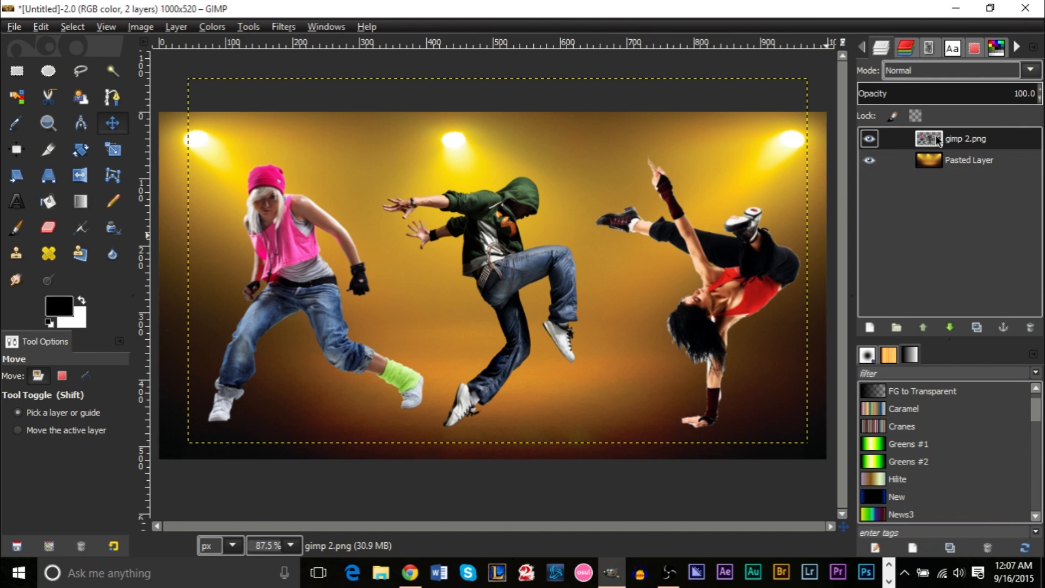
{"action": "mouse_move", "coordinate": [510, 280]}
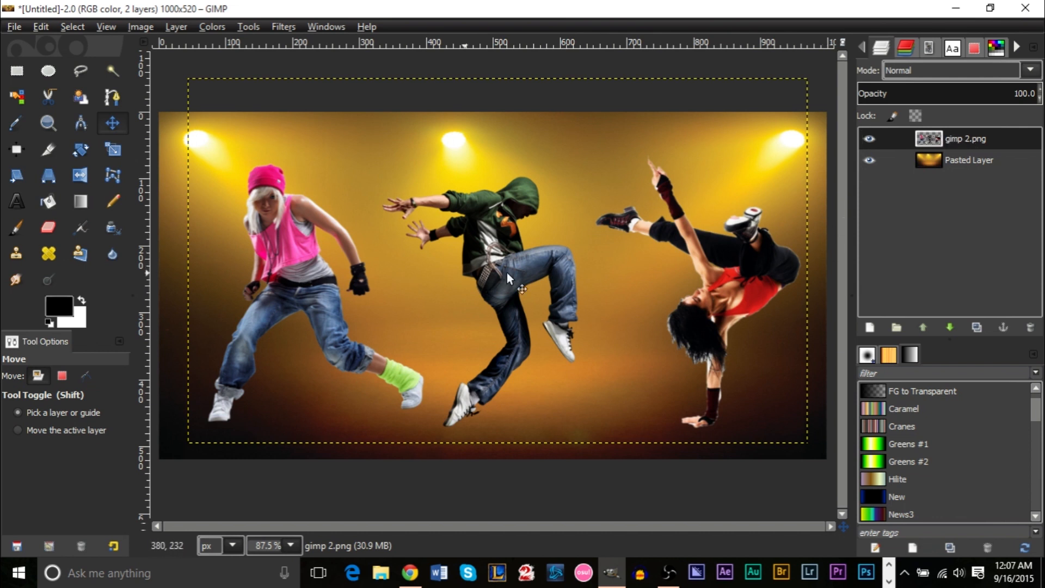
{"action": "mouse_move", "coordinate": [776, 257]}
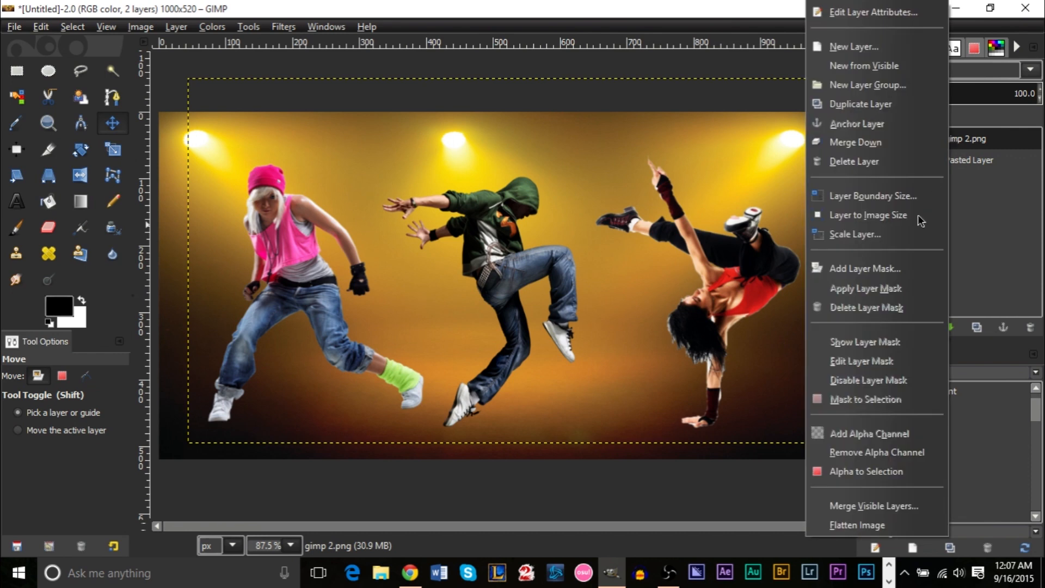
{"action": "mouse_move", "coordinate": [866, 471]}
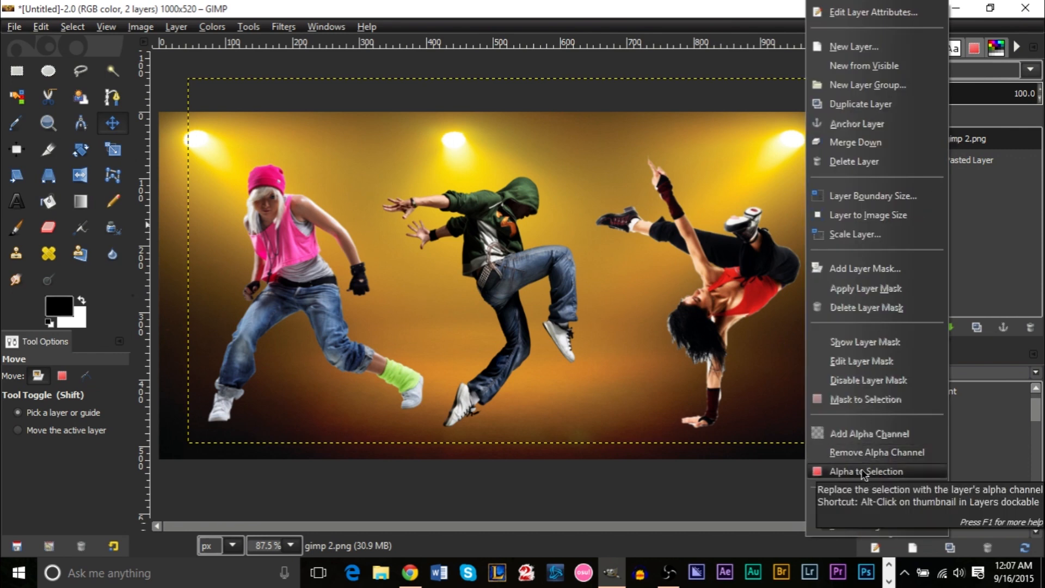
{"action": "left_click", "coordinate": [866, 472]}
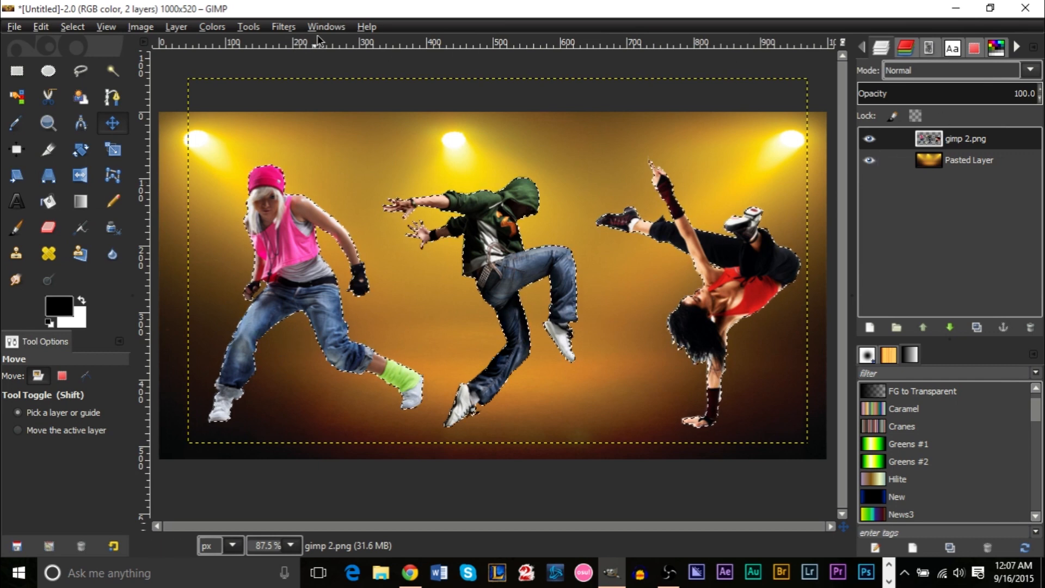
{"action": "left_click", "coordinate": [973, 47]}
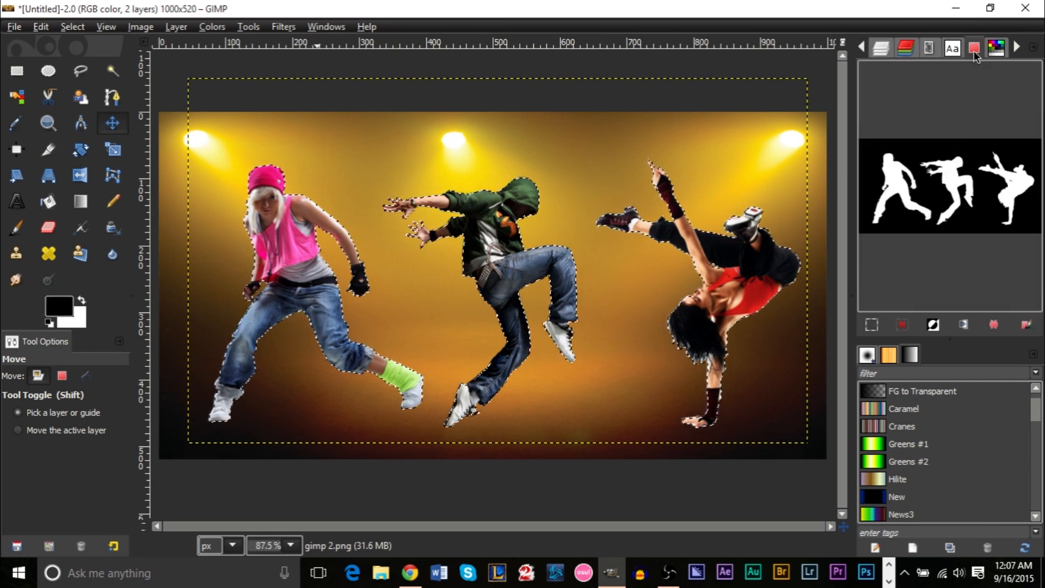
{"action": "mouse_move", "coordinate": [973, 48]}
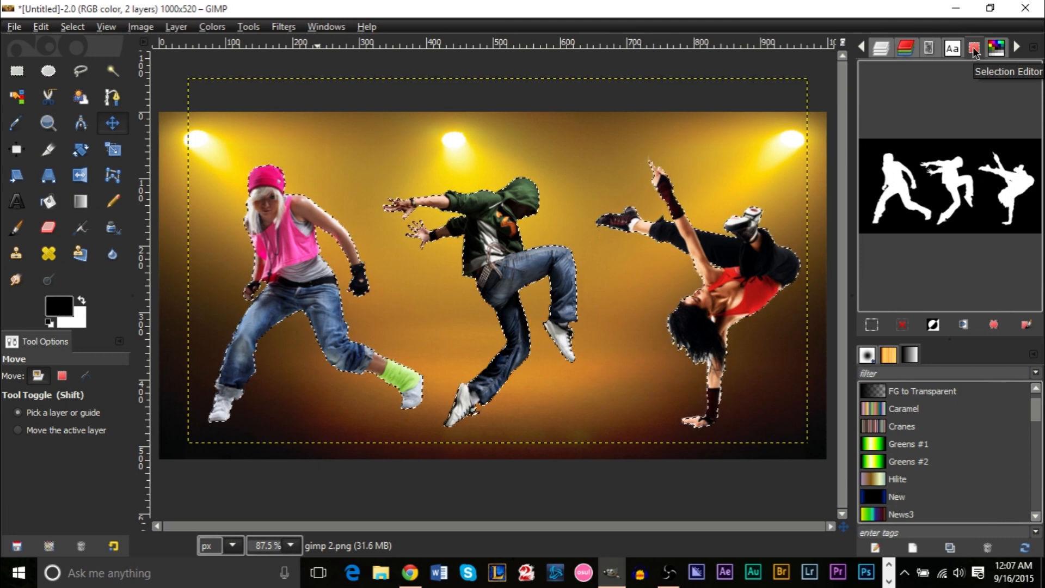
{"action": "left_click", "coordinate": [326, 26]}
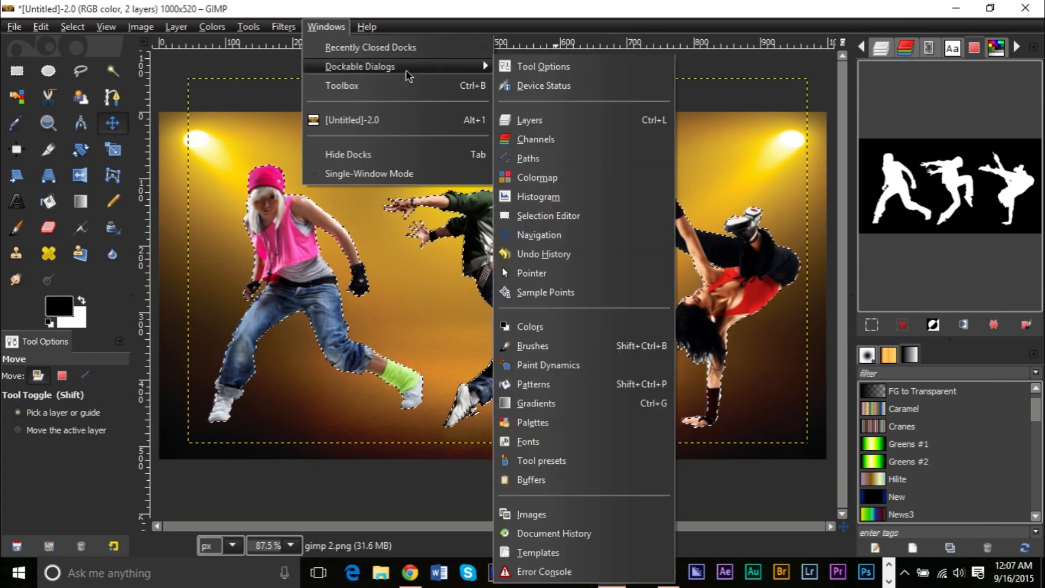
{"action": "mouse_move", "coordinate": [326, 30]}
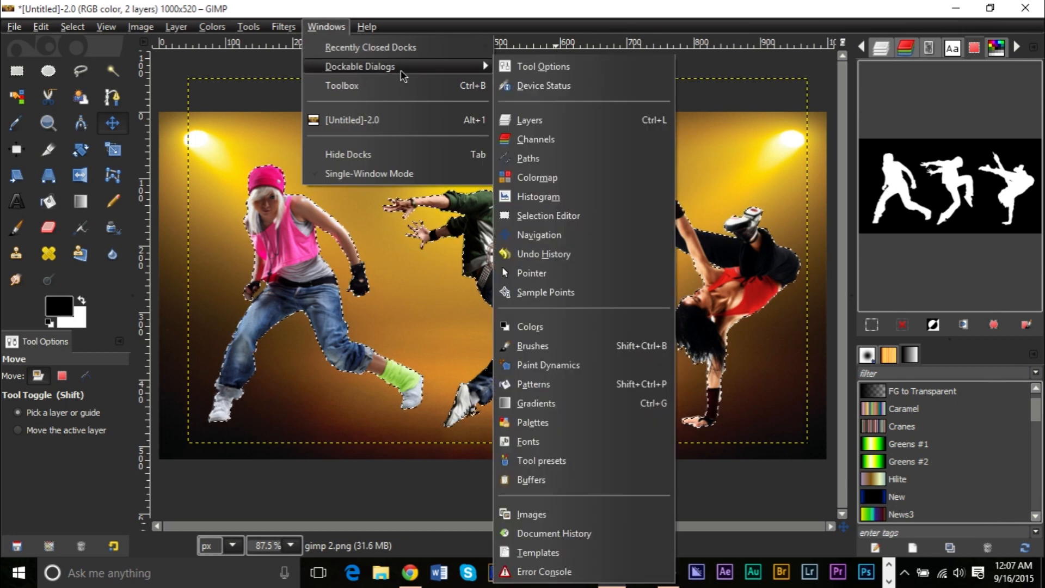
{"action": "mouse_move", "coordinate": [538, 196]}
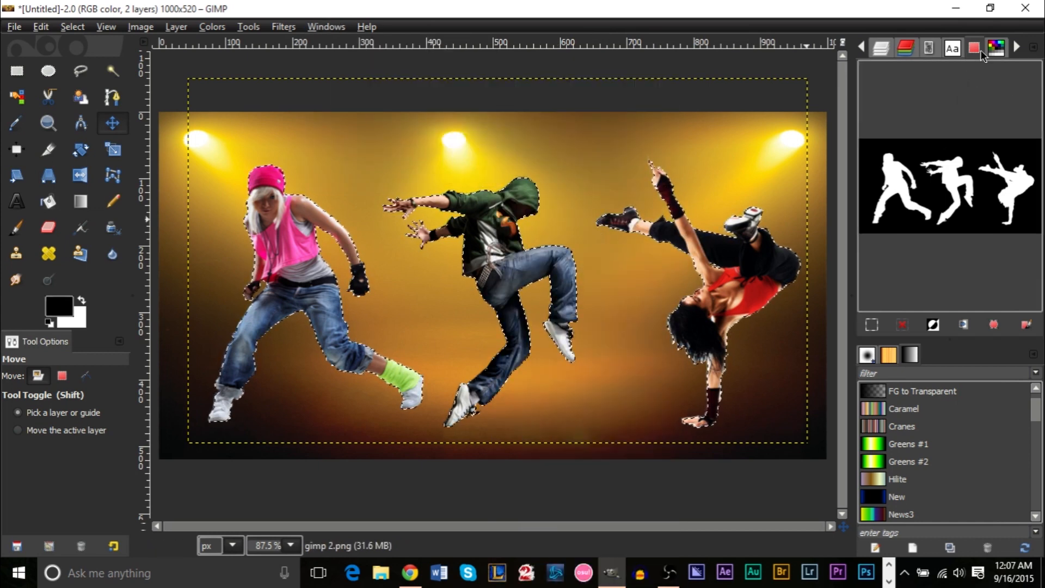
Convert the dancers' selection into a path named Selection from the Selection Editor.
{"action": "left_click", "coordinate": [927, 47]}
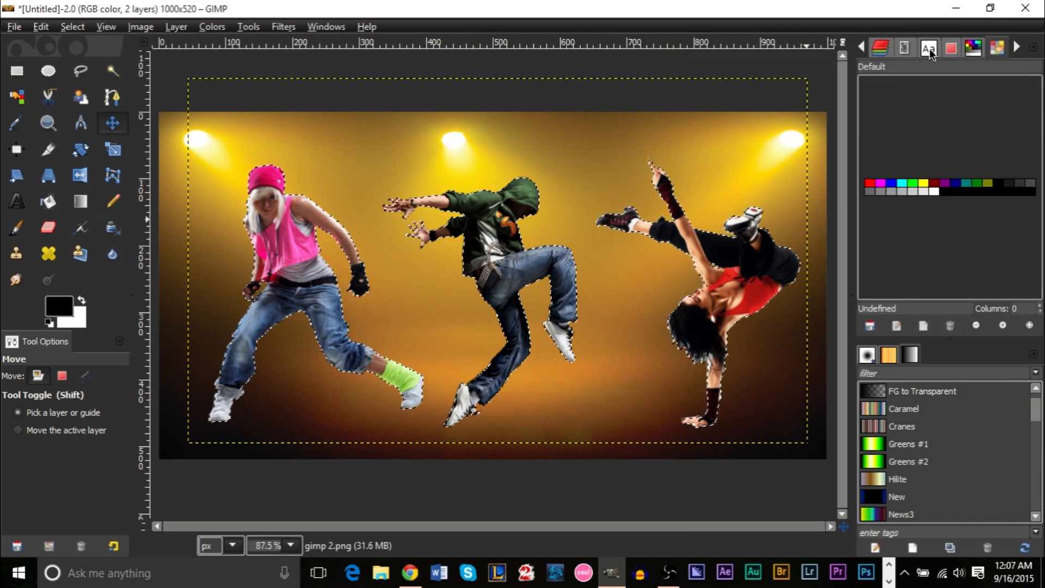
{"action": "left_click", "coordinate": [950, 47]}
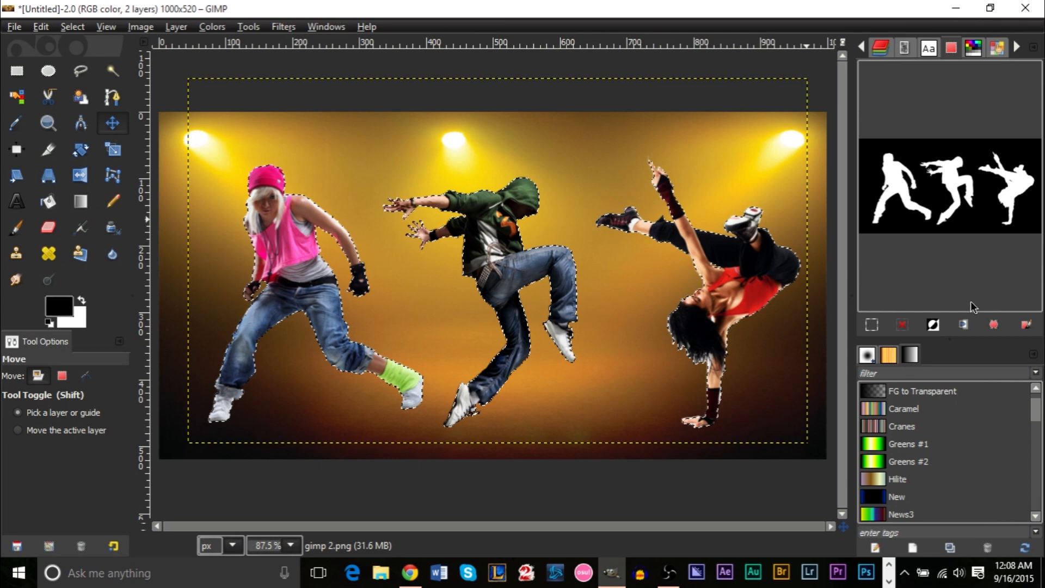
{"action": "mouse_move", "coordinate": [993, 324]}
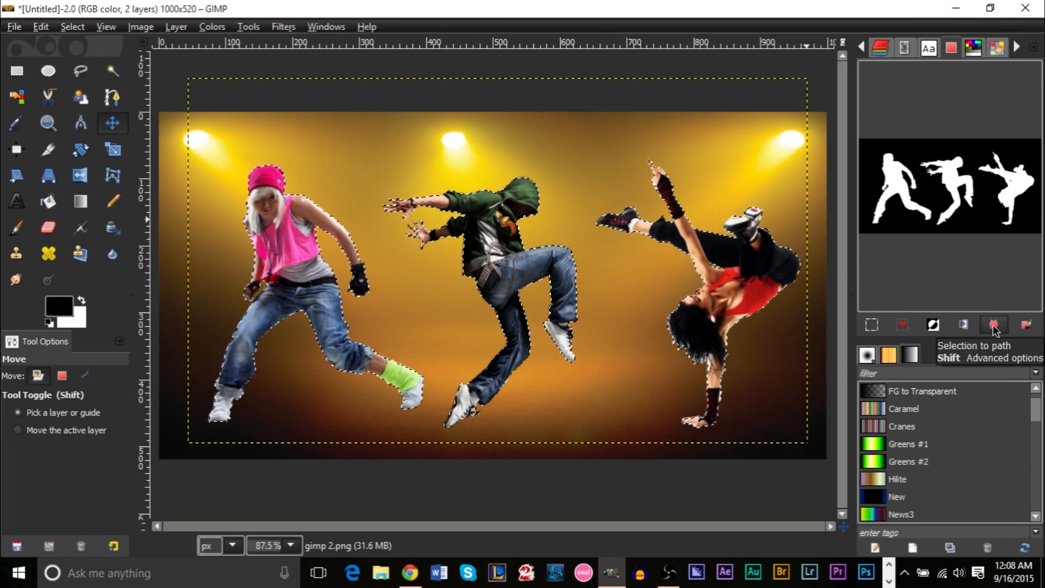
{"action": "left_click", "coordinate": [993, 325]}
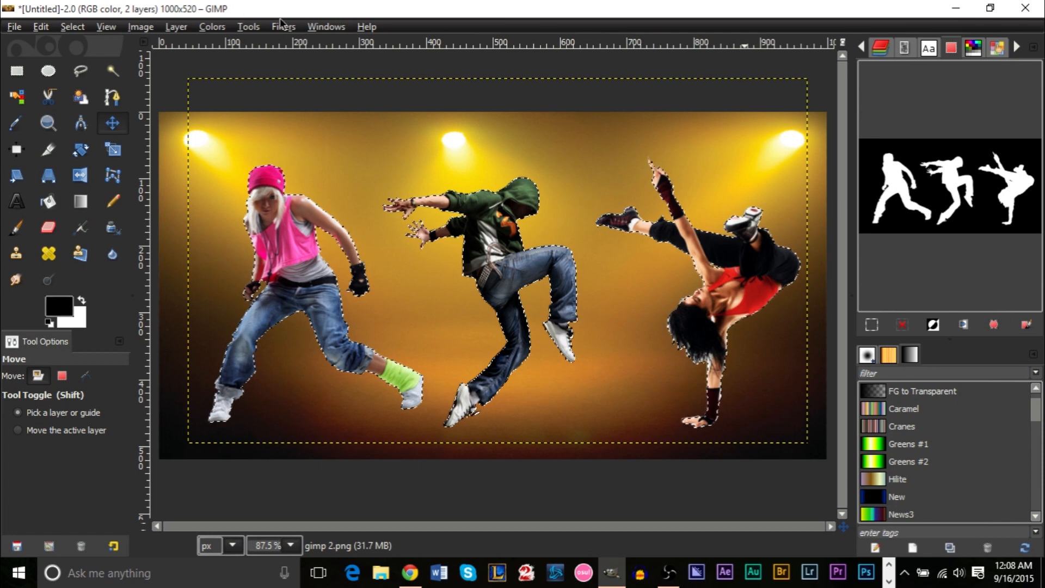
Show the Paths dialog via Dockable Dialogs and toggle the Selection path's visibility.
{"action": "left_click", "coordinate": [325, 26]}
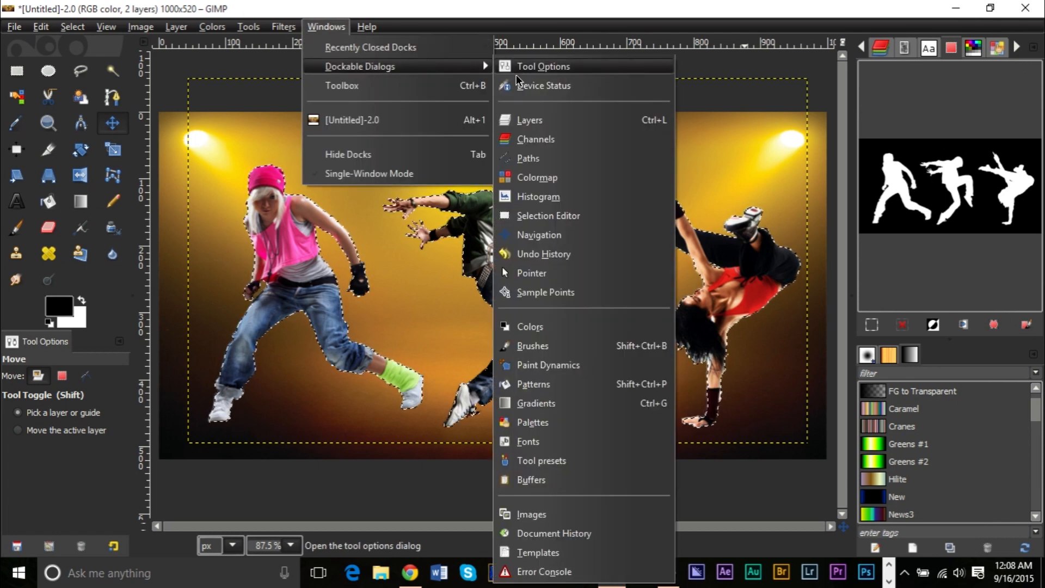
{"action": "left_click", "coordinate": [536, 138]}
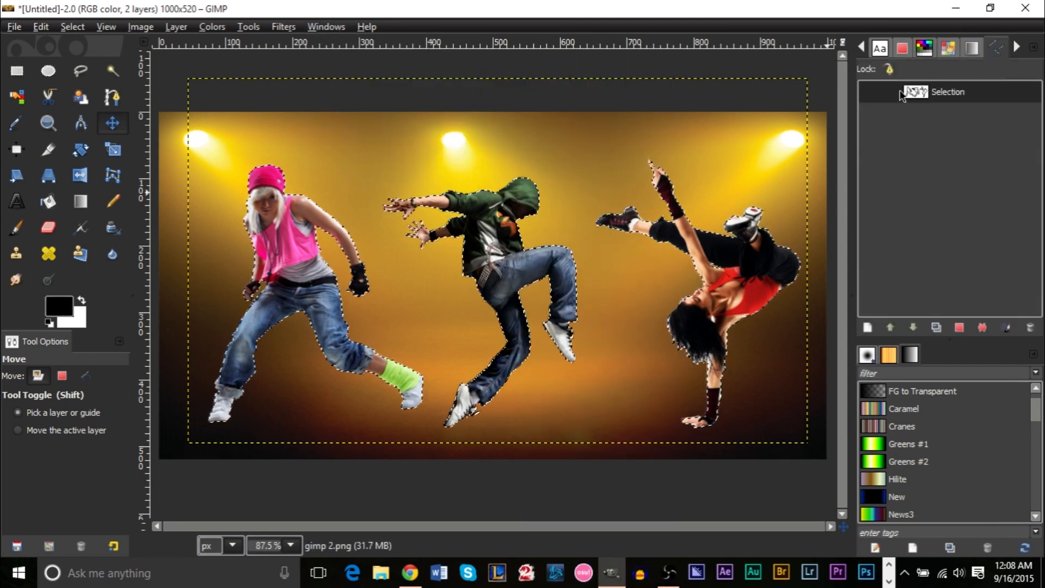
{"action": "left_click", "coordinate": [869, 92]}
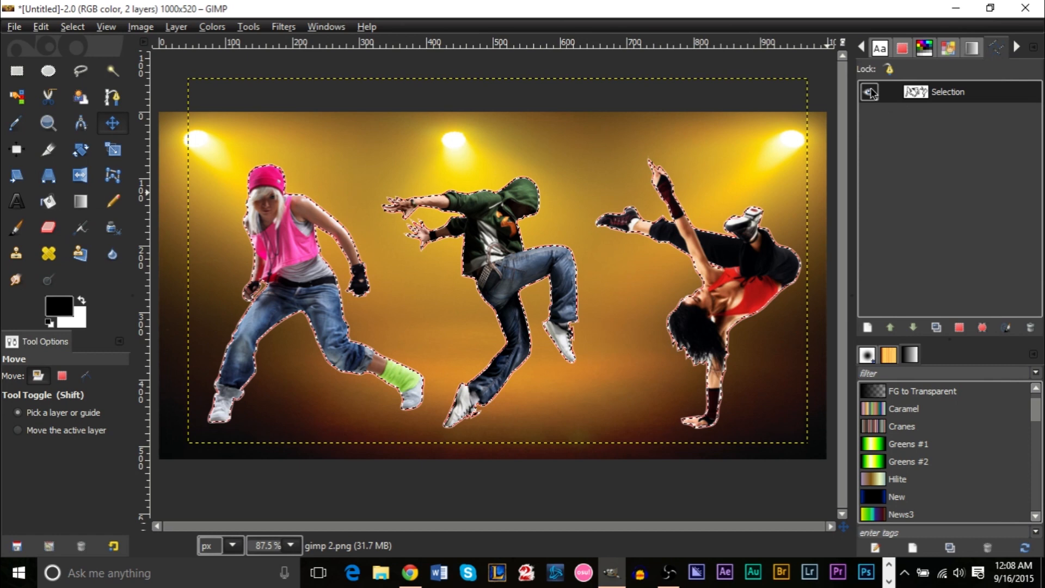
{"action": "left_click", "coordinate": [870, 91]}
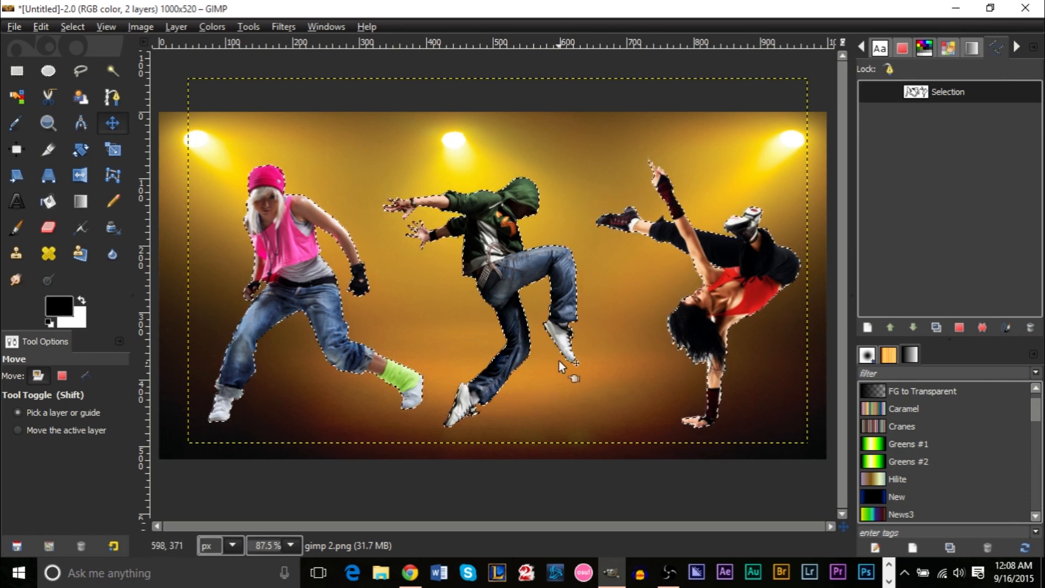
{"action": "mouse_move", "coordinate": [973, 145]}
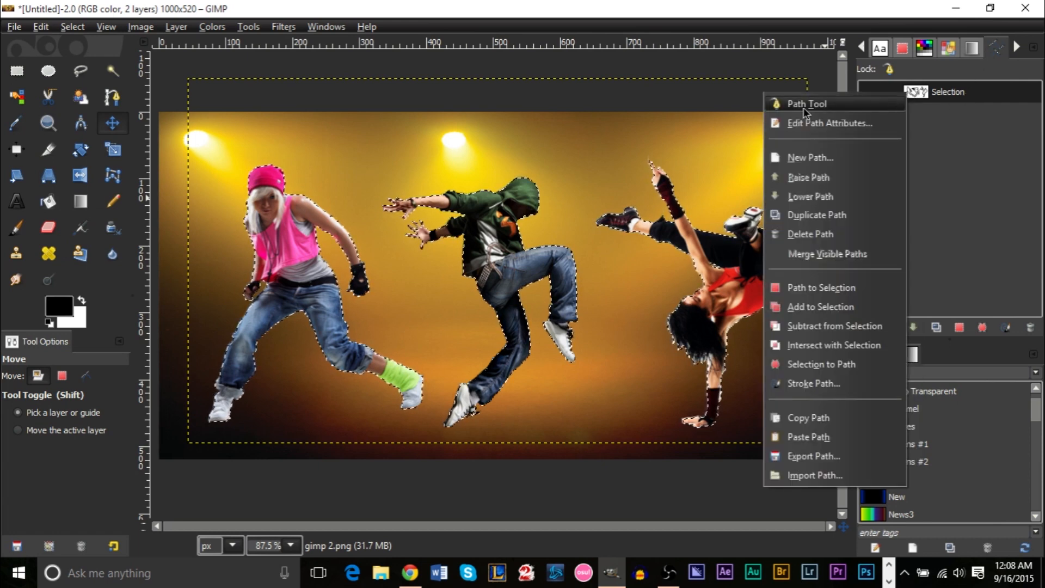
Edit the Selection path with the Path tool so its anchors trace every dancer.
{"action": "left_click", "coordinate": [806, 103]}
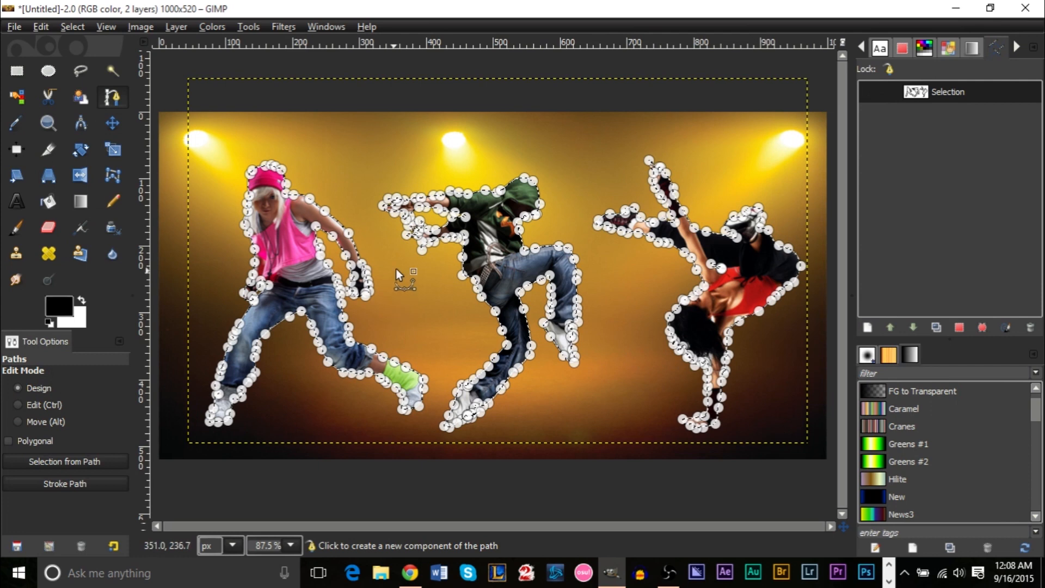
{"action": "mouse_move", "coordinate": [600, 270]}
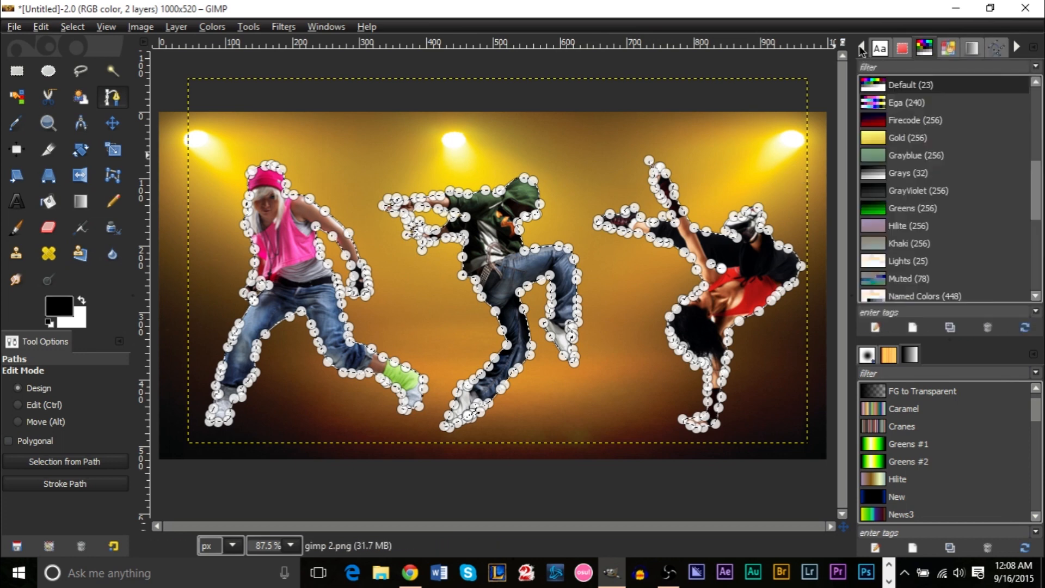
Add a new transparent layer named Layer above gimp 2.png and make it active.
{"action": "left_click", "coordinate": [880, 47]}
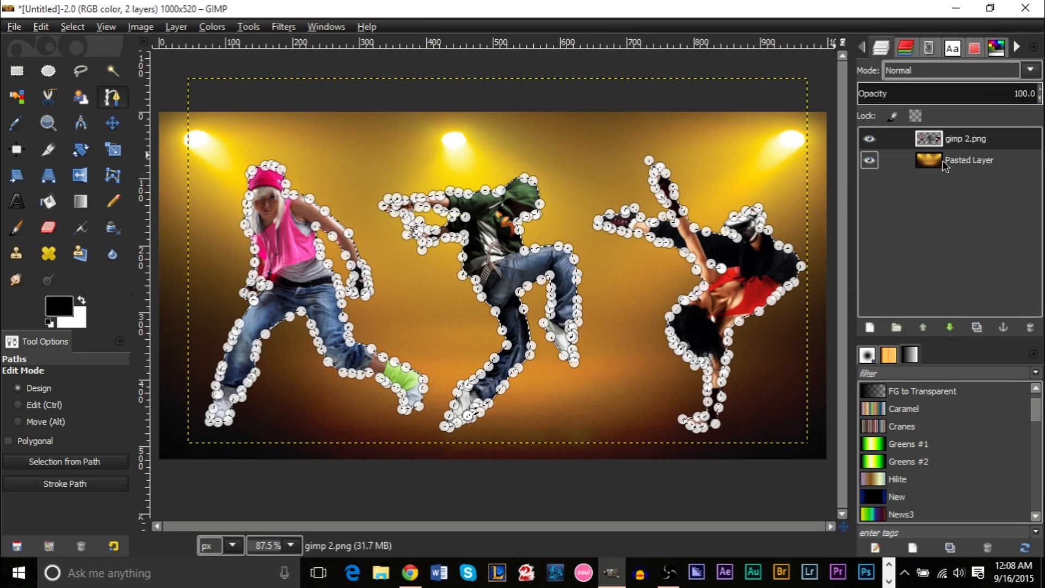
{"action": "left_click", "coordinate": [869, 327]}
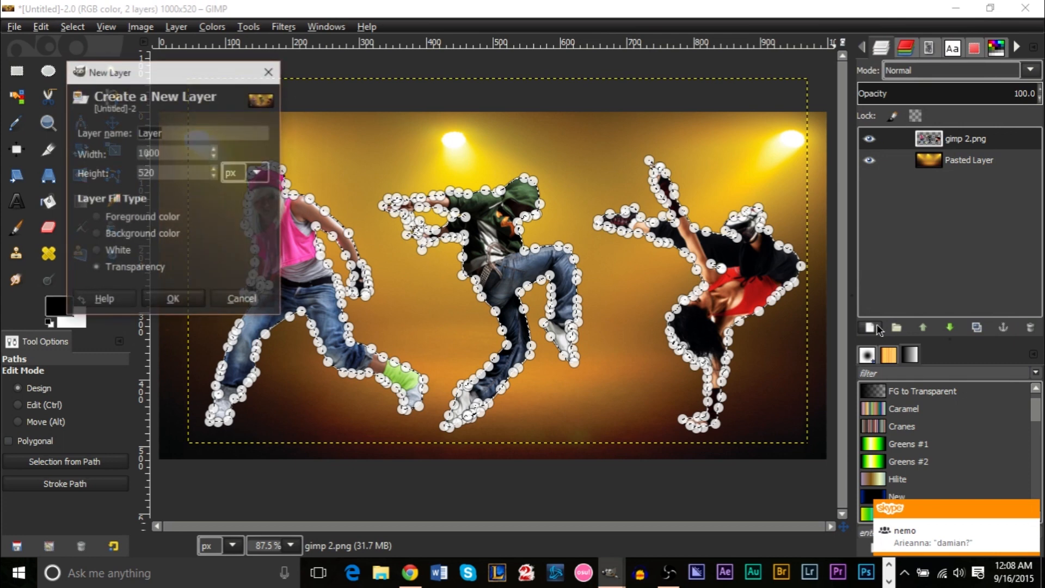
{"action": "left_click", "coordinate": [173, 299]}
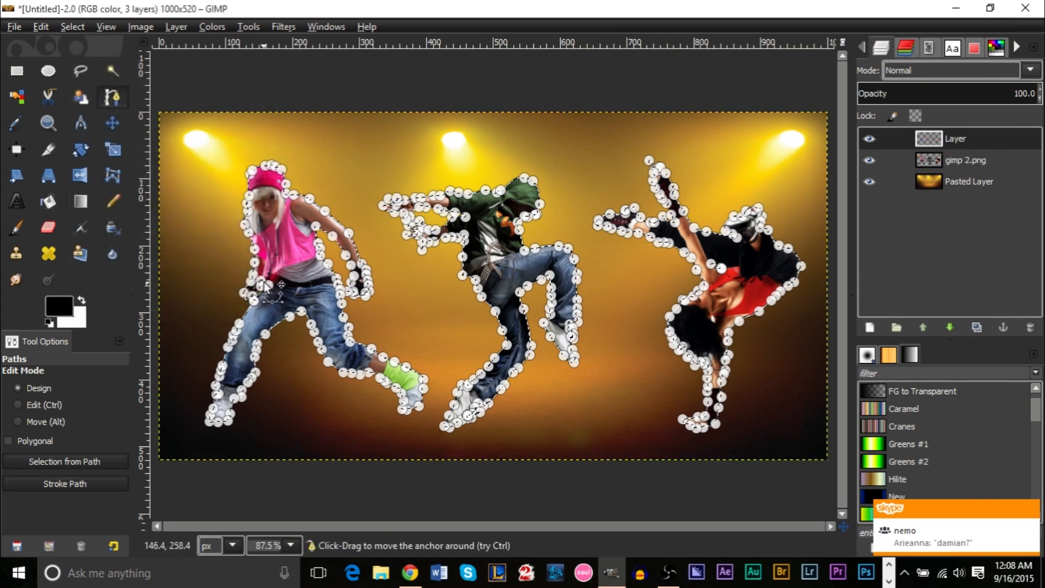
{"action": "left_click", "coordinate": [965, 160]}
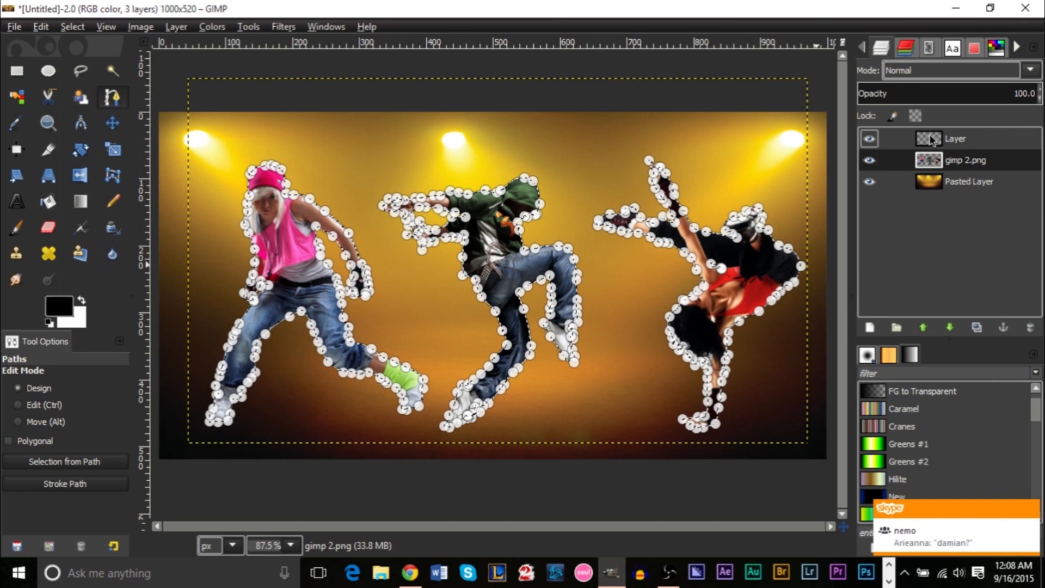
{"action": "left_click", "coordinate": [956, 138]}
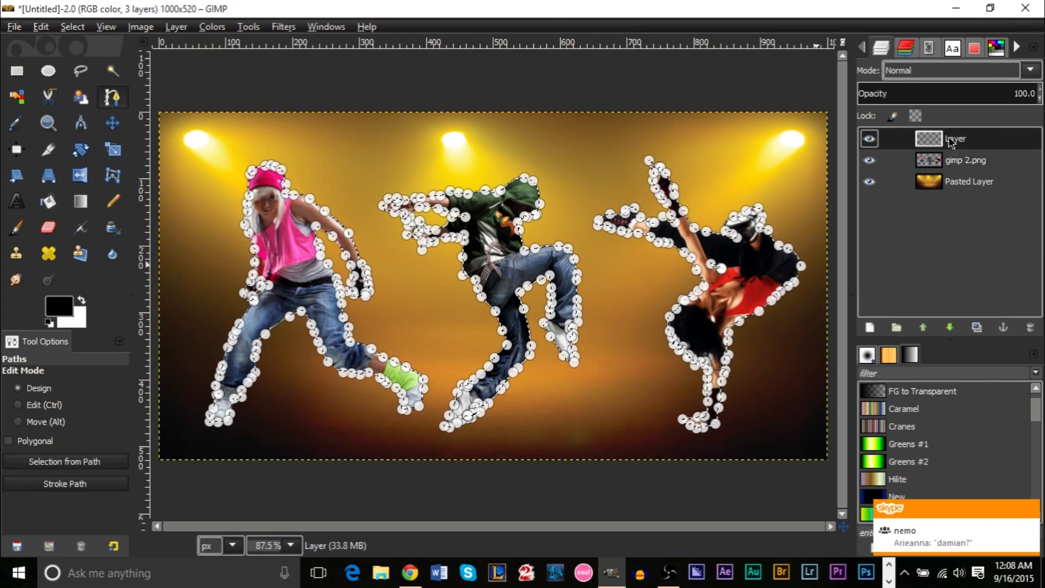
Cancel an extra new-layer dialog and reselect the empty Layer as the working layer.
{"action": "left_click", "coordinate": [870, 328]}
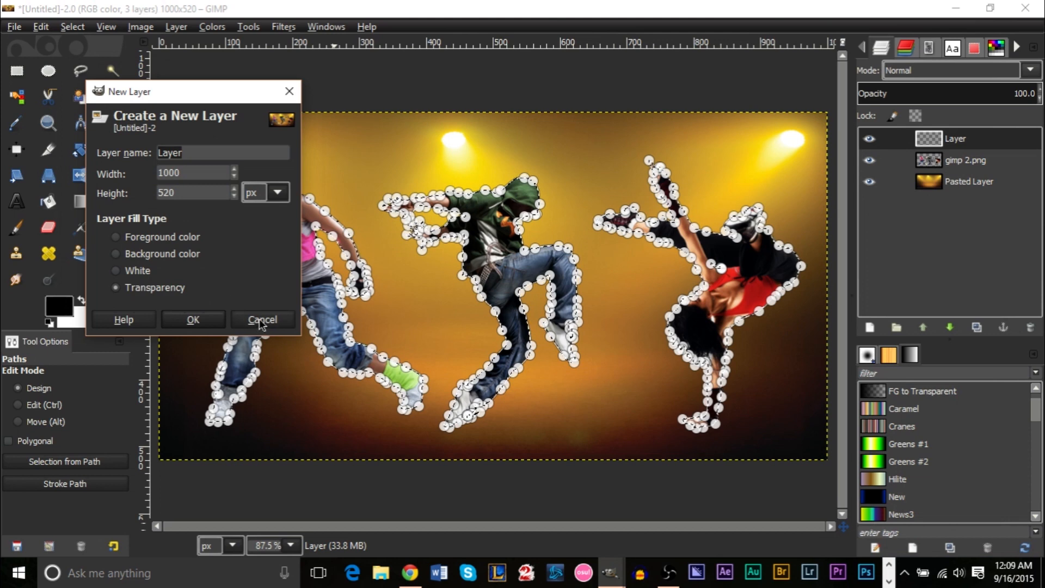
{"action": "left_click", "coordinate": [262, 319]}
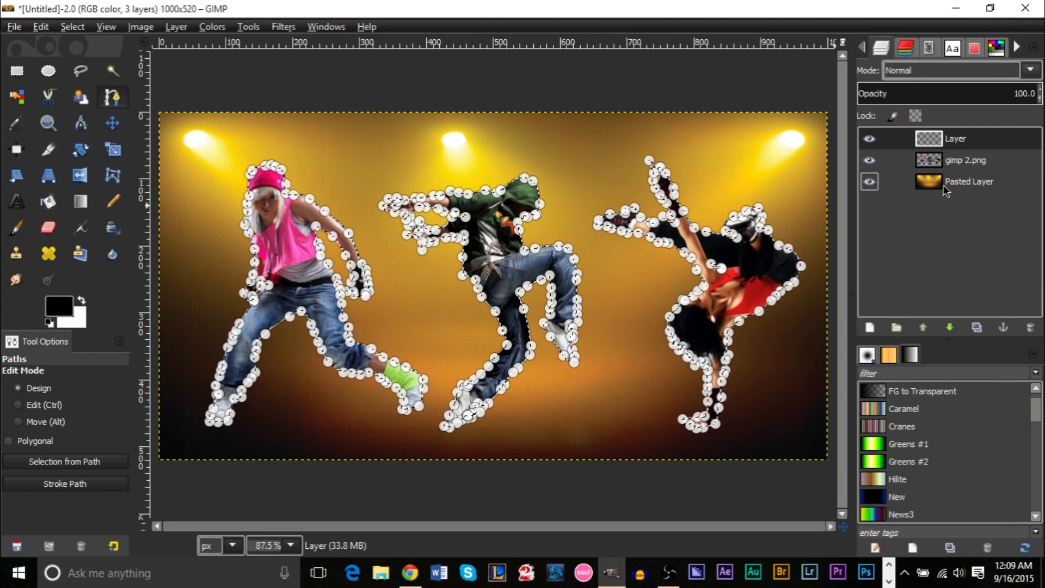
{"action": "left_click", "coordinate": [966, 160]}
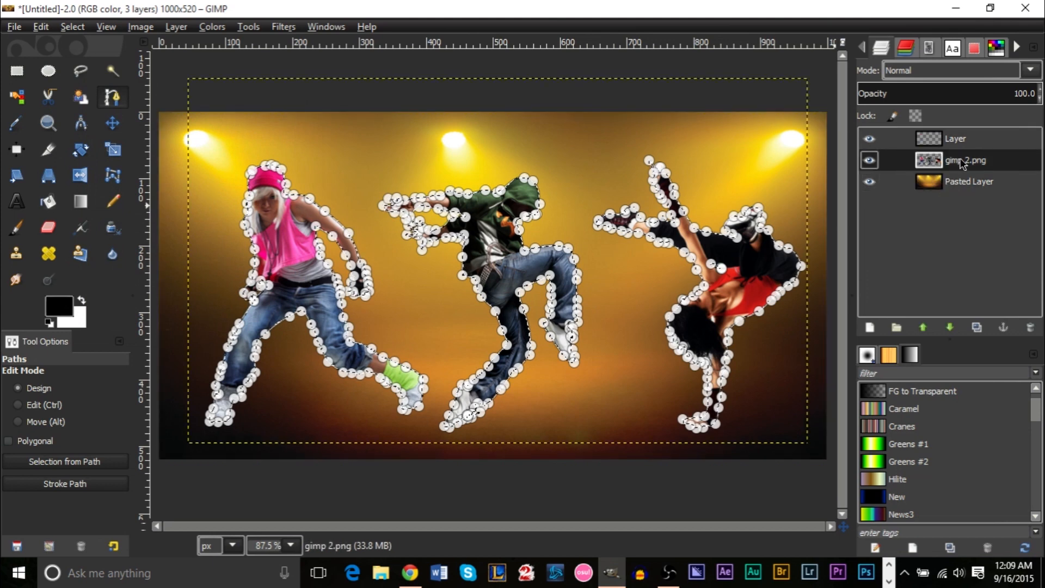
{"action": "left_click", "coordinate": [955, 138]}
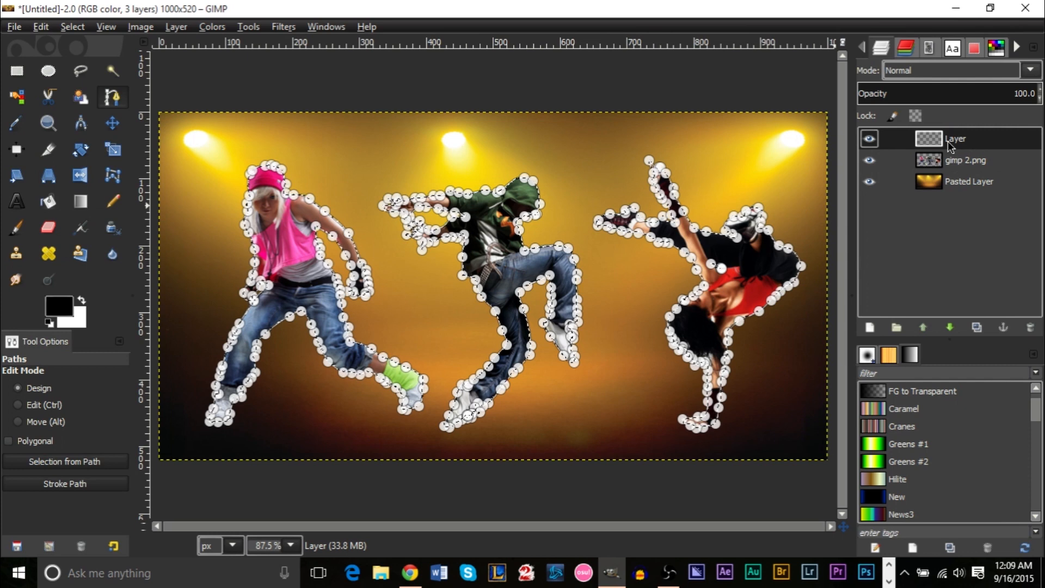
{"action": "mouse_move", "coordinate": [15, 228]}
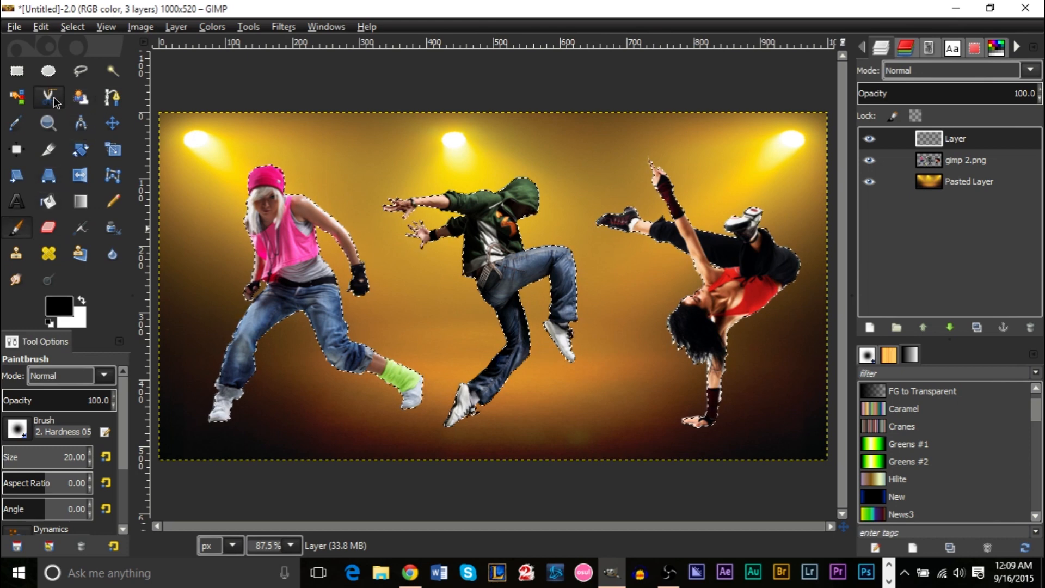
Reactivate the Selection path in the Path tool and bring up the Stroke Path dialog.
{"action": "left_click", "coordinate": [111, 97]}
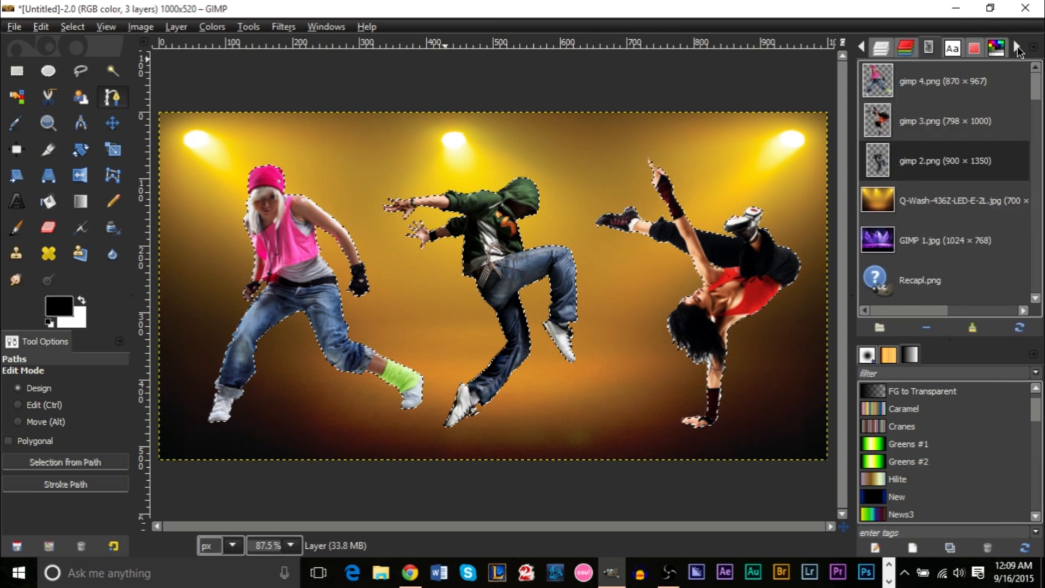
{"action": "left_click", "coordinate": [996, 46]}
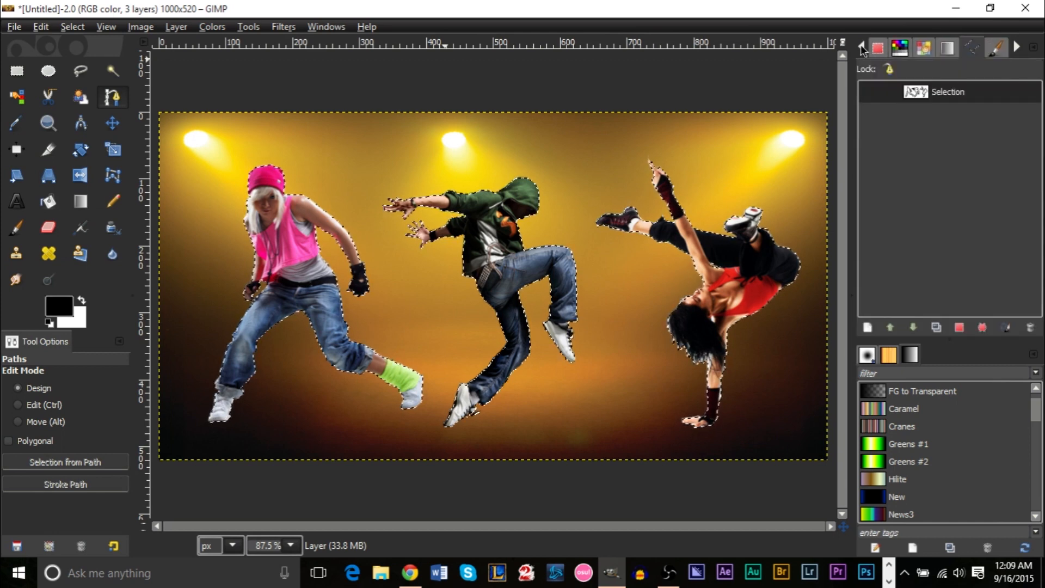
{"action": "right_click", "coordinate": [947, 91]}
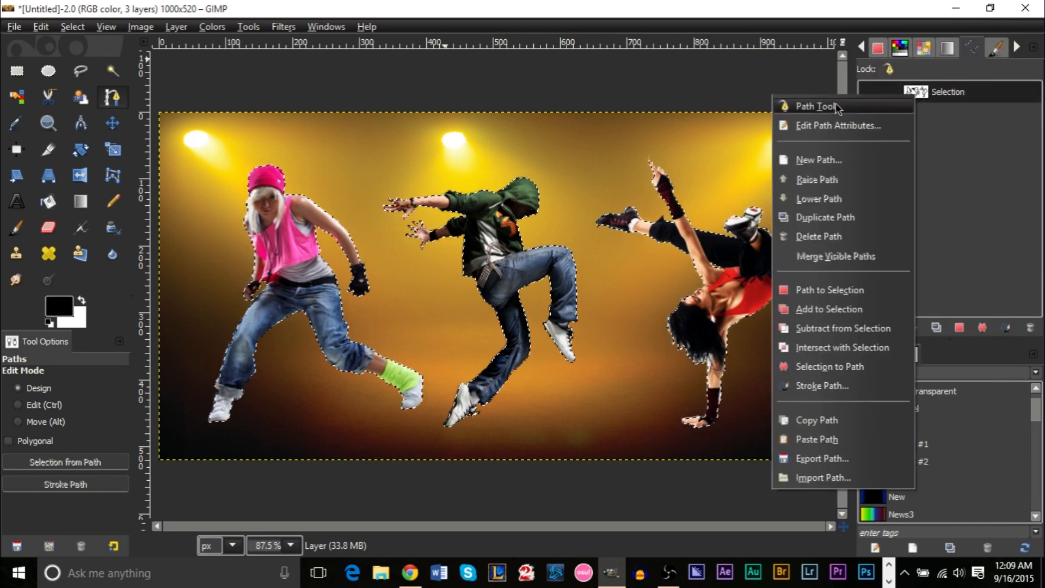
{"action": "left_click", "coordinate": [815, 106]}
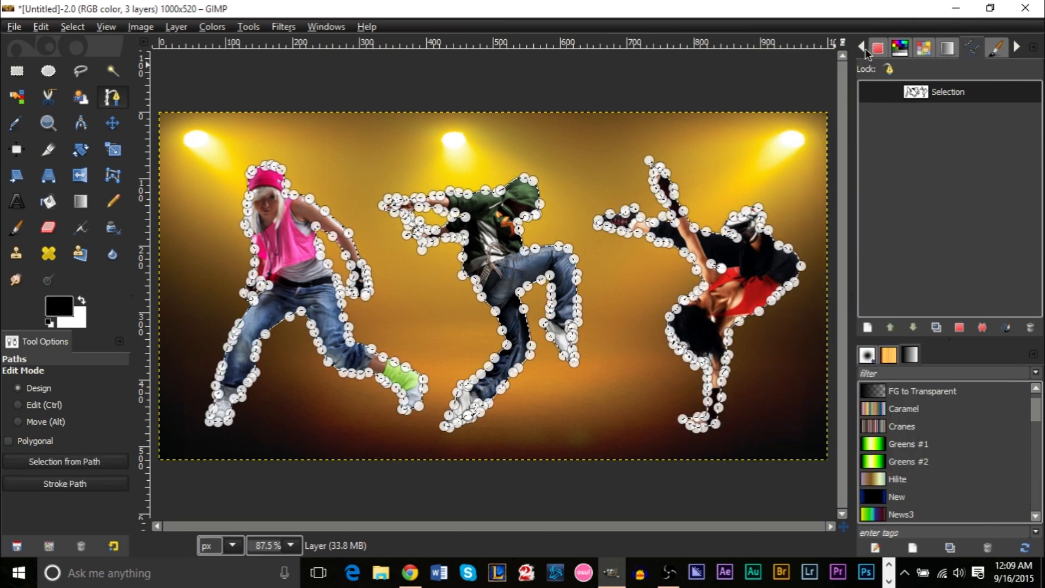
{"action": "left_click", "coordinate": [880, 47]}
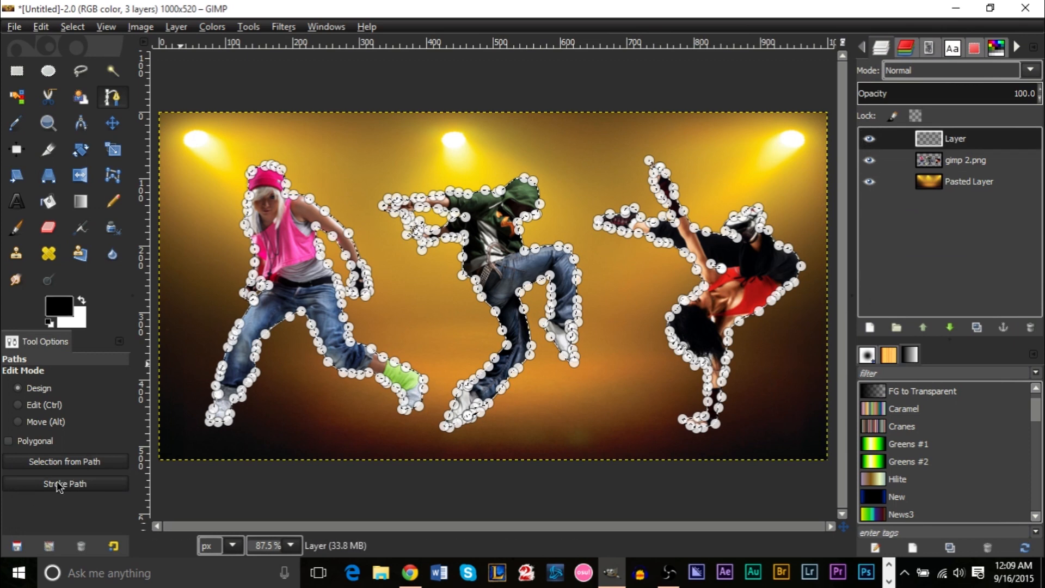
{"action": "left_click", "coordinate": [64, 483]}
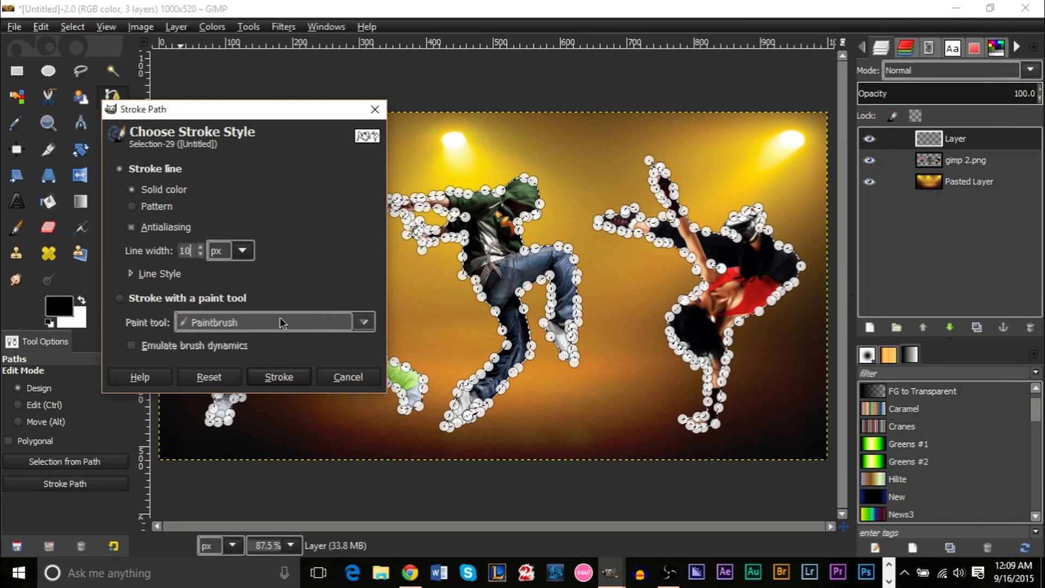
Stroke the path as a 10 px black outline and make the gimp 2.png layer active.
{"action": "left_click", "coordinate": [277, 377]}
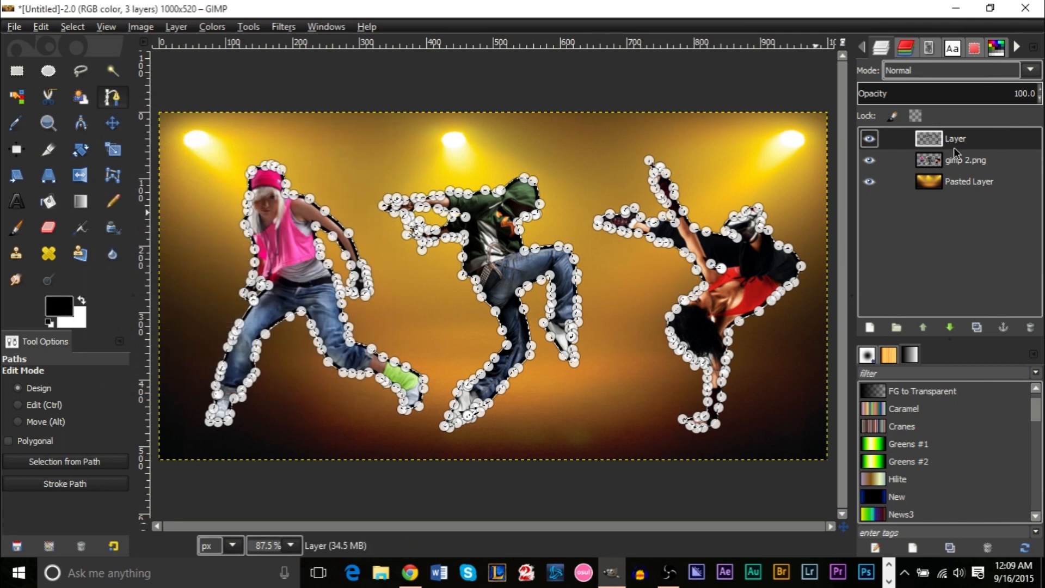
{"action": "left_click", "coordinate": [869, 160]}
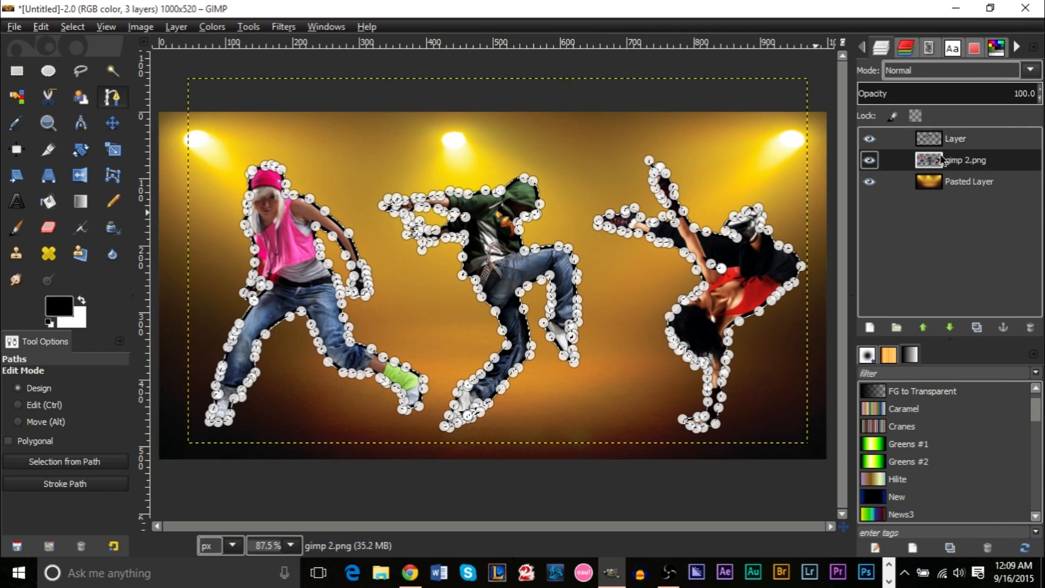
Hide the gimp 2.png photo layer and select the outline Layer, leaving black outlines on the stage.
{"action": "left_click", "coordinate": [869, 160]}
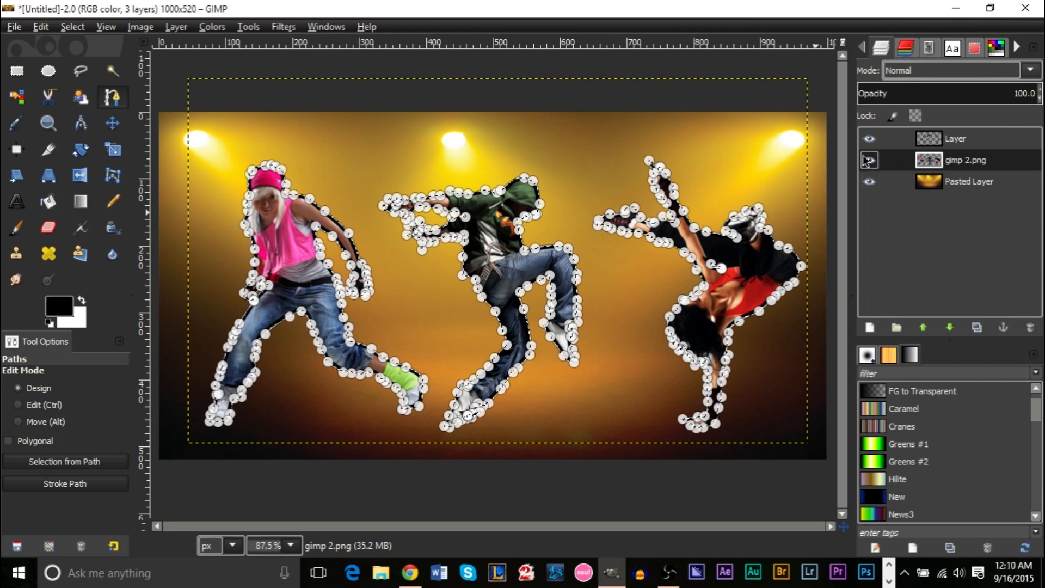
{"action": "left_click", "coordinate": [868, 160]}
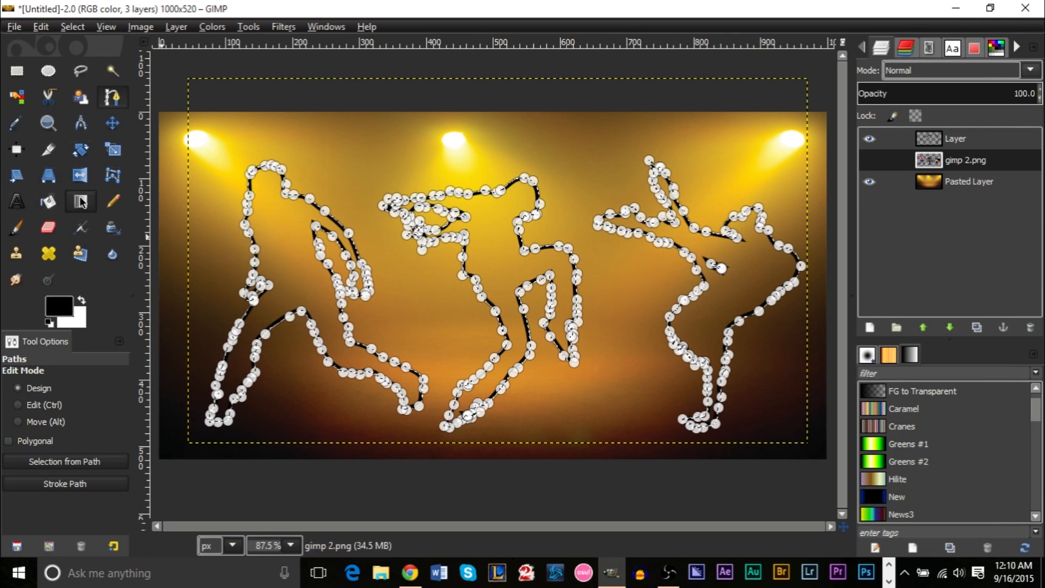
{"action": "left_click", "coordinate": [79, 200]}
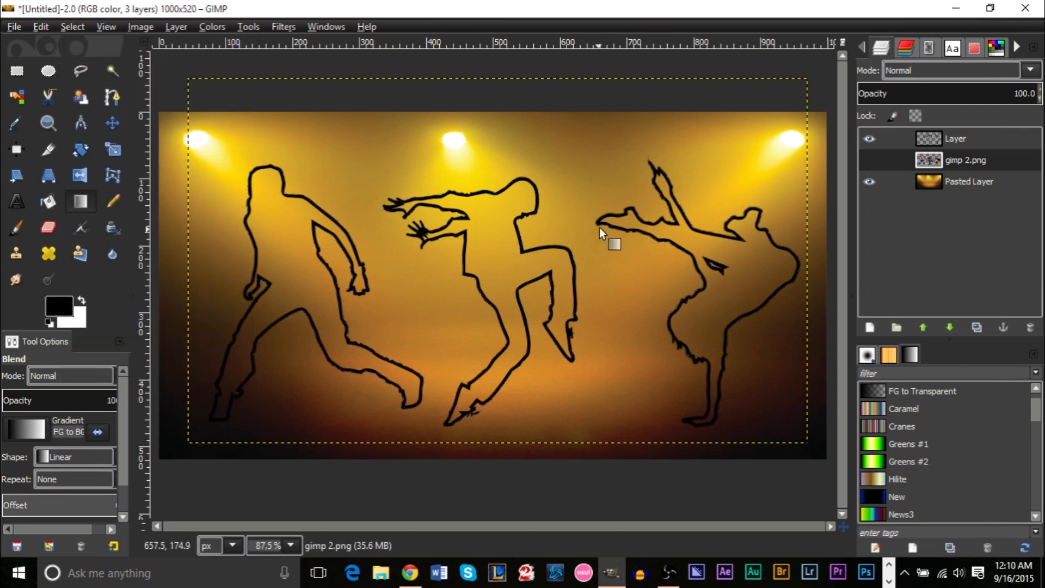
{"action": "mouse_move", "coordinate": [460, 236]}
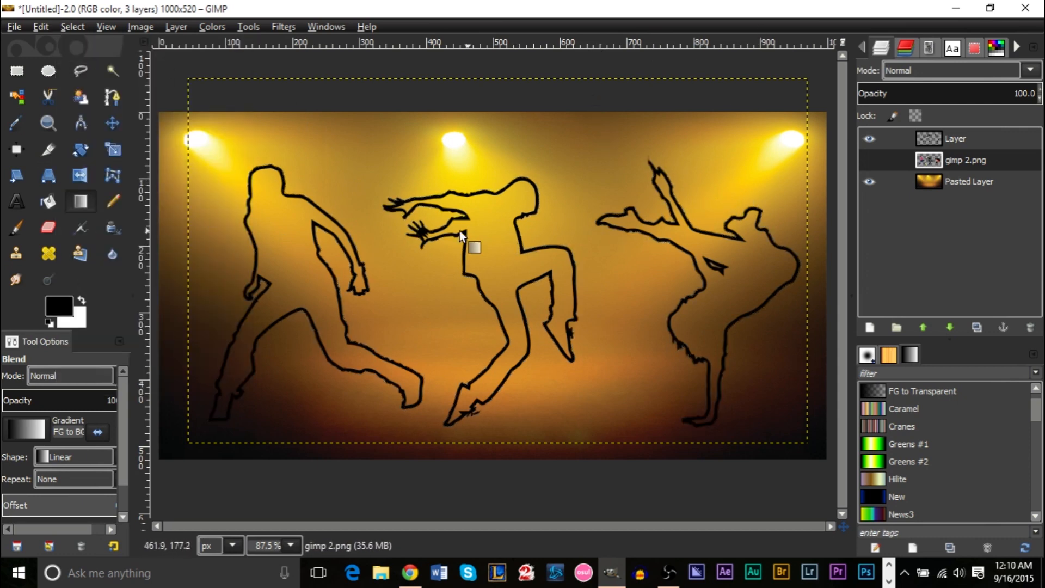
{"action": "mouse_move", "coordinate": [144, 310]}
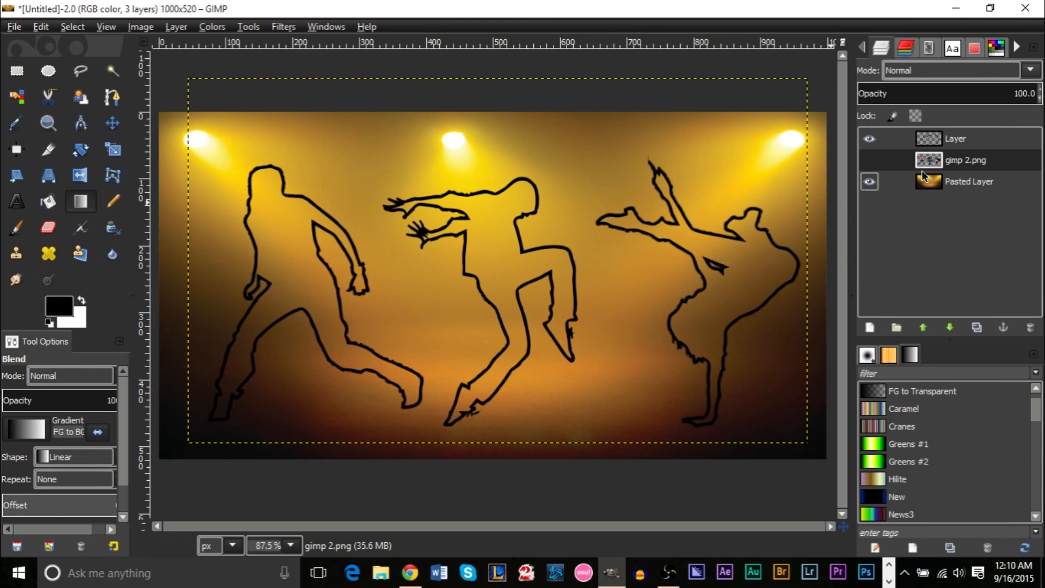
{"action": "left_click", "coordinate": [955, 139]}
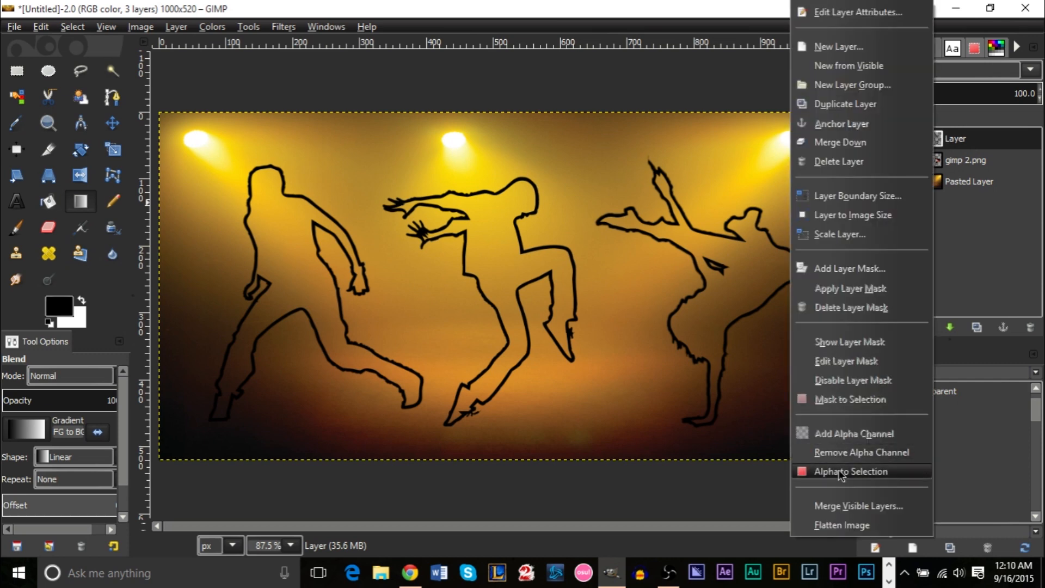
Select the outline layer's alpha and paint the dancer outlines white.
{"action": "left_click", "coordinate": [851, 471]}
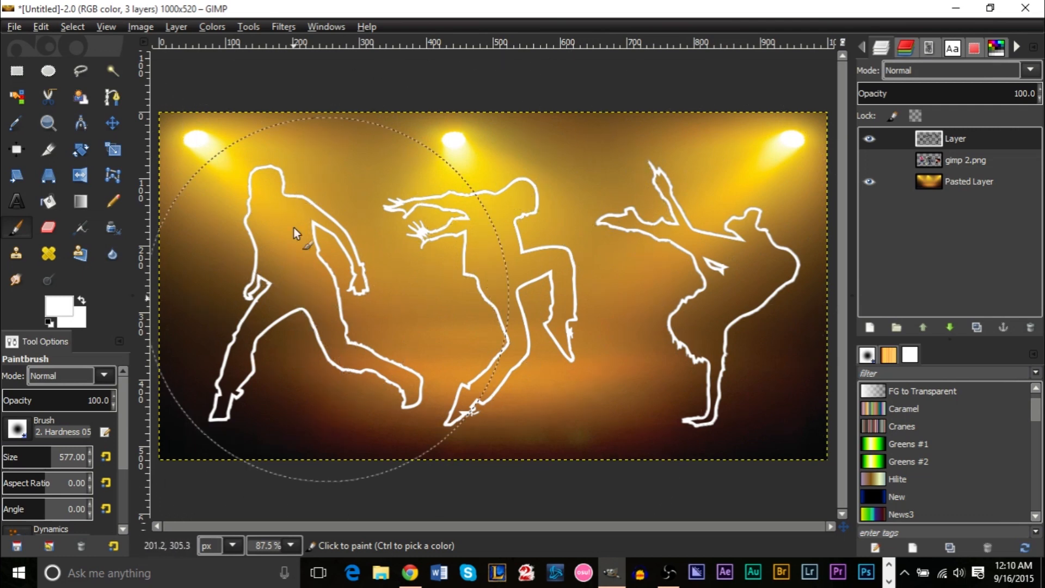
{"action": "mouse_move", "coordinate": [247, 259]}
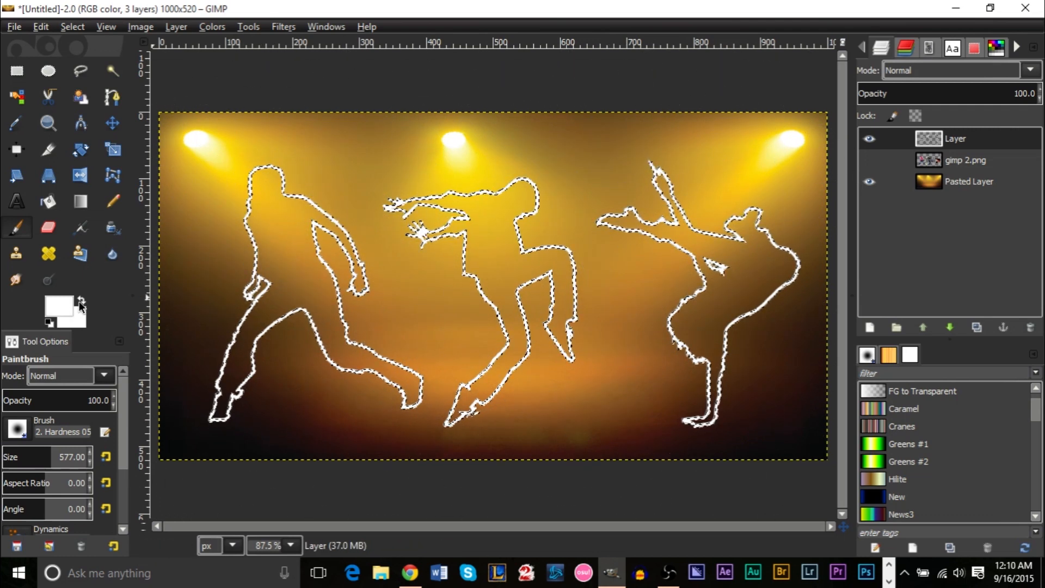
{"action": "mouse_move", "coordinate": [59, 308]}
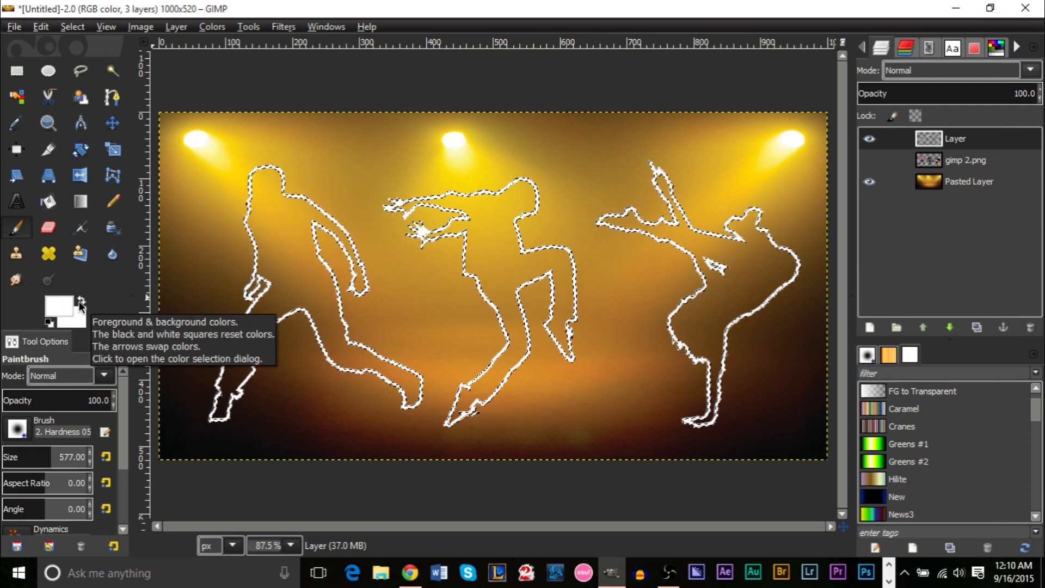
{"action": "mouse_move", "coordinate": [296, 325]}
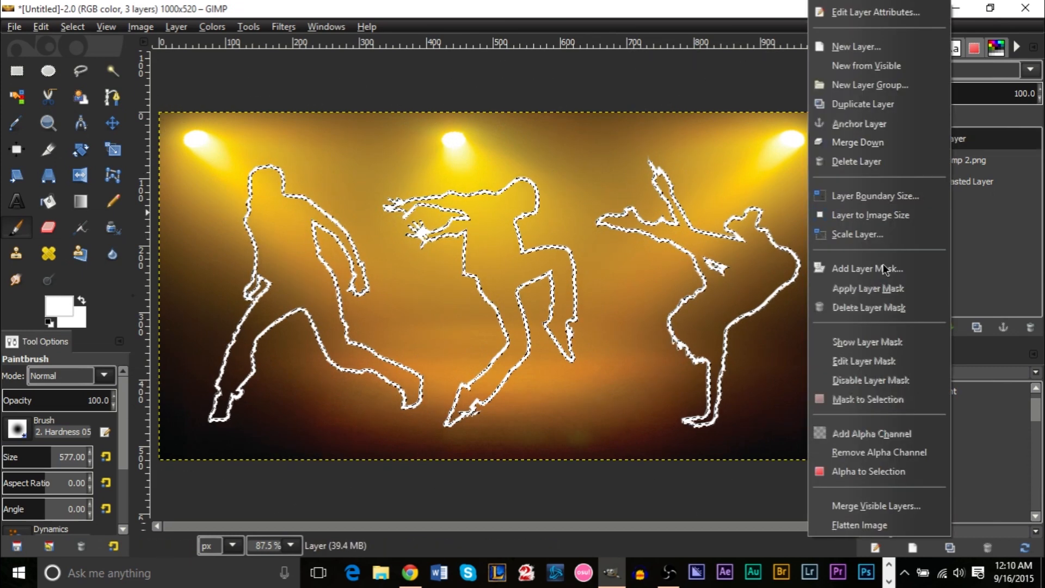
{"action": "mouse_move", "coordinate": [985, 156]}
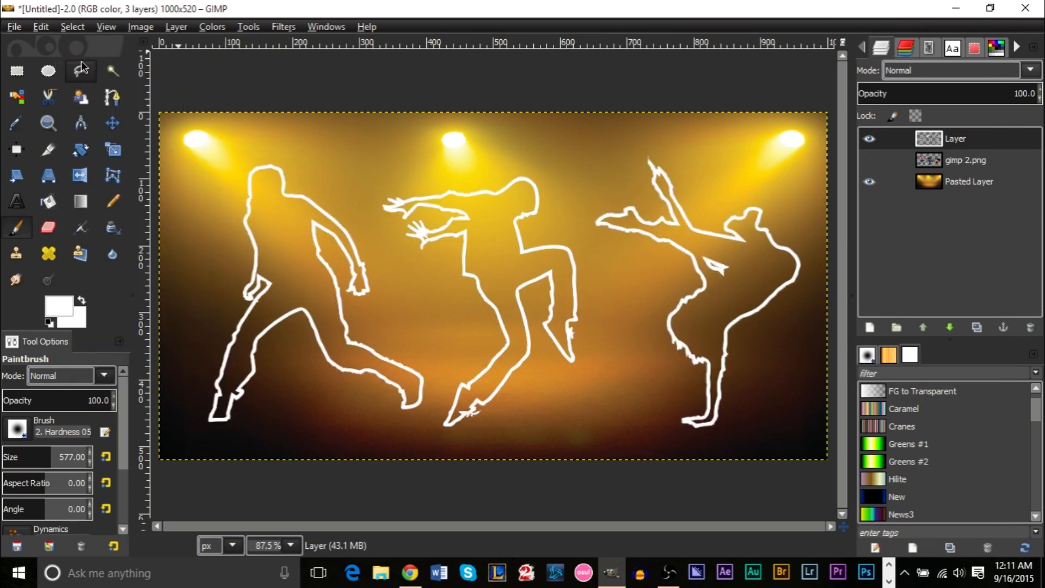
{"action": "left_click", "coordinate": [956, 139]}
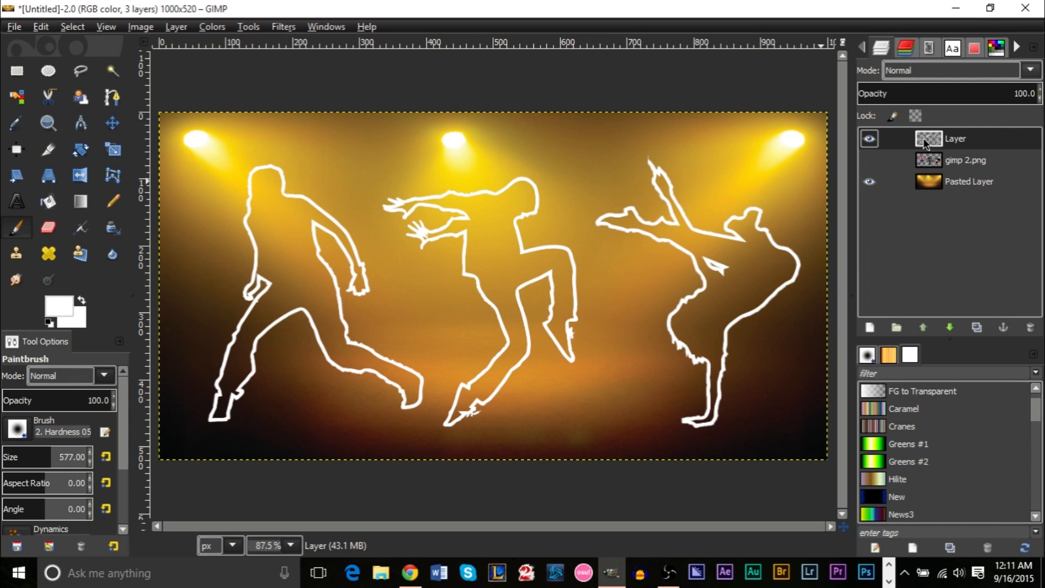
{"action": "left_click", "coordinate": [283, 26]}
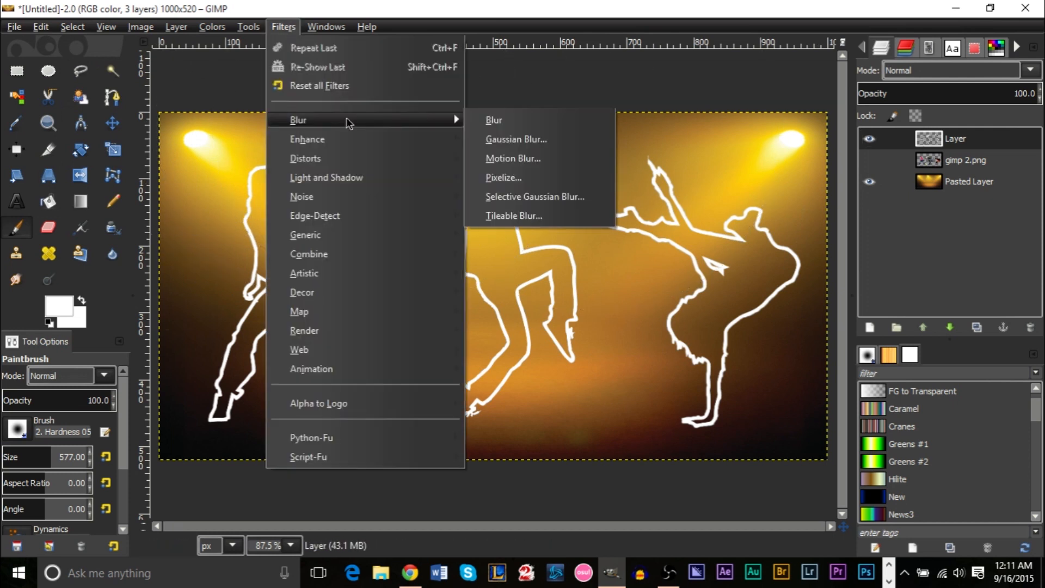
Apply a 2.0 px Gaussian blur to the white dancer outlines.
{"action": "left_click", "coordinate": [515, 139]}
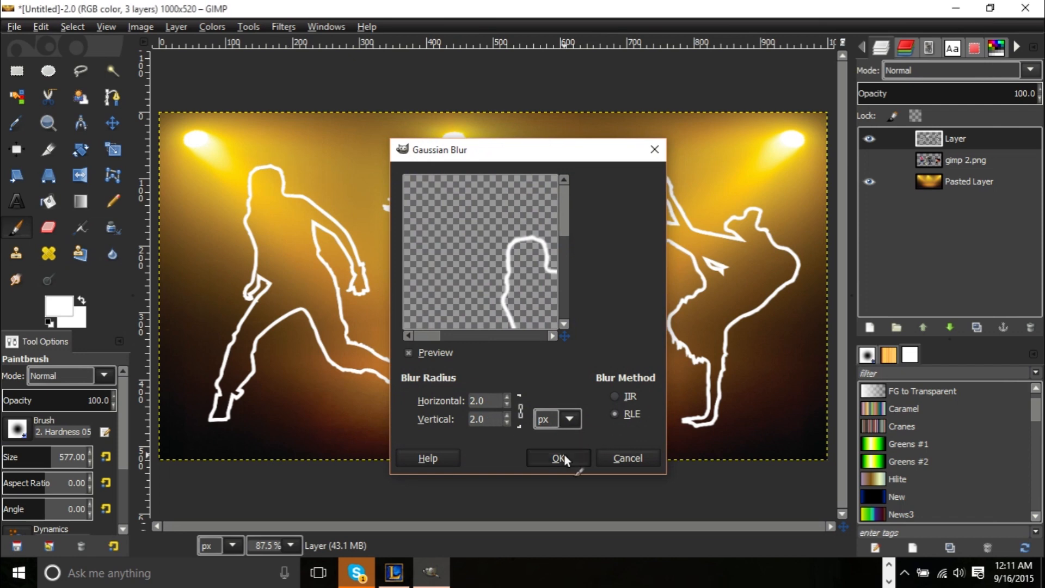
{"action": "left_click", "coordinate": [558, 458]}
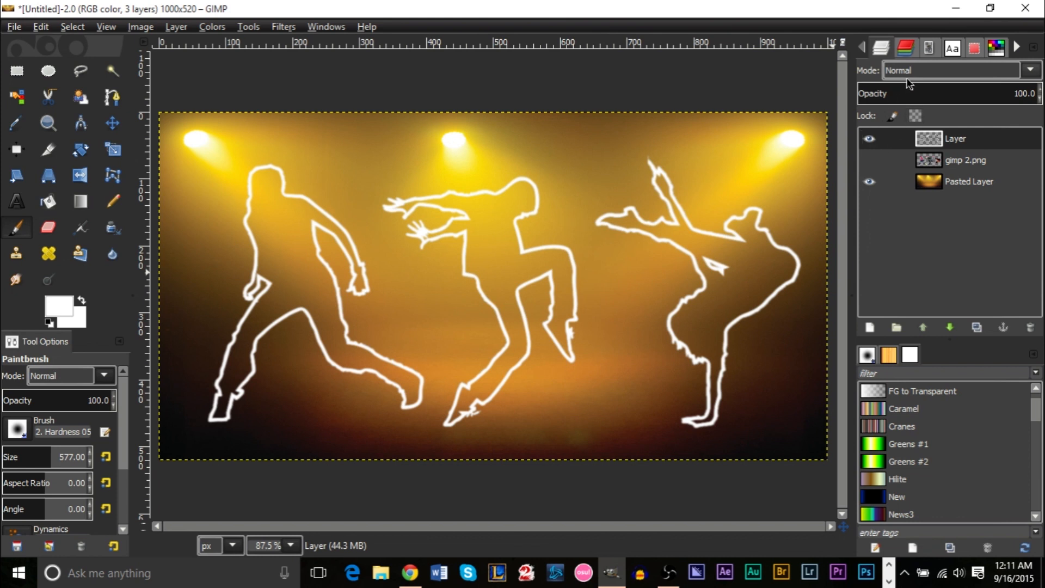
{"action": "mouse_move", "coordinate": [899, 75]}
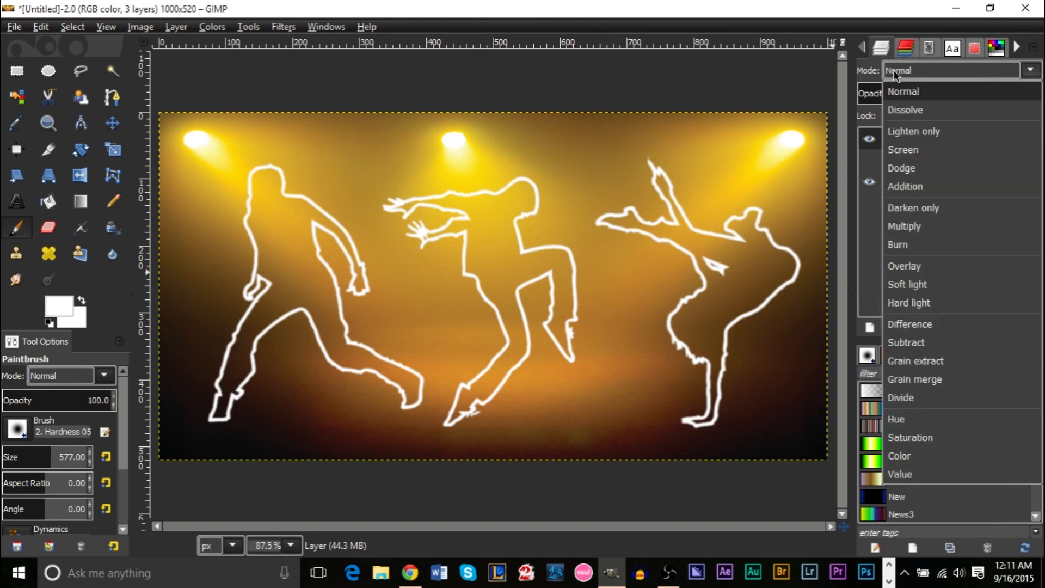
{"action": "mouse_move", "coordinate": [908, 284]}
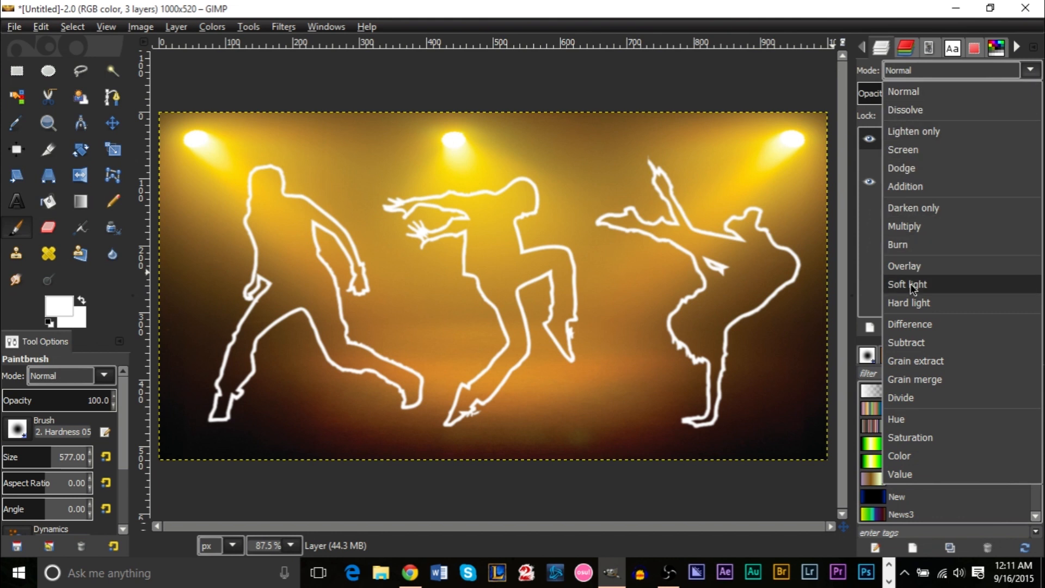
Set the outline layer's mode to Soft light and bring up its layer actions to duplicate it.
{"action": "left_click", "coordinate": [906, 284]}
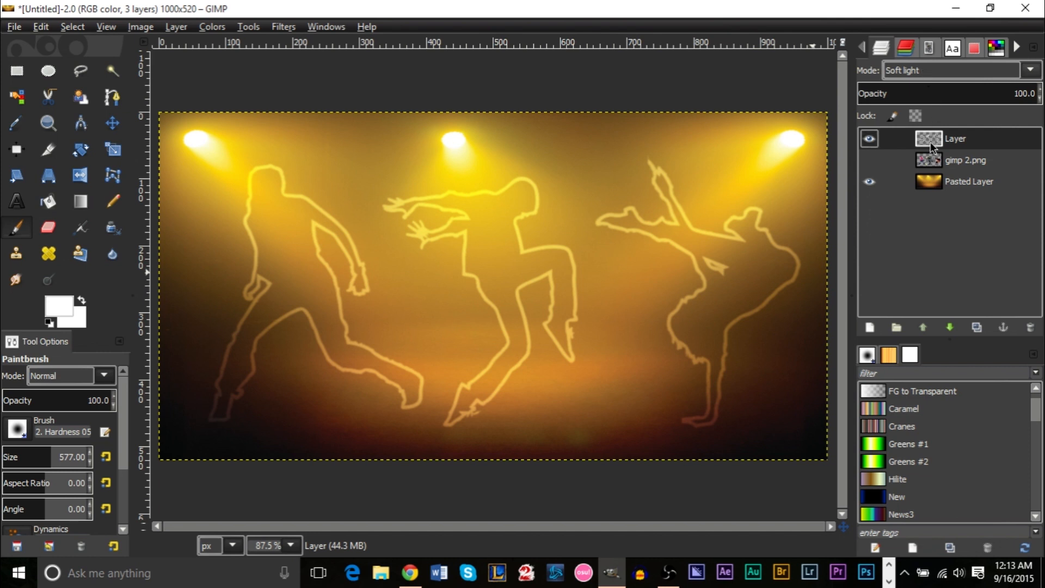
{"action": "right_click", "coordinate": [956, 138]}
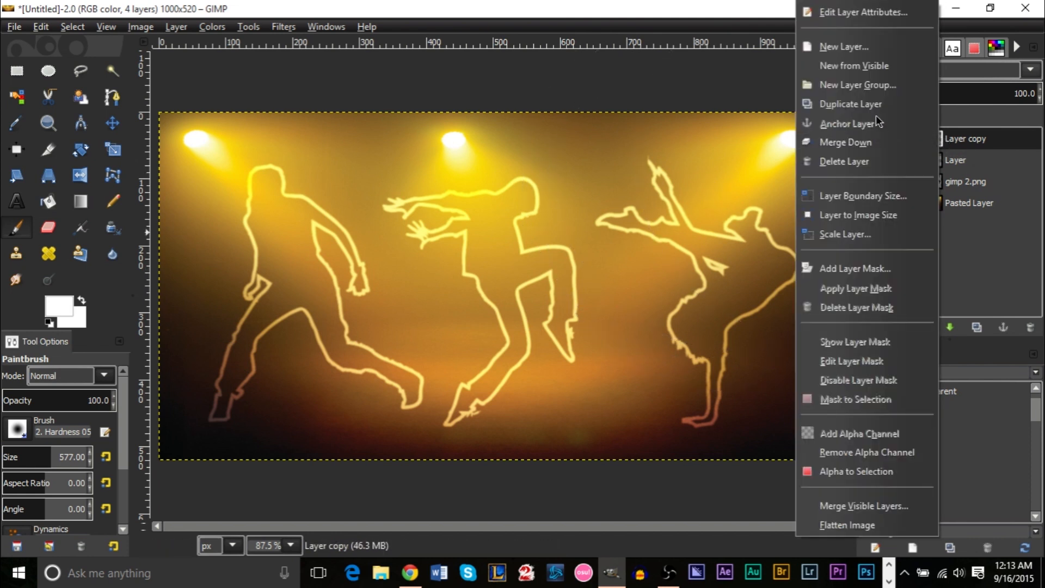
Duplicate the Soft light outline layer into Layer copy and Layer copy #1 for a brighter glow.
{"action": "left_click", "coordinate": [850, 104]}
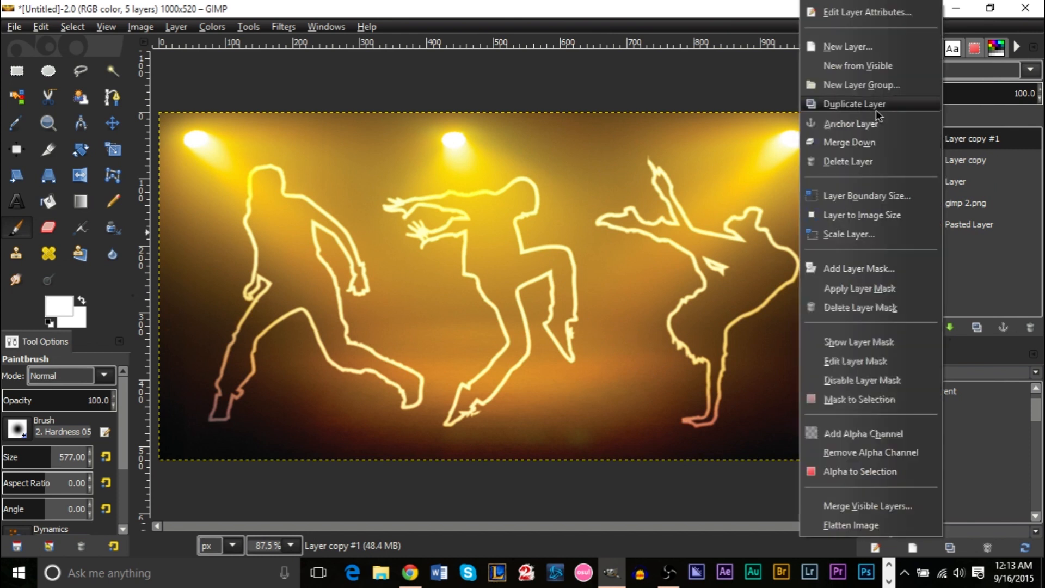
{"action": "left_click", "coordinate": [853, 103]}
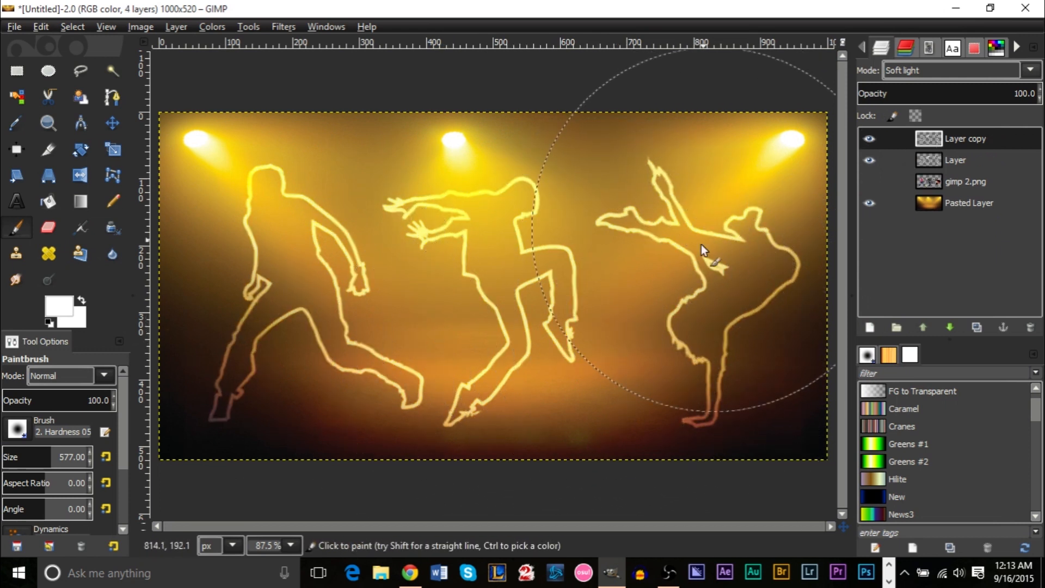
{"action": "mouse_move", "coordinate": [550, 307]}
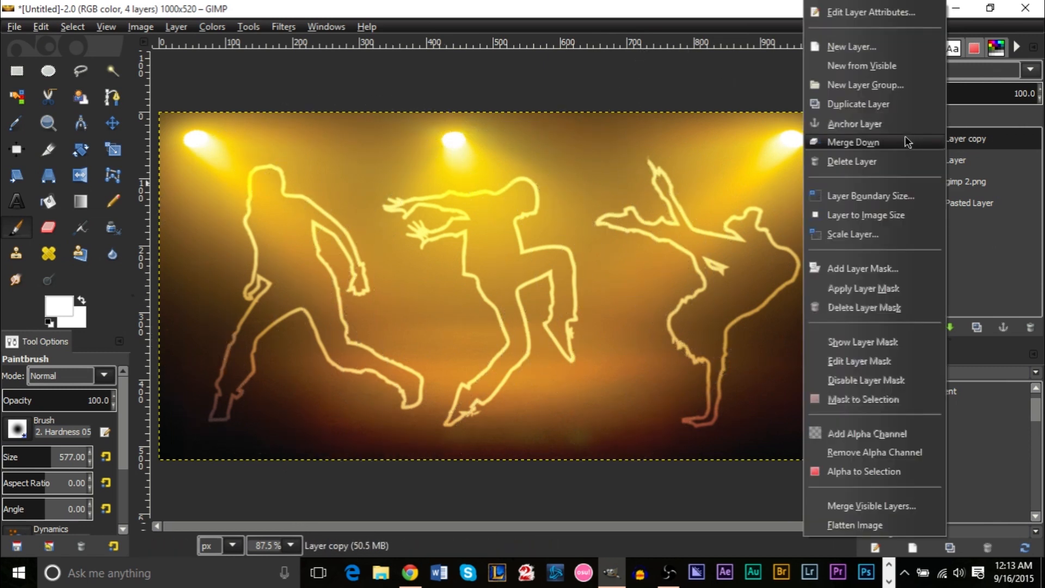
{"action": "left_click", "coordinate": [857, 103]}
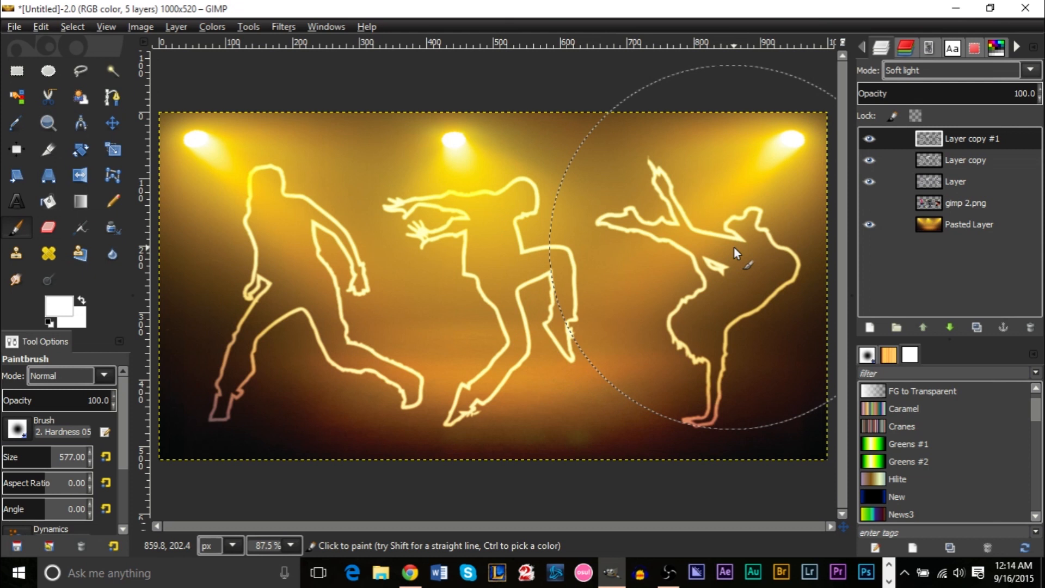
{"action": "mouse_move", "coordinate": [400, 204]}
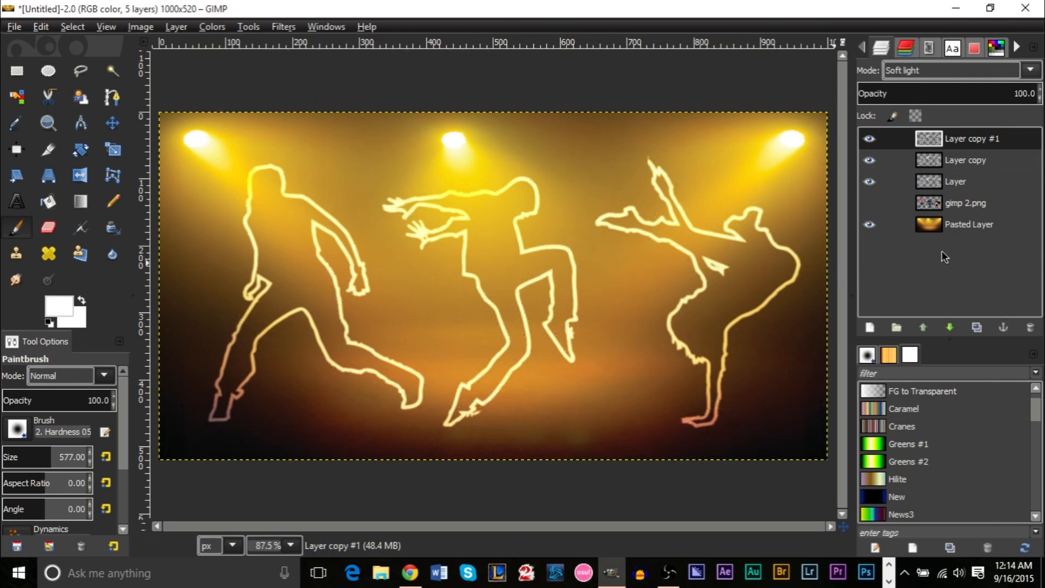
{"action": "left_click", "coordinate": [969, 224]}
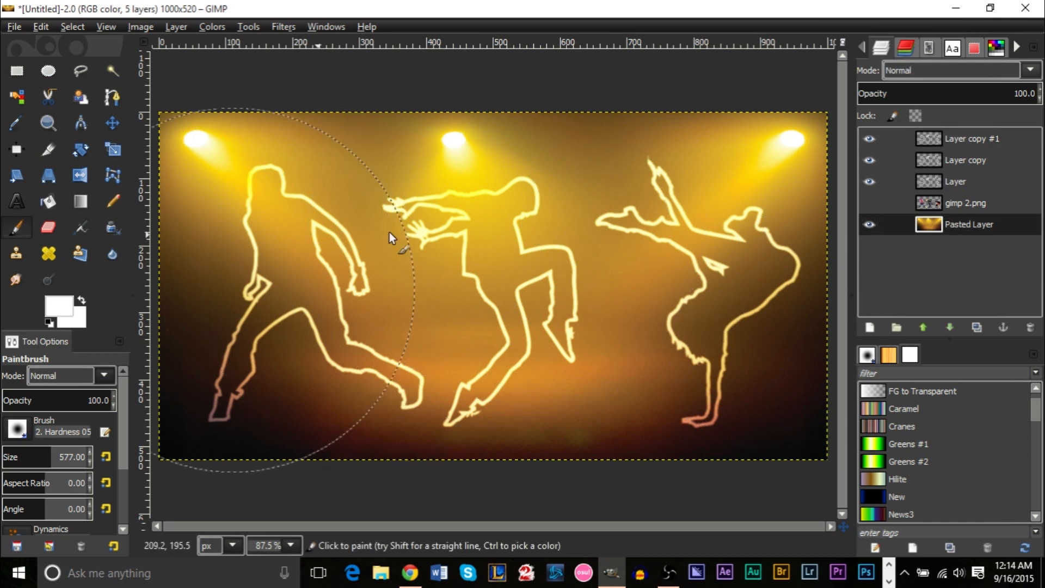
{"action": "mouse_move", "coordinate": [393, 293]}
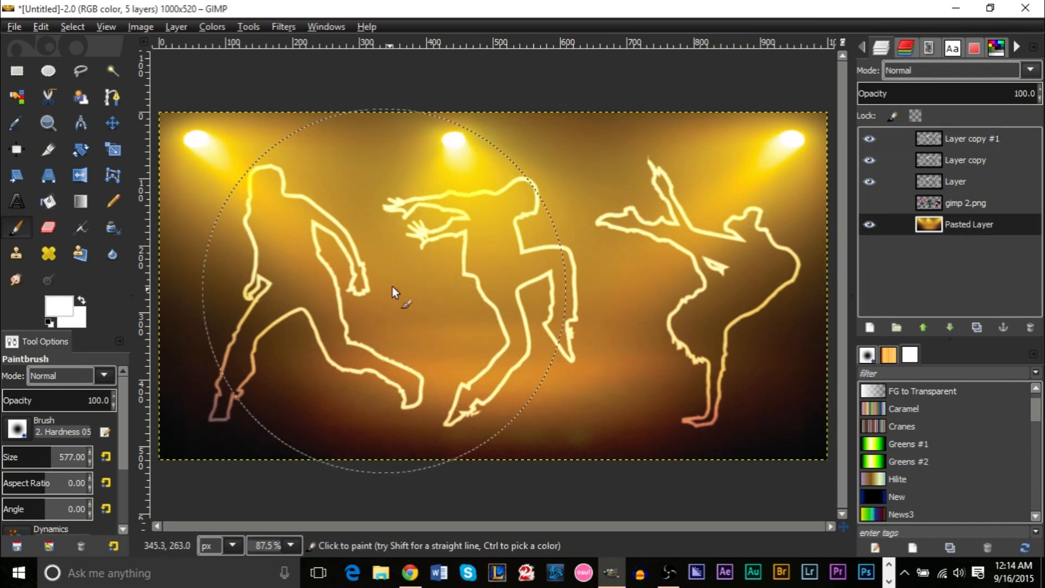
{"action": "mouse_move", "coordinate": [719, 272]}
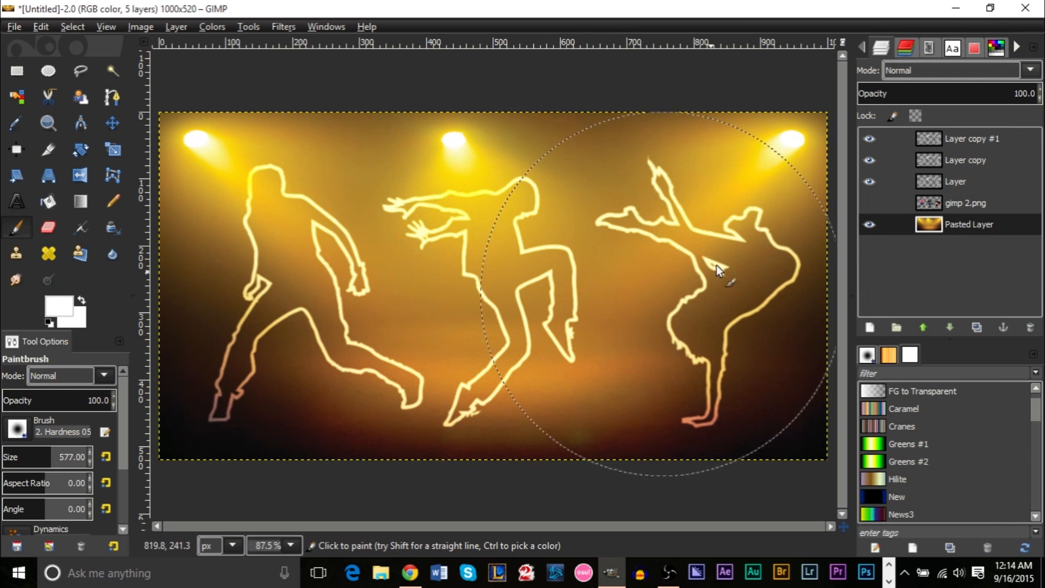
{"action": "mouse_move", "coordinate": [253, 274]}
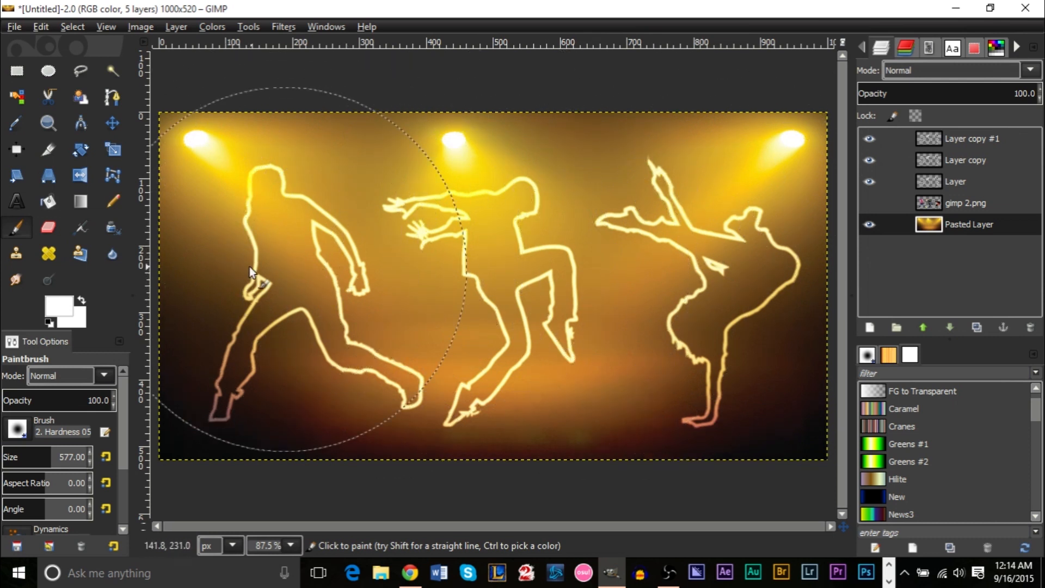
{"action": "mouse_move", "coordinate": [574, 311]}
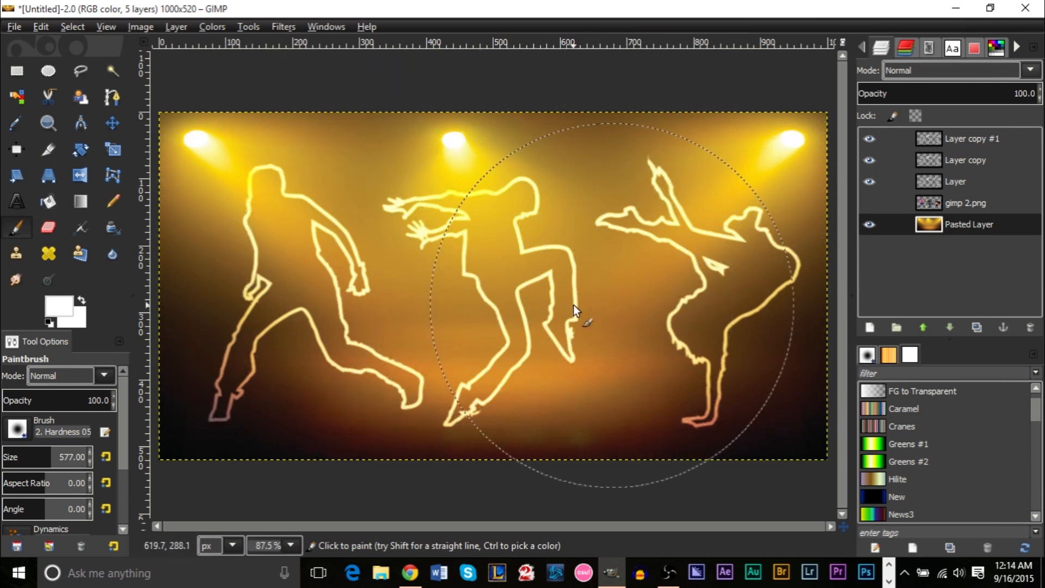
{"action": "mouse_move", "coordinate": [170, 192]}
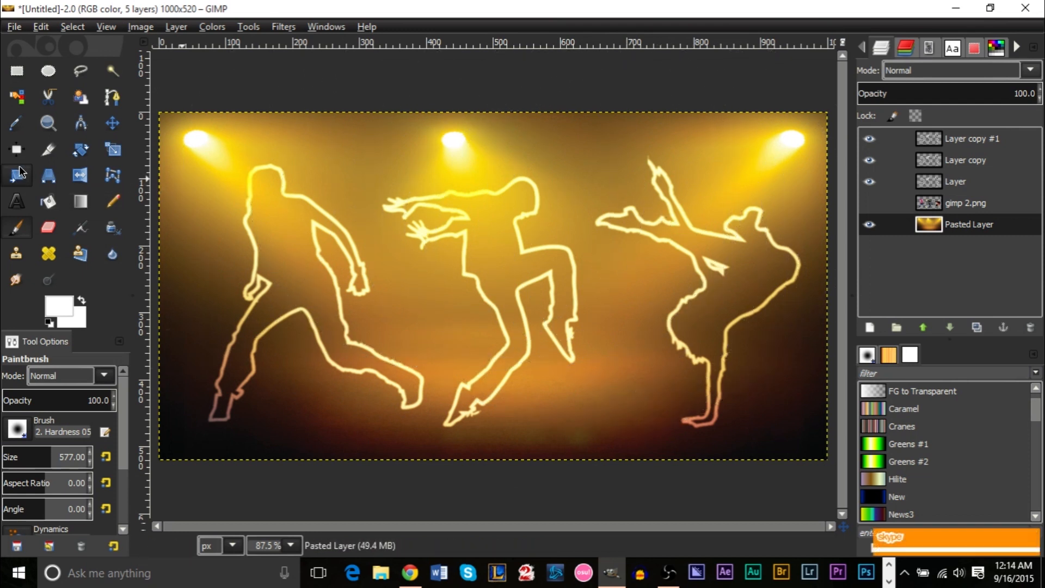
{"action": "mouse_move", "coordinate": [47, 123]}
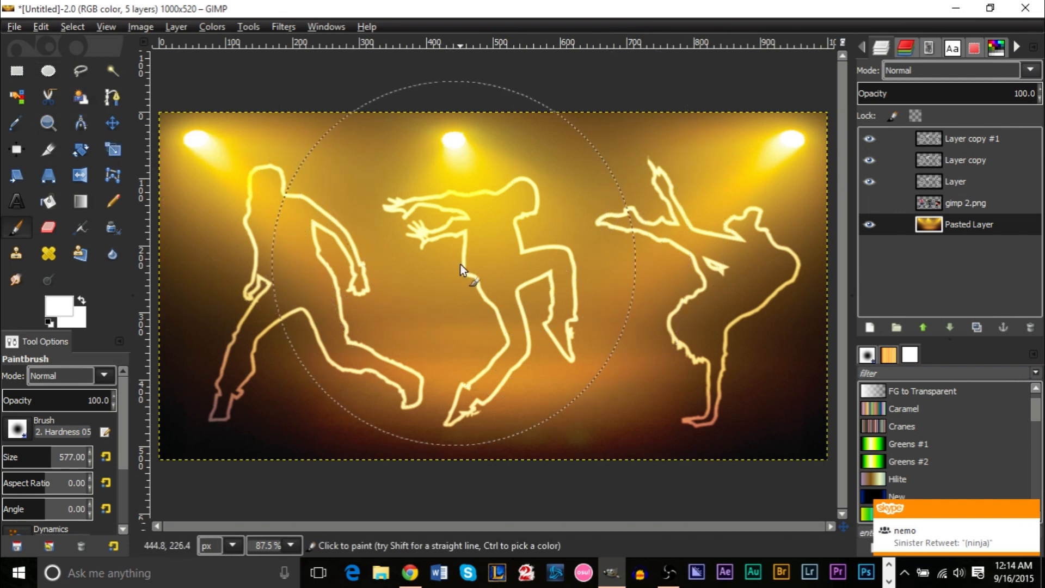
{"action": "left_click", "coordinate": [47, 70]}
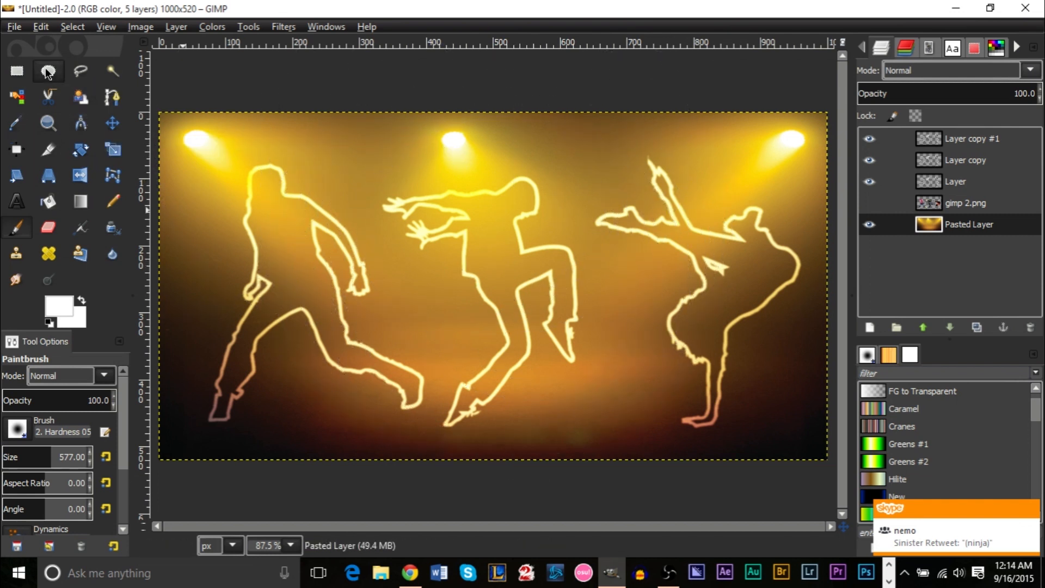
{"action": "left_click", "coordinate": [46, 70]}
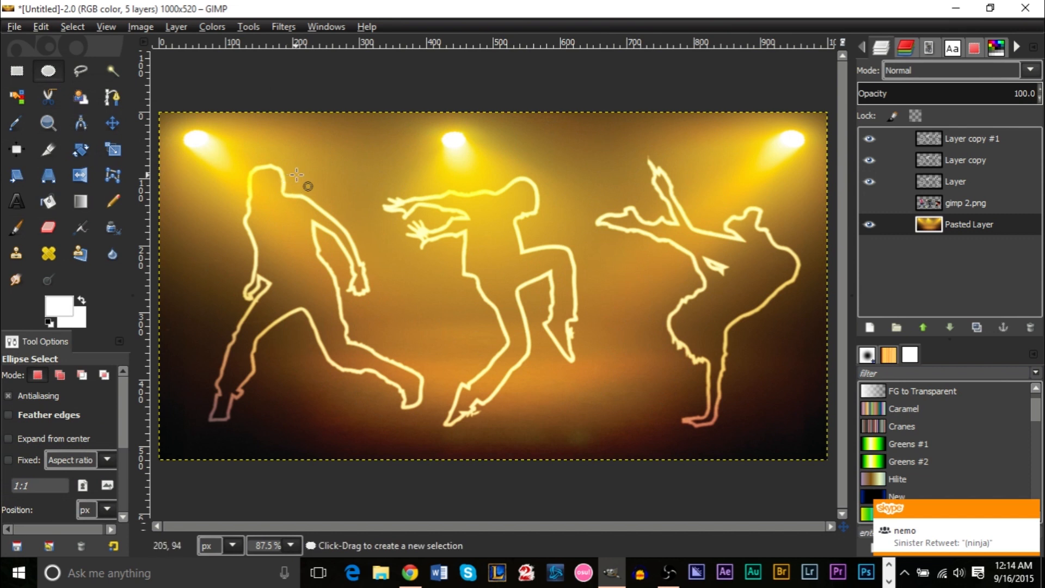
{"action": "mouse_move", "coordinate": [112, 202]}
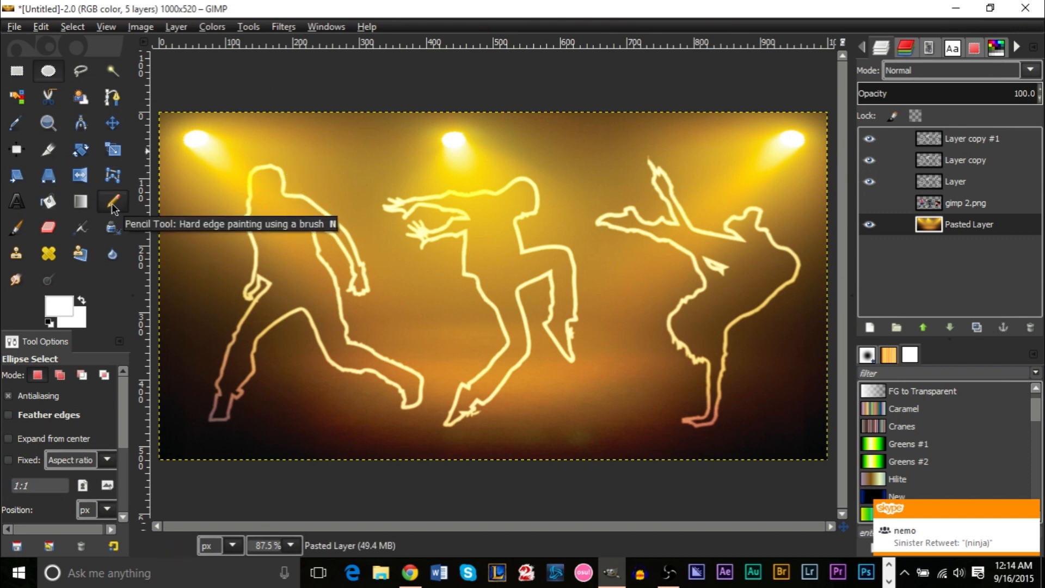
{"action": "left_click", "coordinate": [112, 202]}
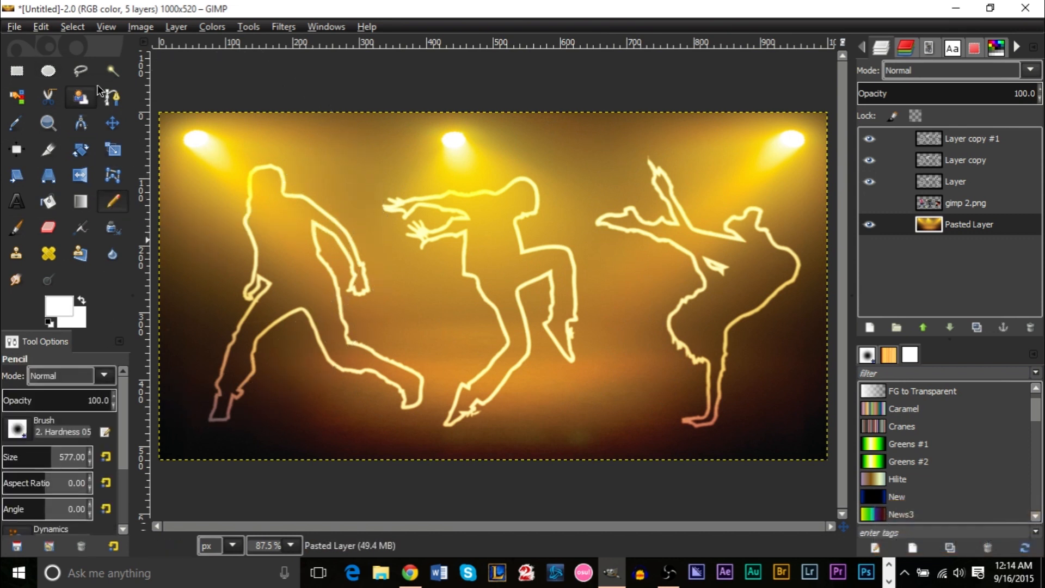
Select a wide oval across the upper stage and add a transparent Layer #1.
{"action": "left_click", "coordinate": [47, 71]}
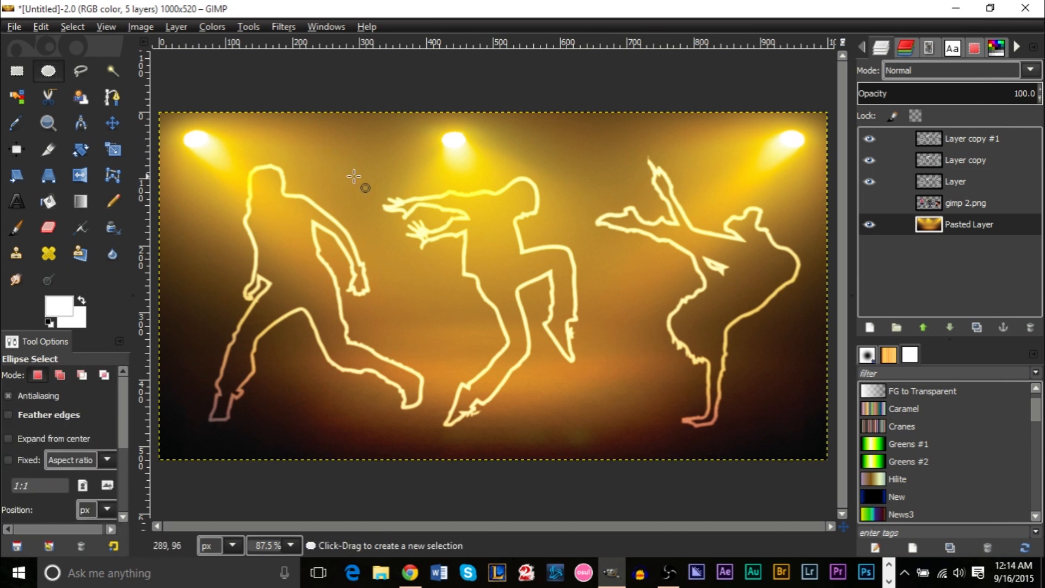
{"action": "mouse_move", "coordinate": [232, 135]}
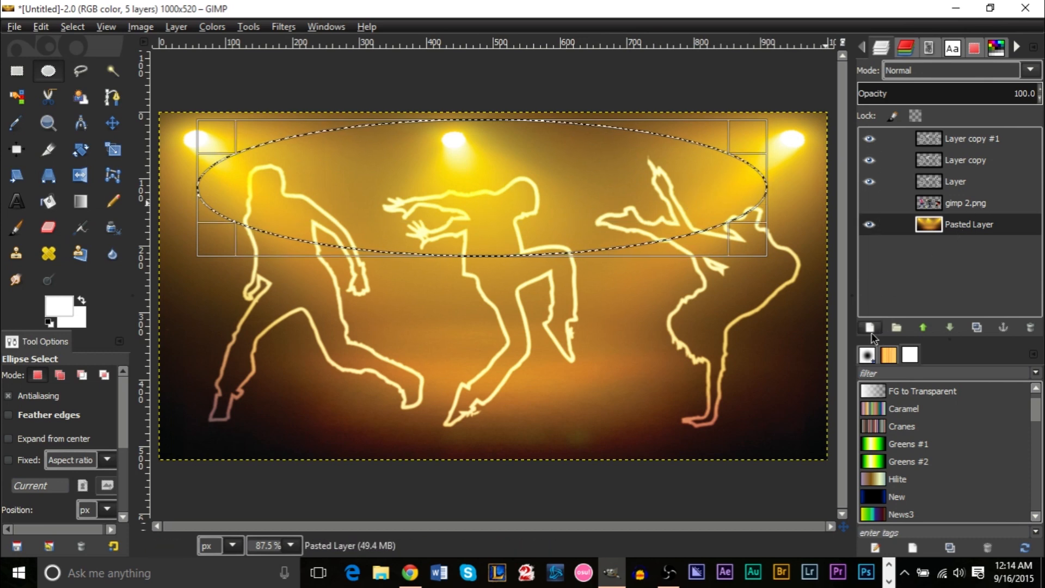
{"action": "left_click", "coordinate": [870, 328]}
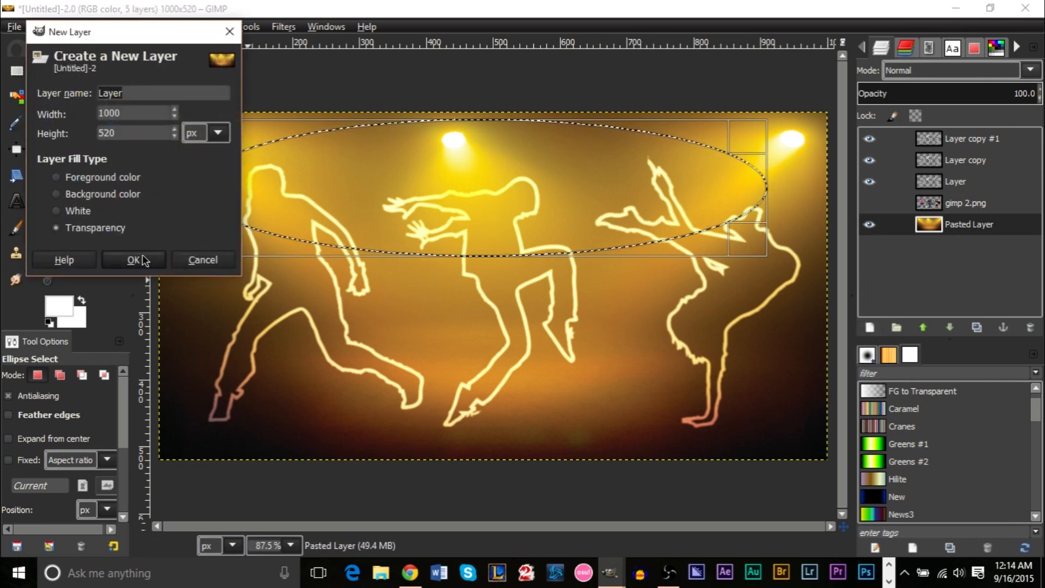
{"action": "left_click", "coordinate": [133, 259]}
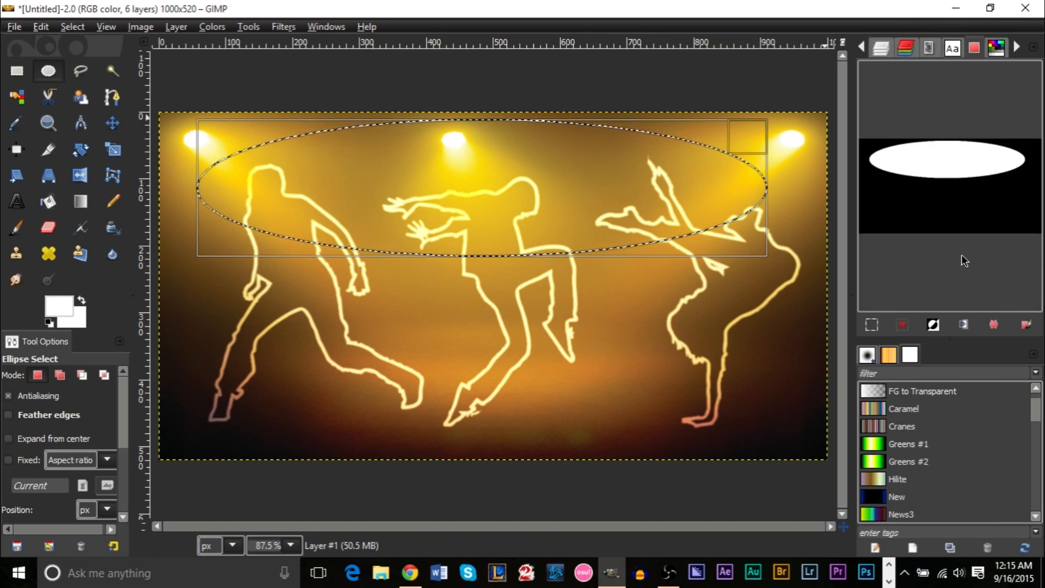
{"action": "mouse_move", "coordinate": [992, 325]}
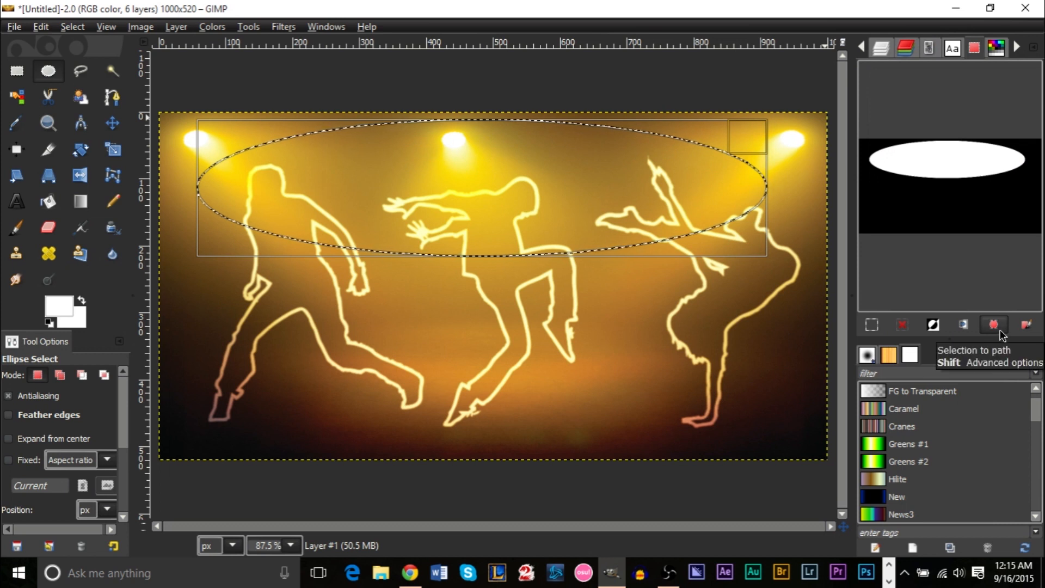
Convert the oval selection into a path via the Selection Editor.
{"action": "left_click", "coordinate": [994, 325]}
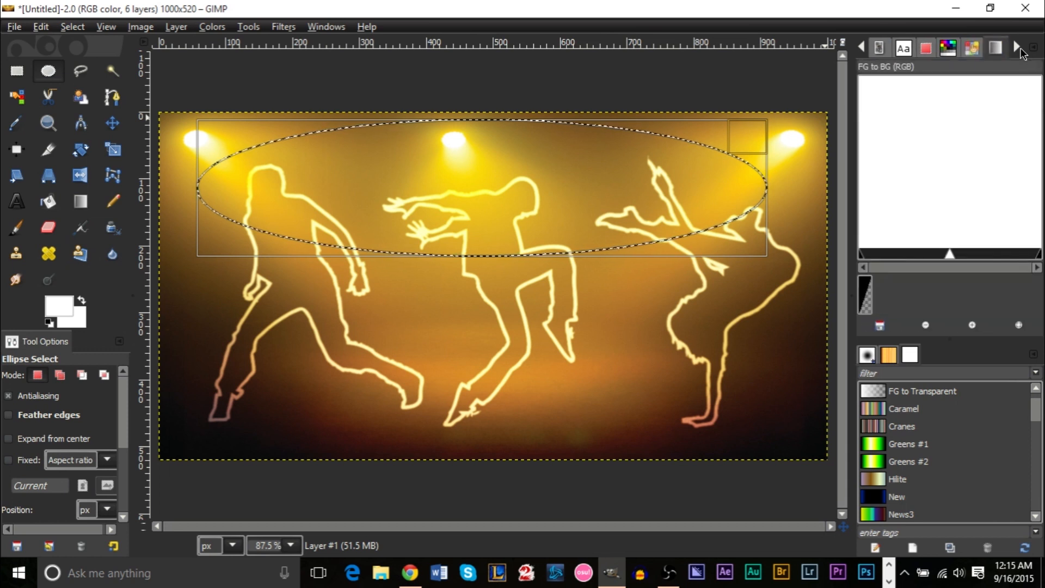
{"action": "left_click", "coordinate": [879, 47]}
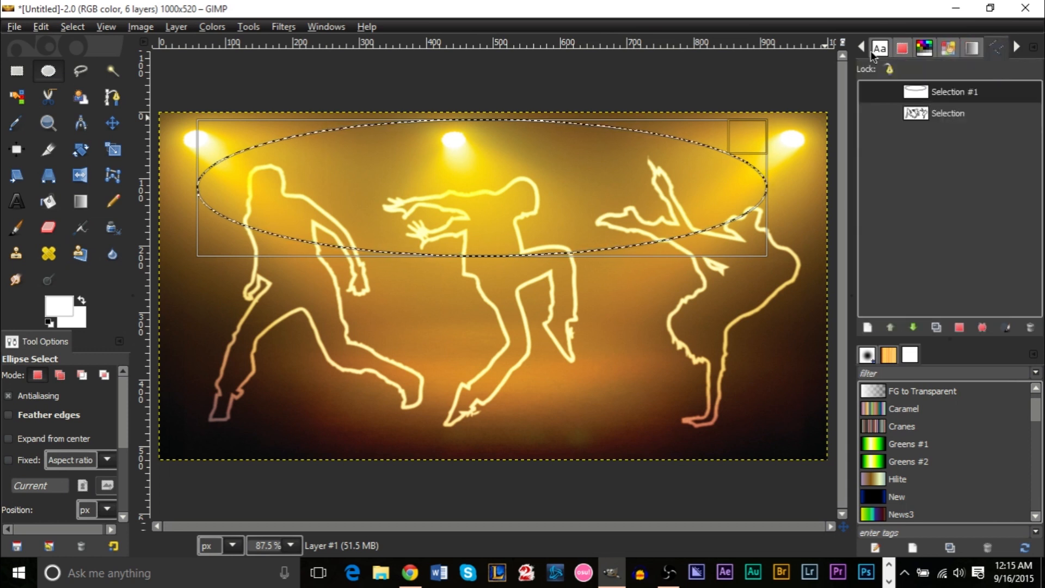
{"action": "left_click", "coordinate": [881, 47]}
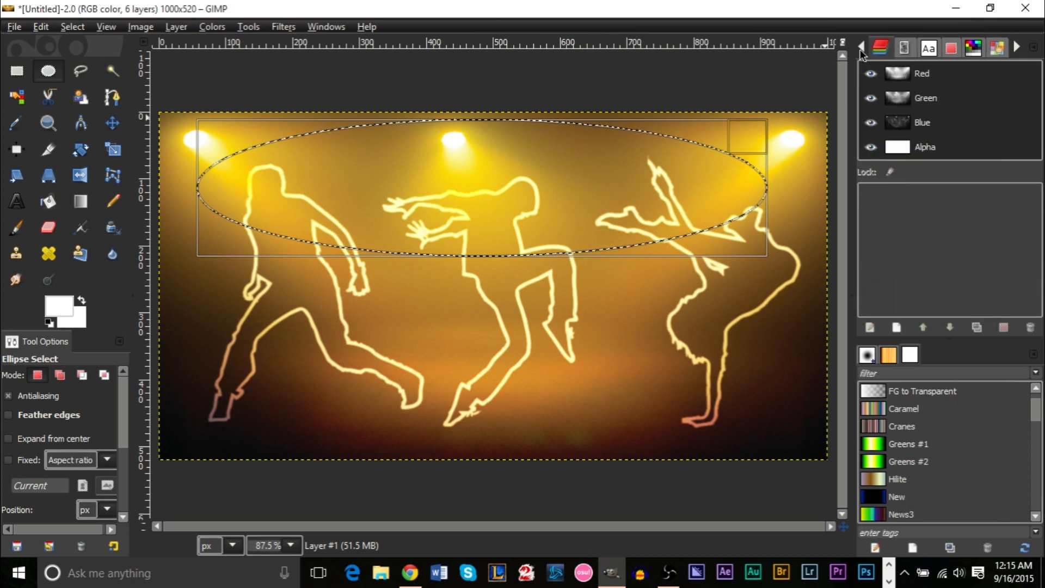
{"action": "left_click", "coordinate": [879, 47]}
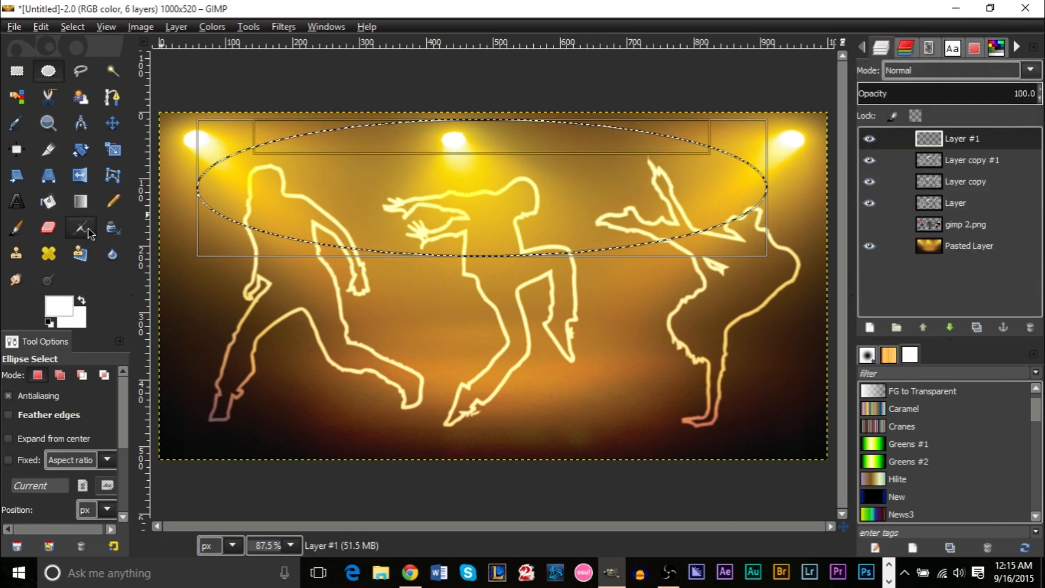
{"action": "left_click", "coordinate": [1017, 47]}
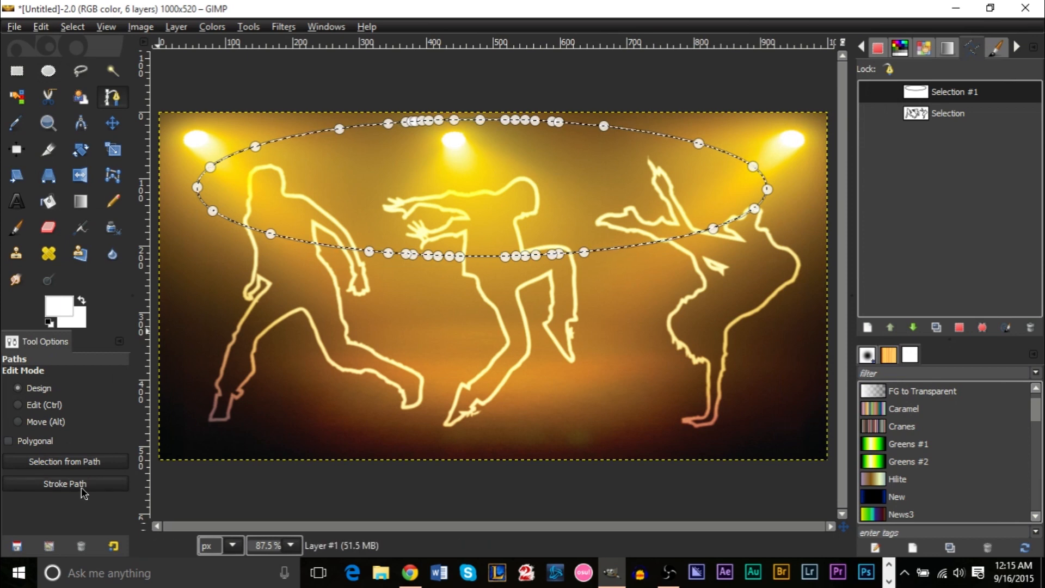
Stroke the oval path with a solid white 10 px line on Layer #1.
{"action": "left_click", "coordinate": [64, 483]}
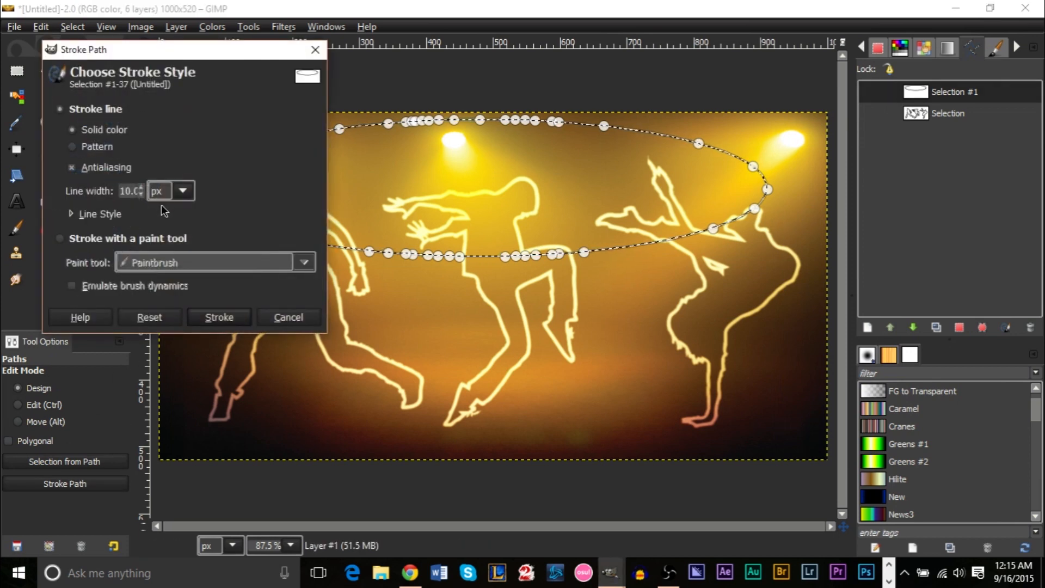
{"action": "left_click", "coordinate": [219, 317]}
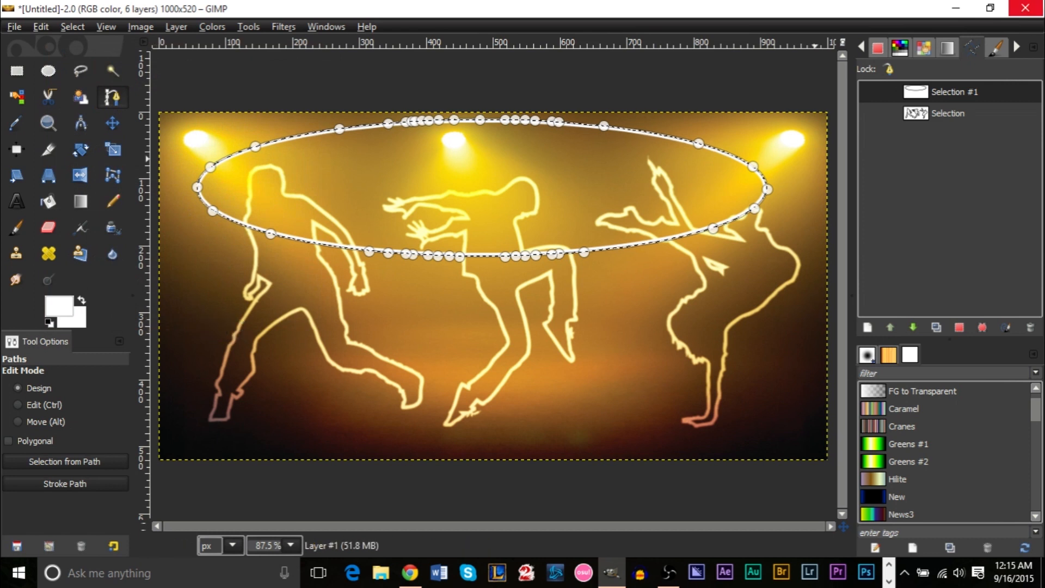
{"action": "left_click", "coordinate": [880, 46]}
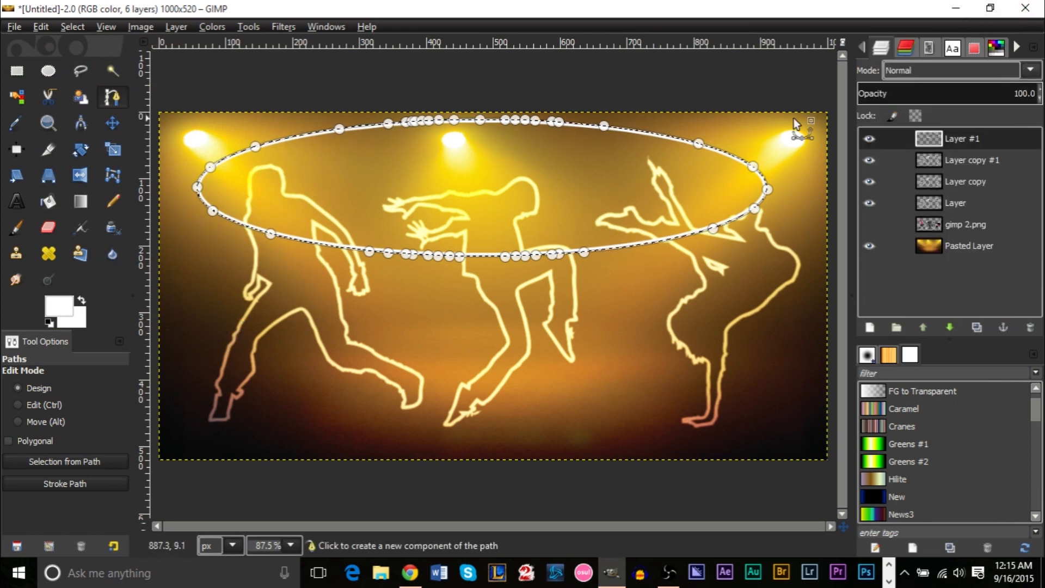
{"action": "left_click", "coordinate": [47, 175]}
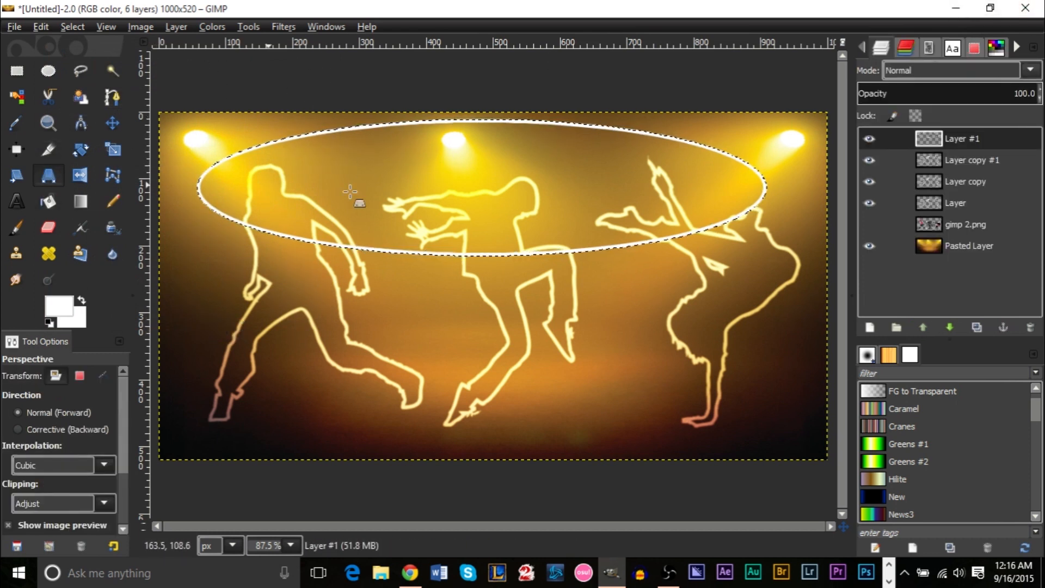
Move Layer #1 beneath the outlines, blend it as Soft light and duplicate it.
{"action": "left_click", "coordinate": [72, 26]}
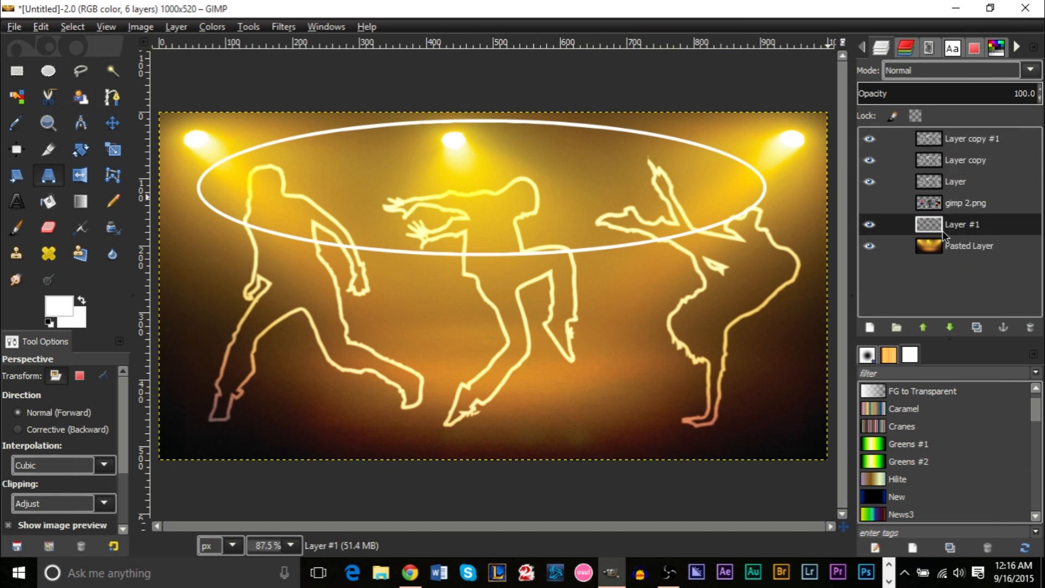
{"action": "mouse_move", "coordinate": [382, 252]}
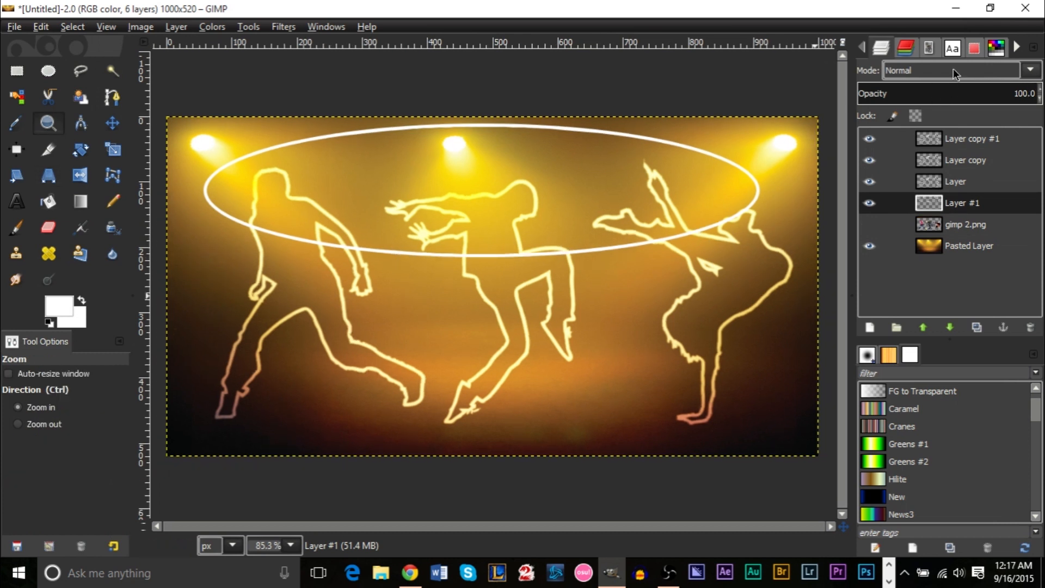
{"action": "left_click", "coordinate": [1029, 70]}
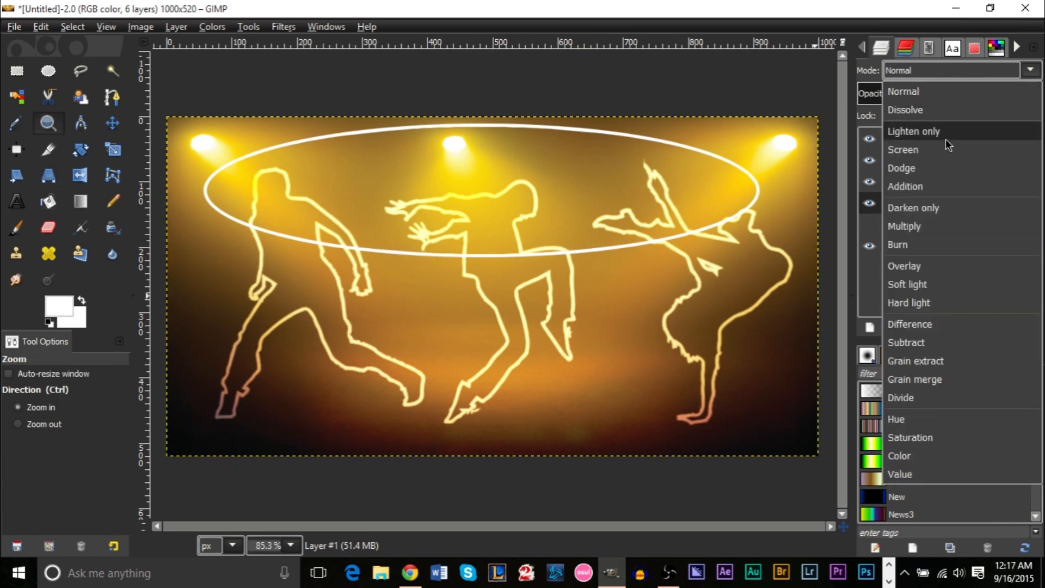
{"action": "left_click", "coordinate": [907, 284]}
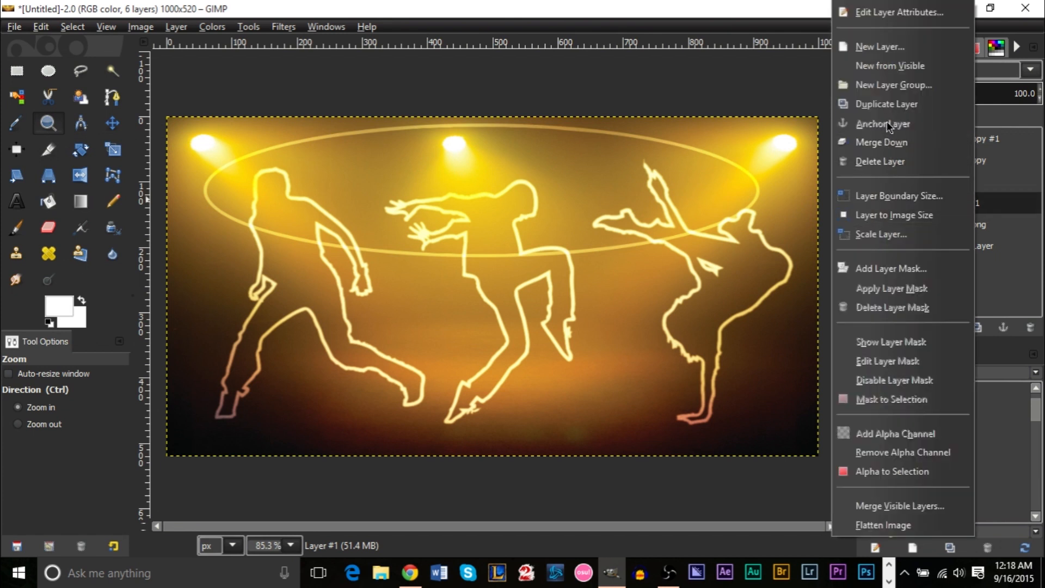
{"action": "left_click", "coordinate": [880, 46]}
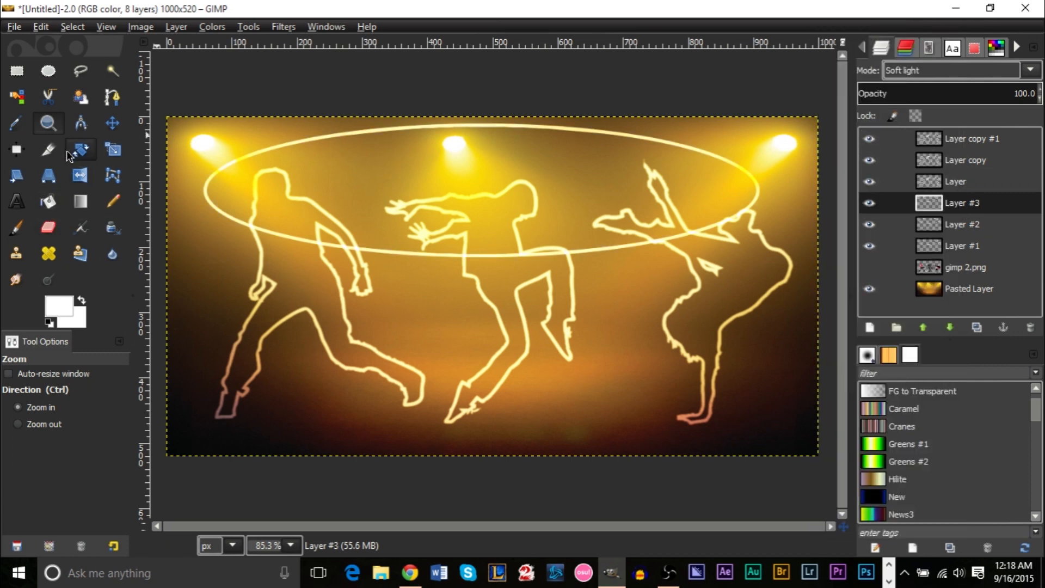
Zoom out until the whole image with the glowing ellipse and dancers fits the window.
{"action": "left_click", "coordinate": [583, 255]}
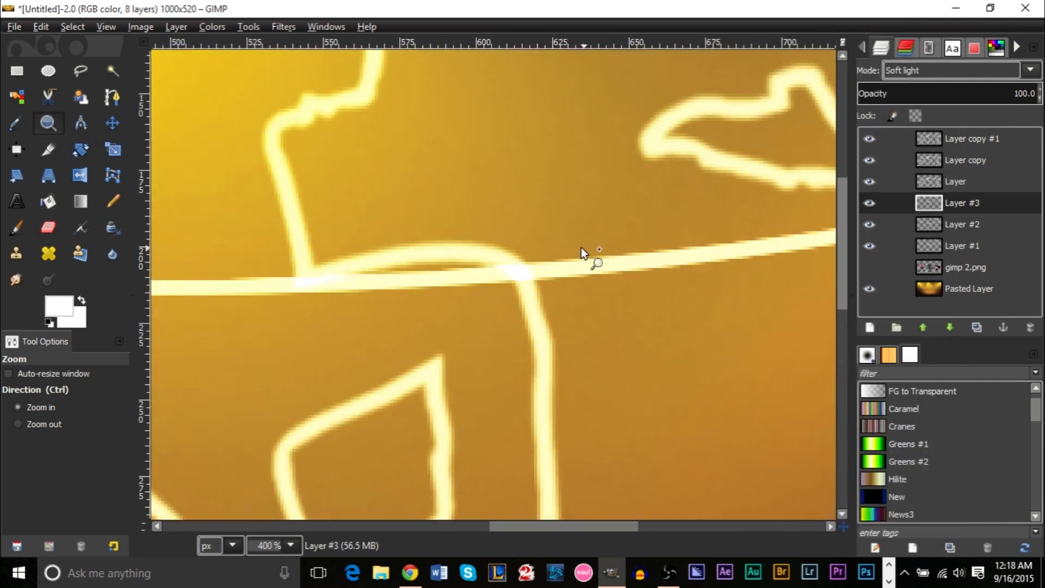
{"action": "left_click", "coordinate": [584, 254]}
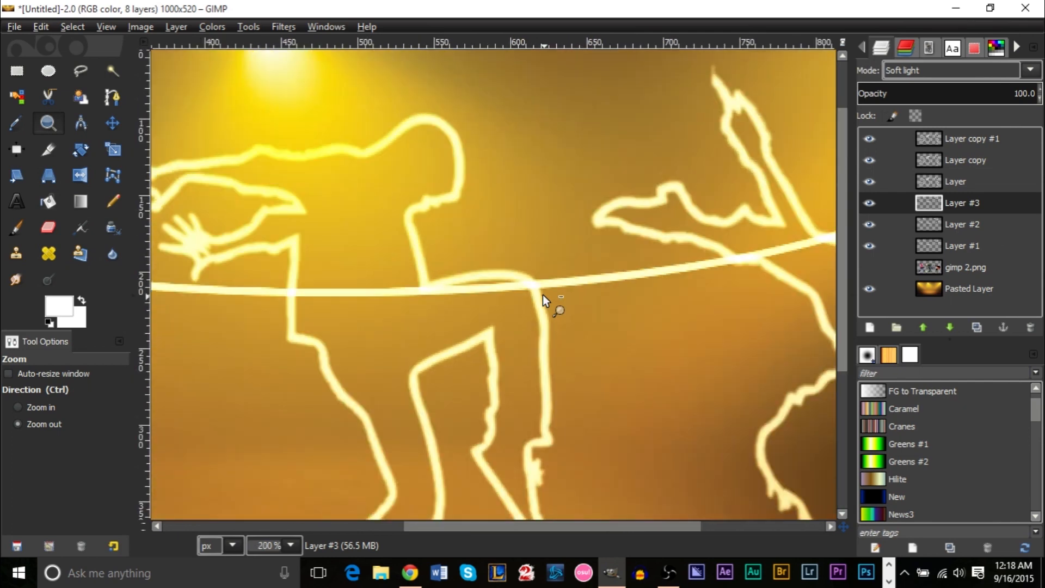
{"action": "left_click", "coordinate": [543, 301]}
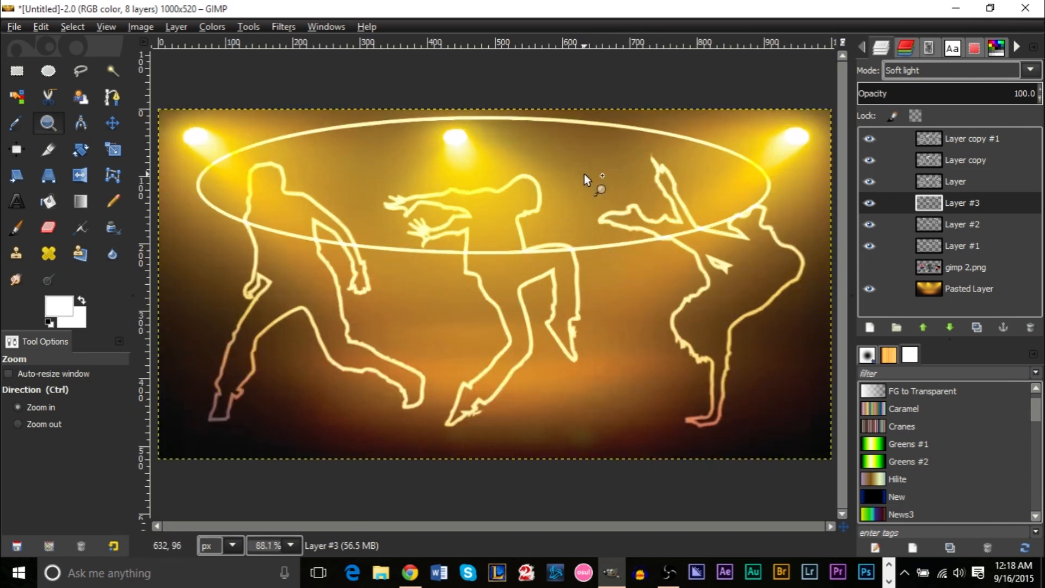
{"action": "mouse_move", "coordinate": [640, 255]}
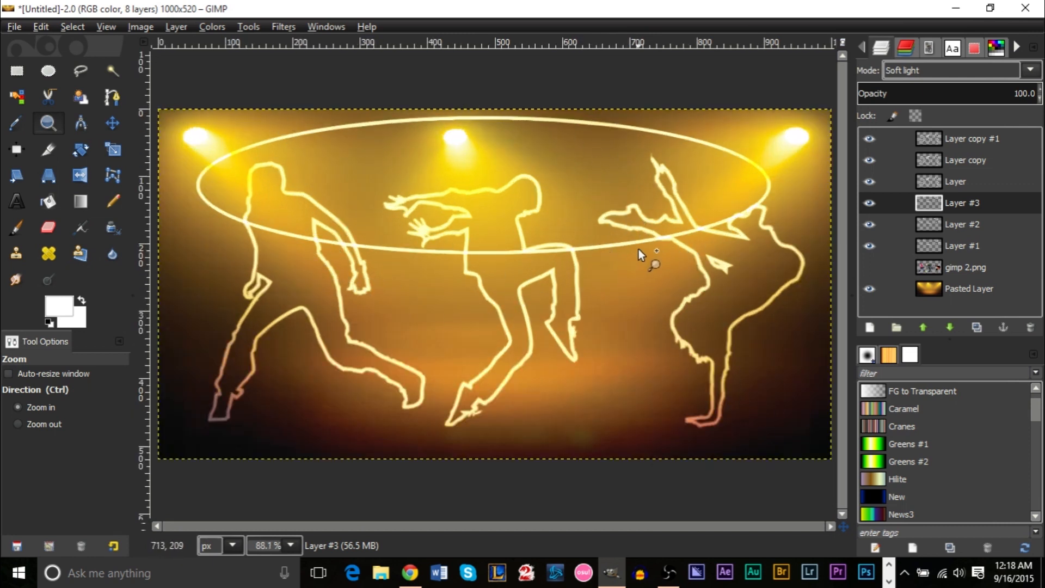
{"action": "mouse_move", "coordinate": [586, 351]}
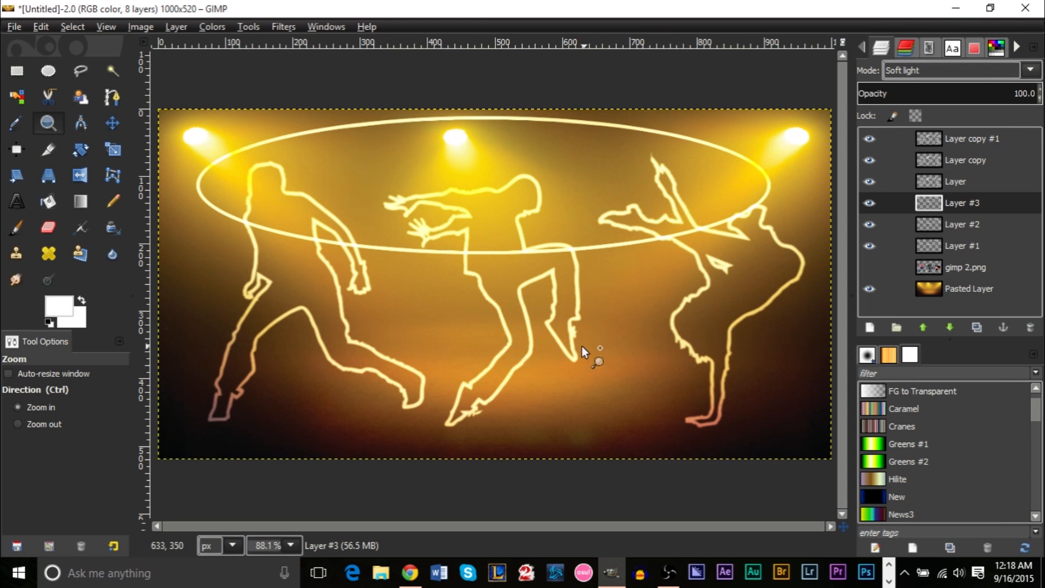
{"action": "mouse_move", "coordinate": [436, 174]}
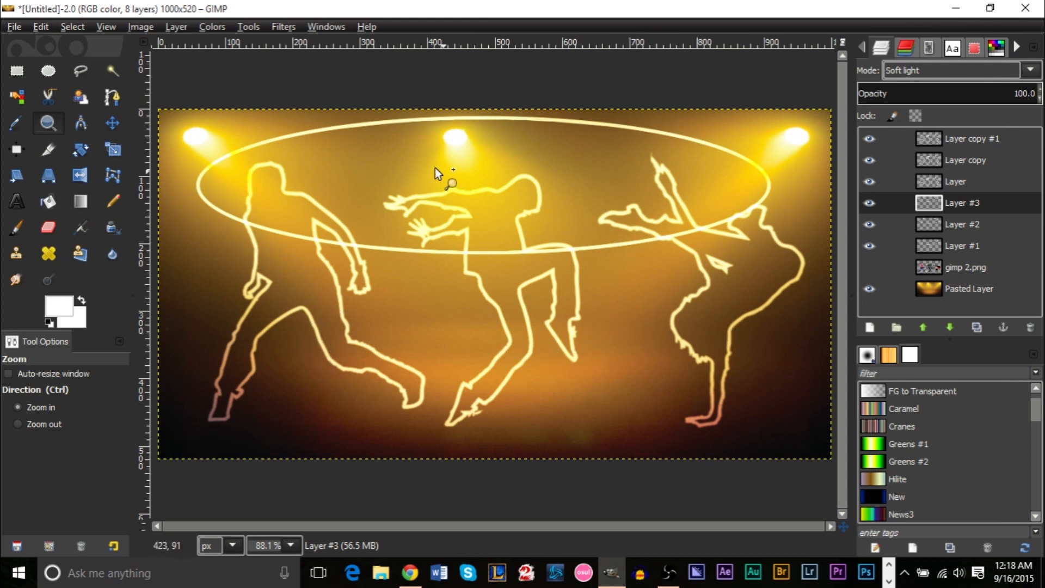
{"action": "mouse_move", "coordinate": [782, 162]}
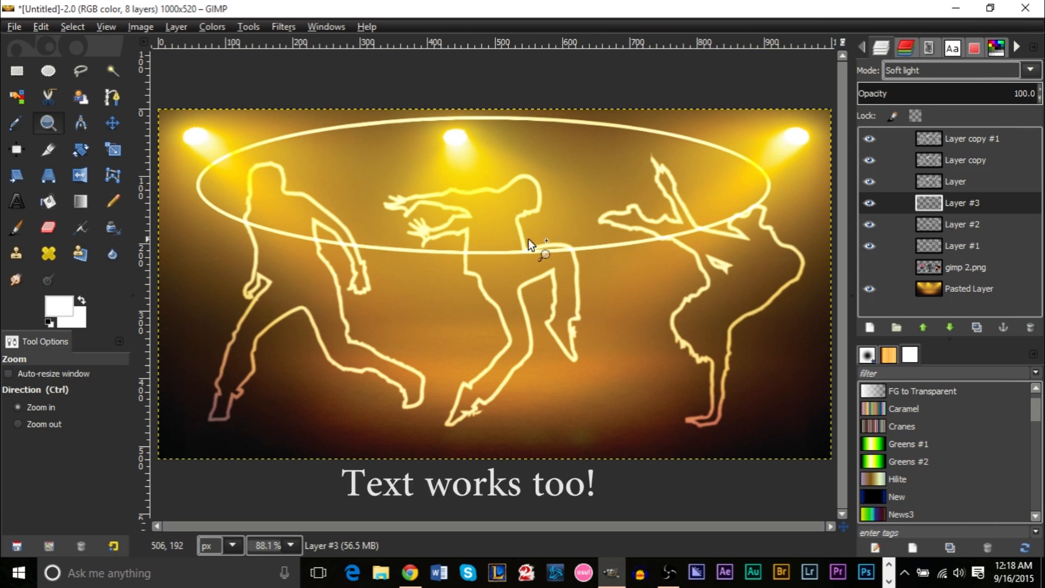
{"action": "mouse_move", "coordinate": [352, 164]}
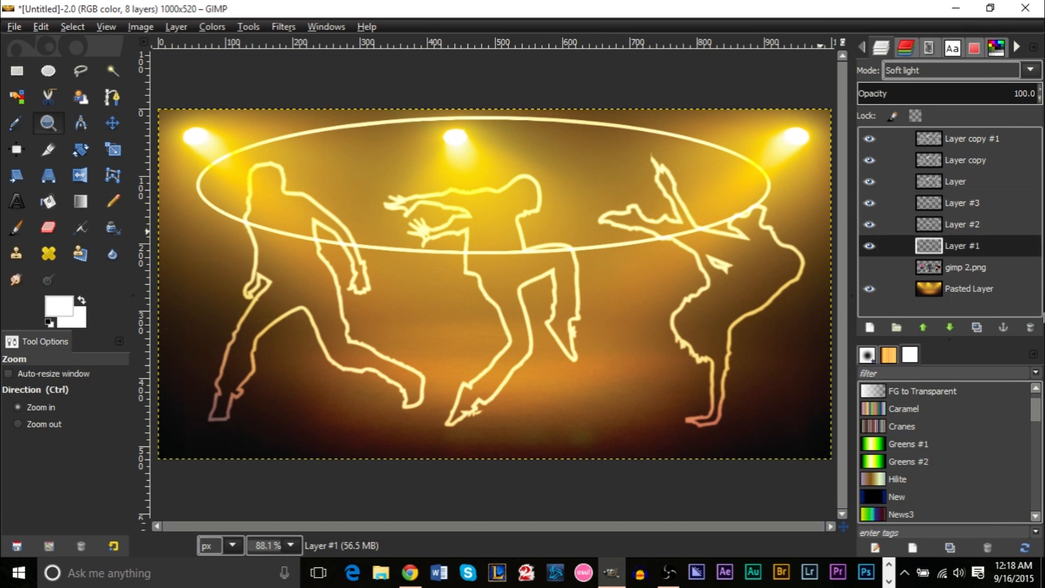
Delete Layers #1, #2 and #3 and hide the yellow Pasted Layer background.
{"action": "left_click", "coordinate": [1028, 328]}
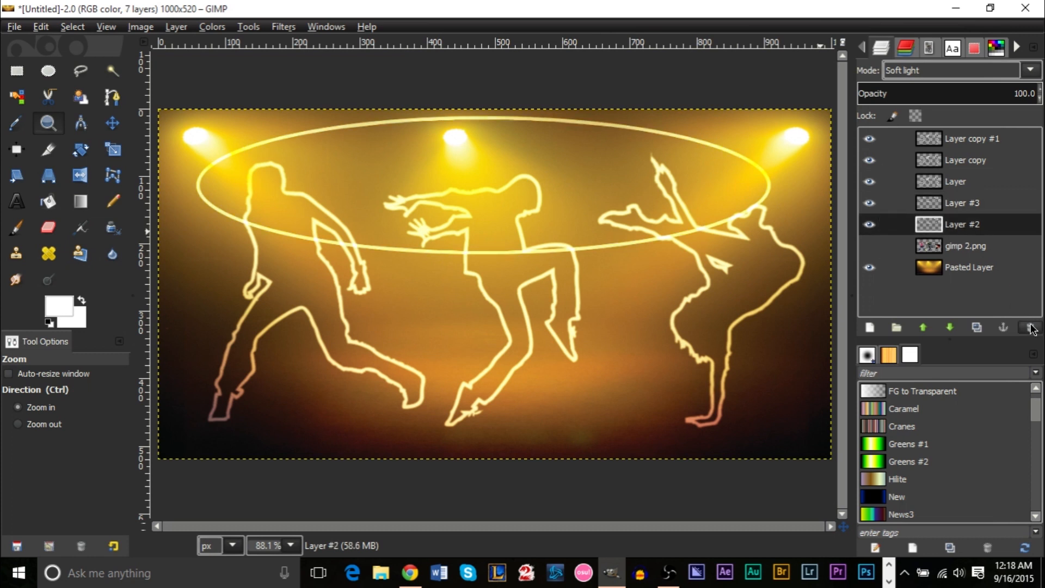
{"action": "left_click", "coordinate": [1029, 328]}
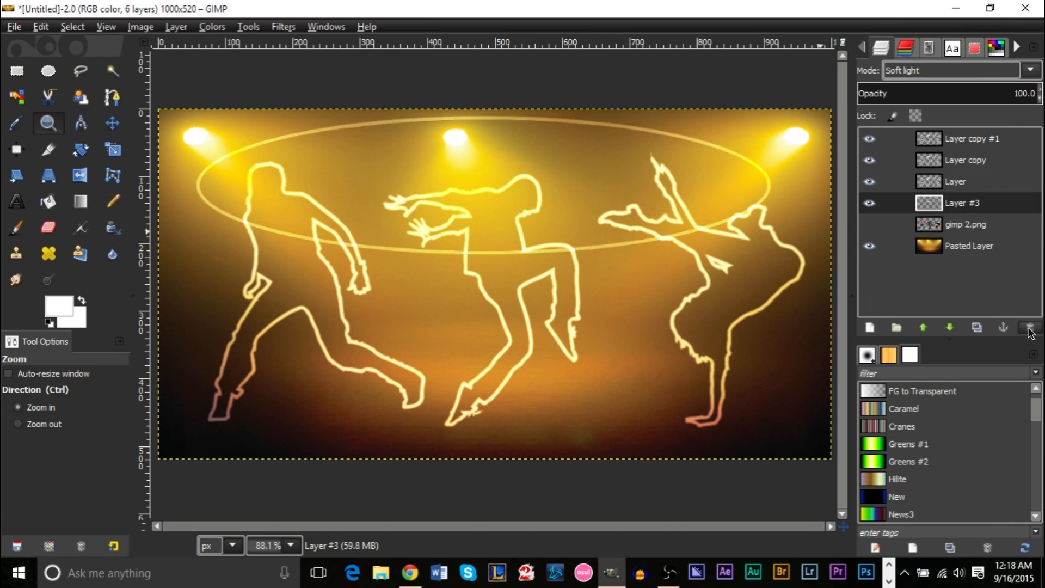
{"action": "left_click", "coordinate": [1029, 328]}
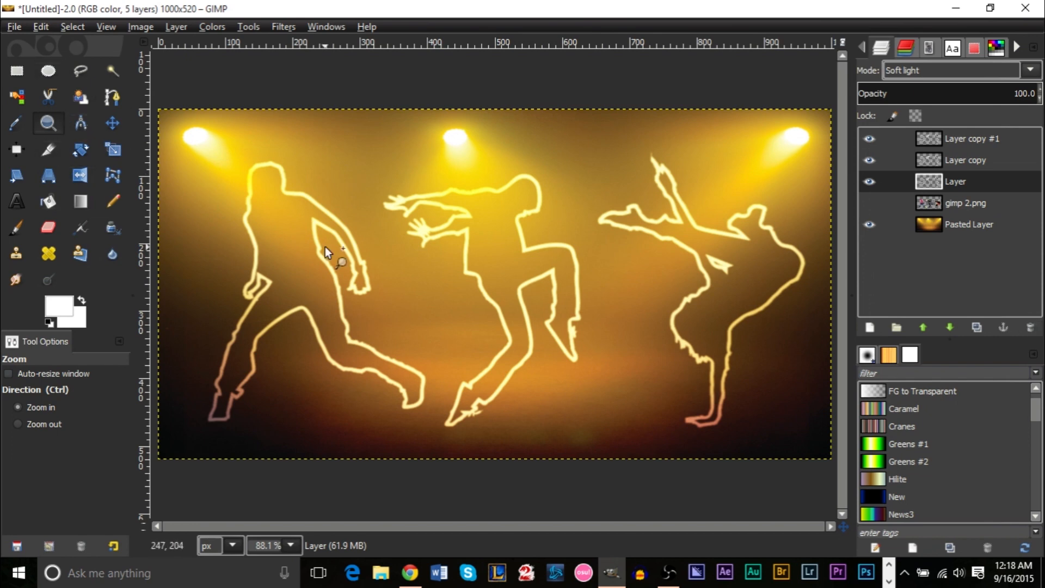
{"action": "left_click", "coordinate": [969, 224]}
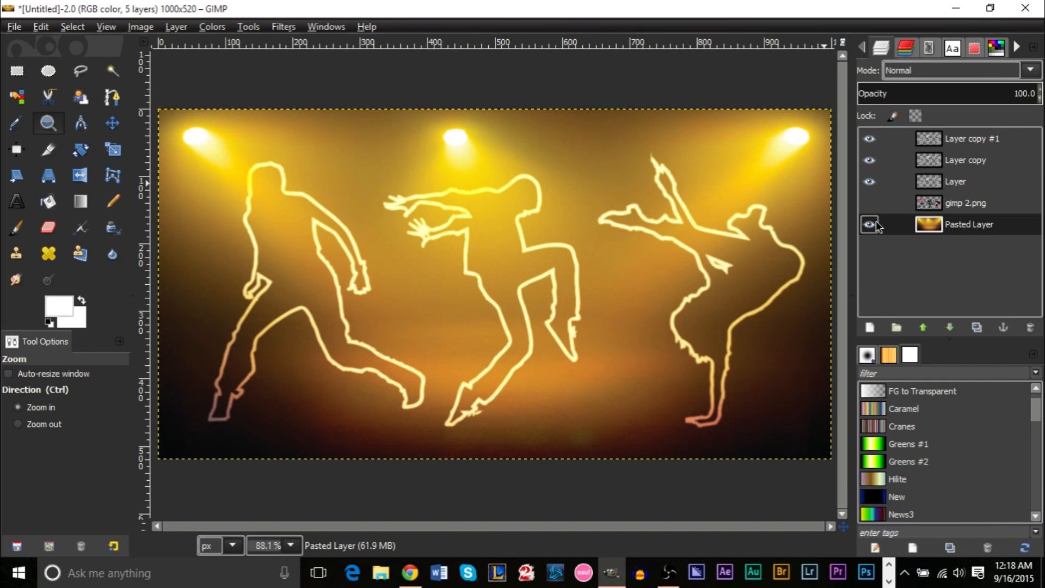
{"action": "left_click", "coordinate": [869, 225]}
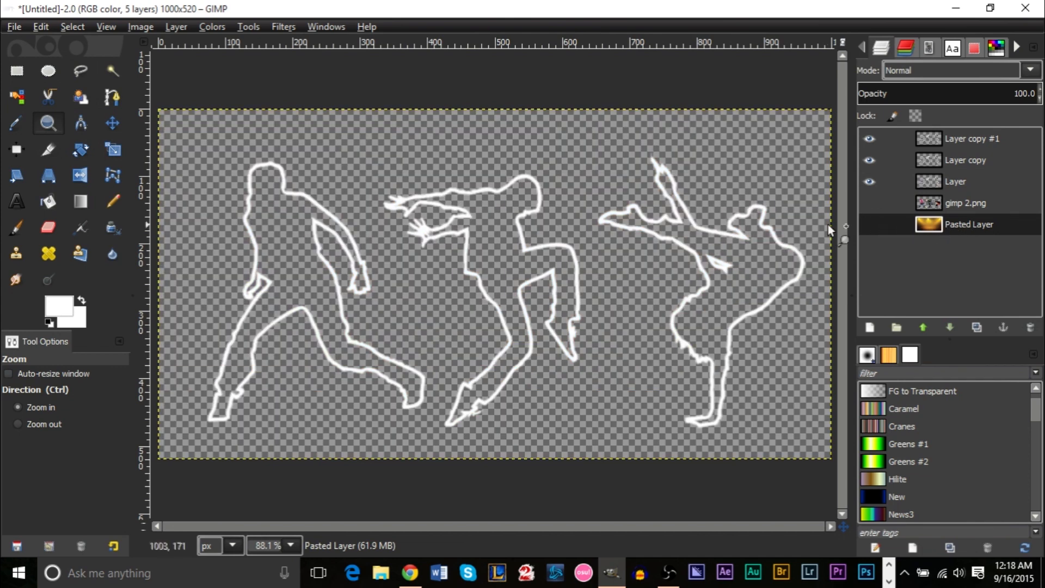
Load Gimp 5.jpg, the colorful multi-spotlight stage photo, as a new layer.
{"action": "left_click", "coordinate": [13, 26]}
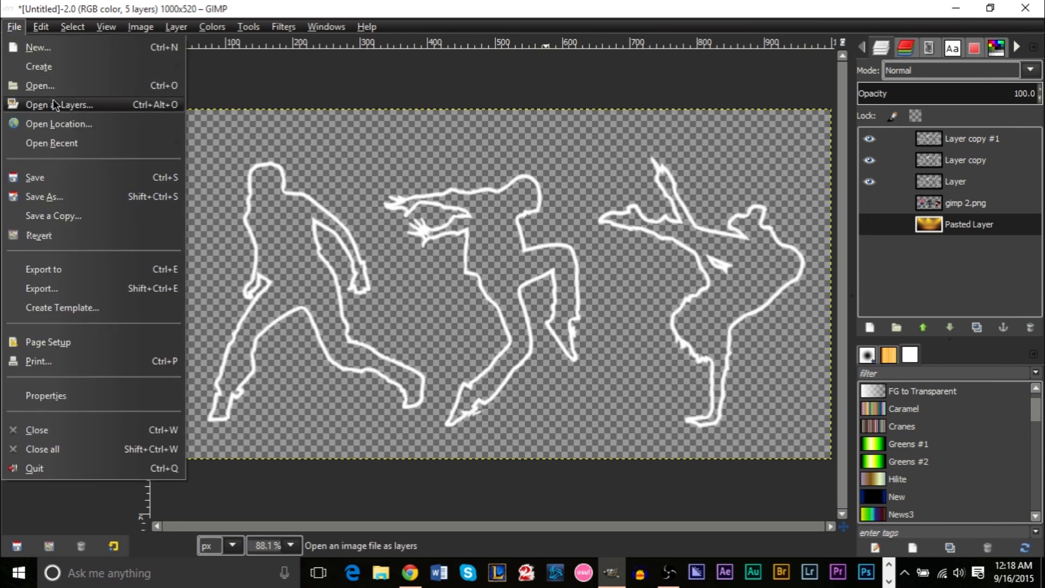
{"action": "left_click", "coordinate": [40, 85]}
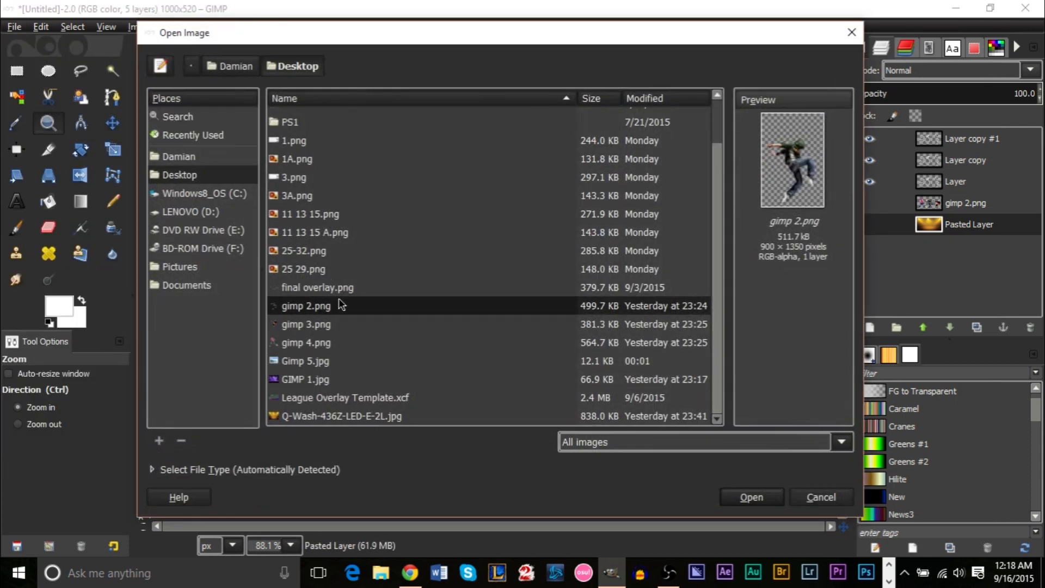
{"action": "mouse_move", "coordinate": [333, 374]}
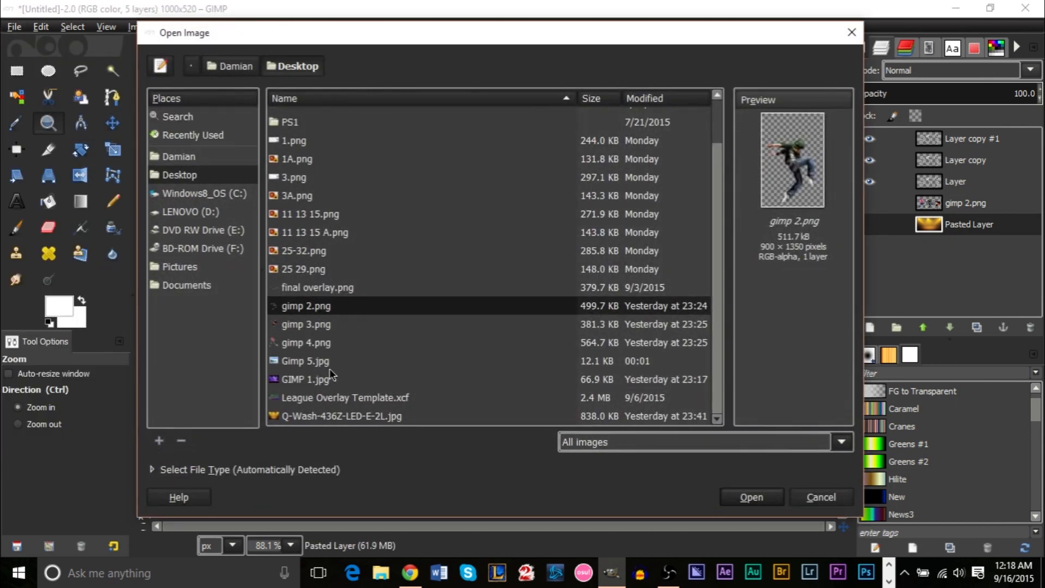
{"action": "left_click", "coordinate": [750, 496]}
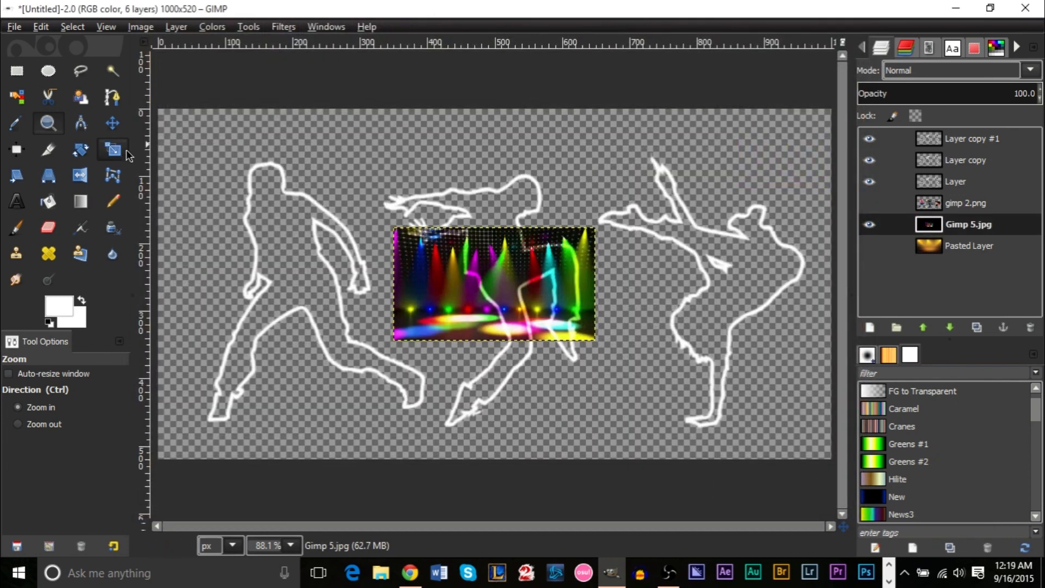
Scale the stage photo layer to 1020×573 px to cover the canvas.
{"action": "left_click", "coordinate": [112, 149]}
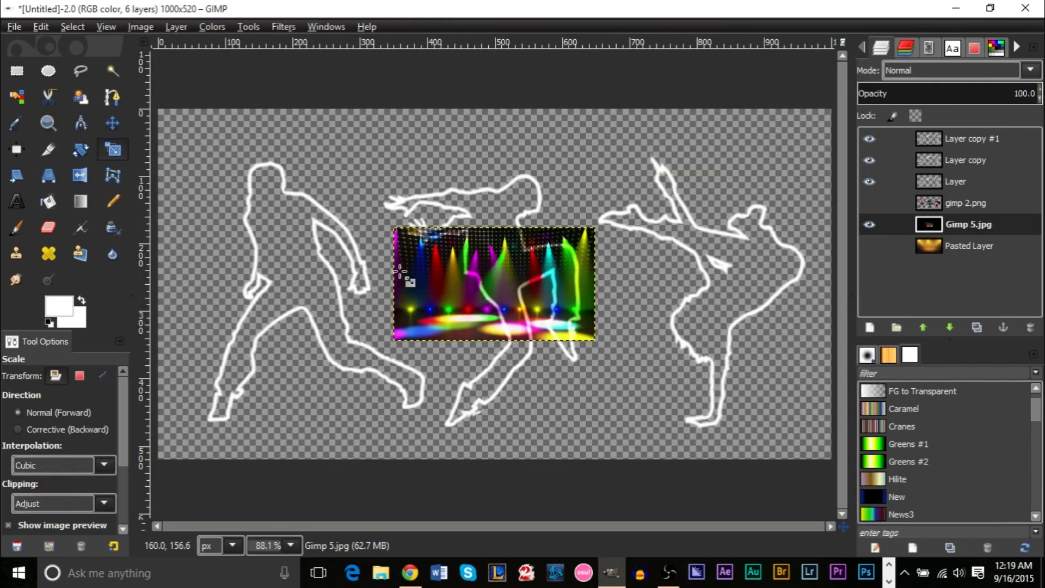
{"action": "left_click", "coordinate": [493, 280]}
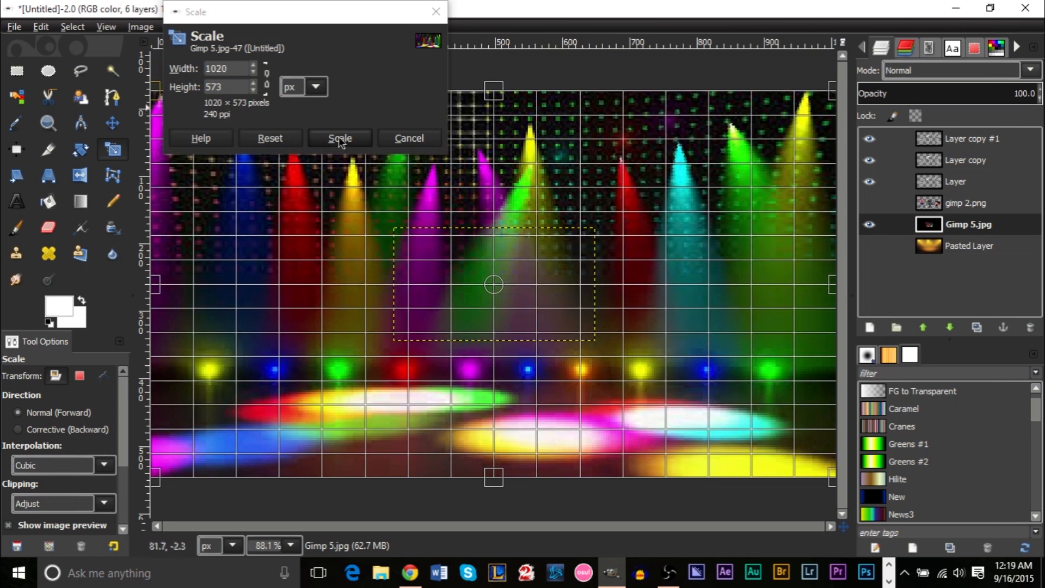
{"action": "left_click", "coordinate": [339, 138]}
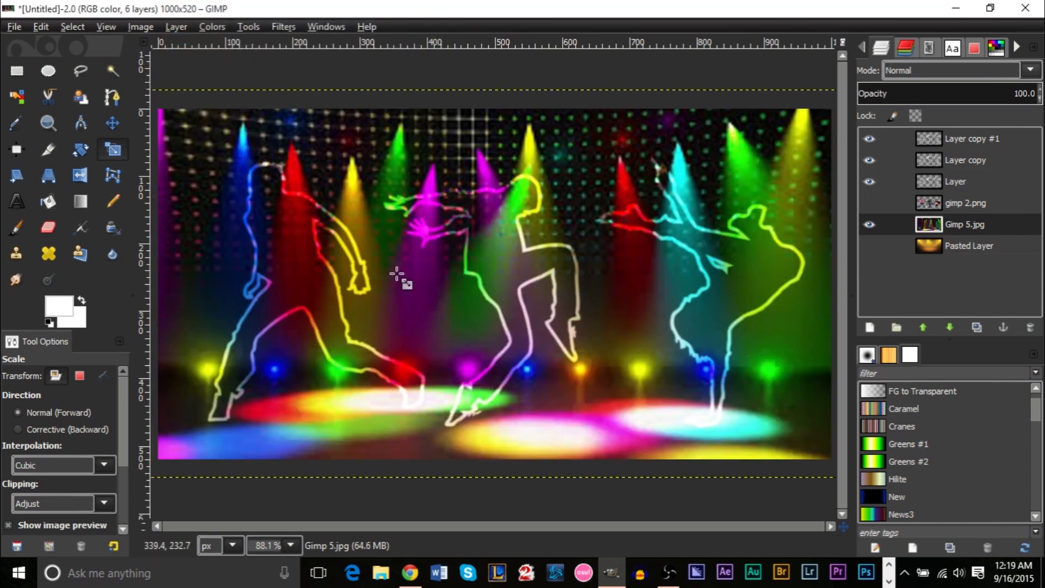
{"action": "mouse_move", "coordinate": [820, 239]}
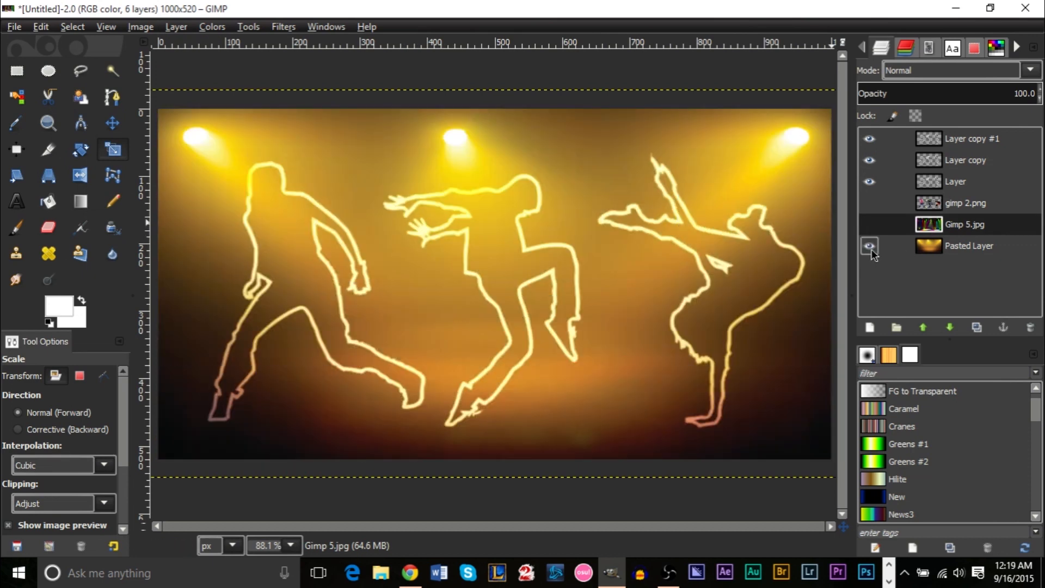
{"action": "left_click", "coordinate": [869, 224]}
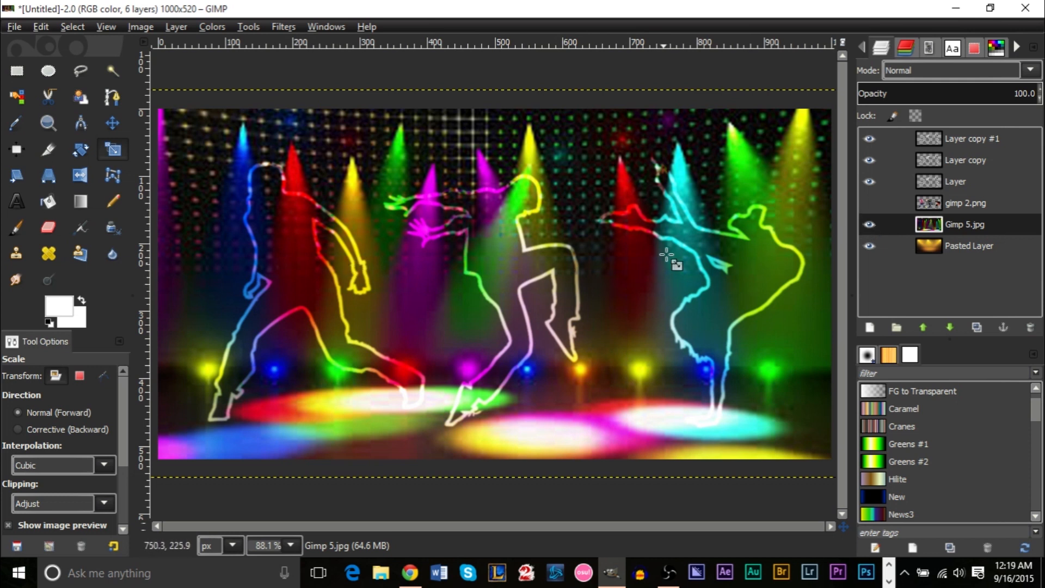
{"action": "mouse_move", "coordinate": [713, 217]}
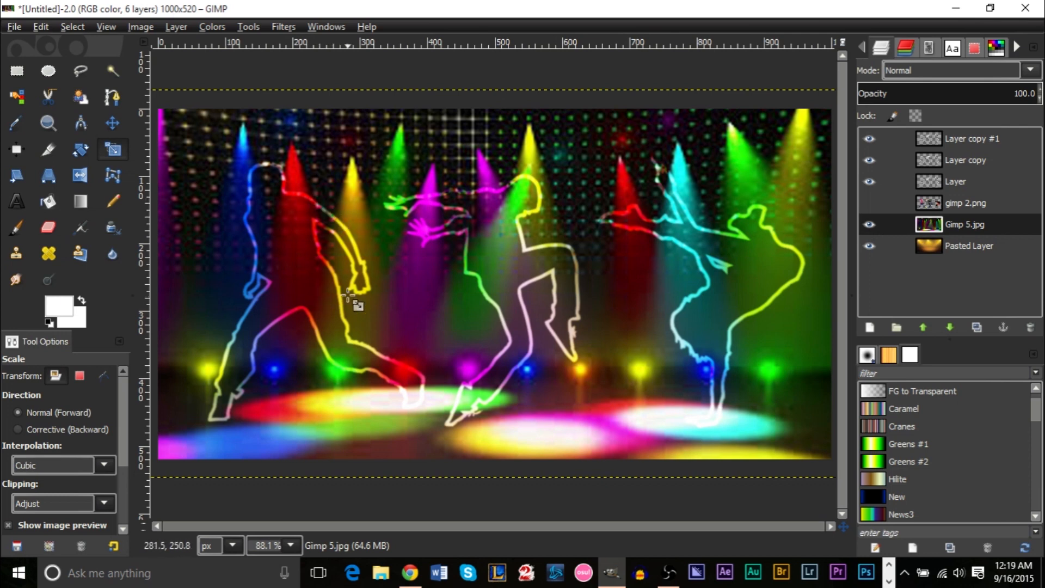
{"action": "left_click", "coordinate": [869, 225]}
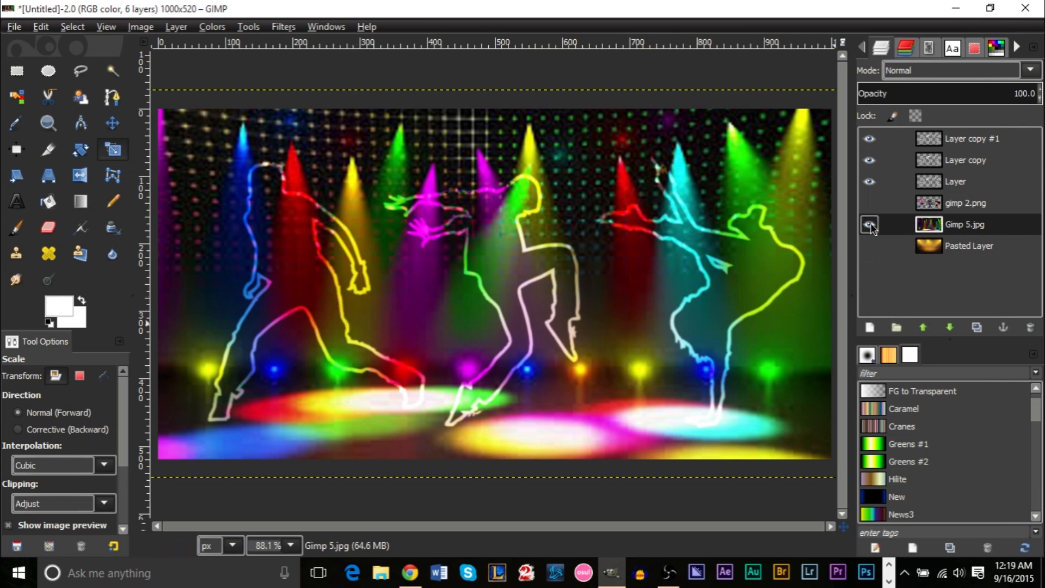
{"action": "left_click", "coordinate": [868, 225]}
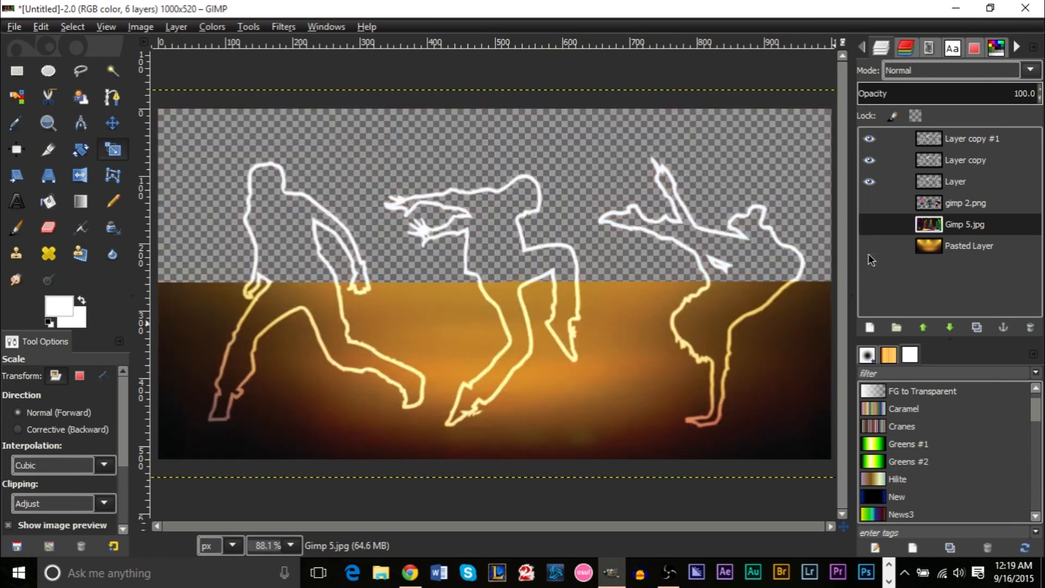
{"action": "left_click", "coordinate": [869, 224]}
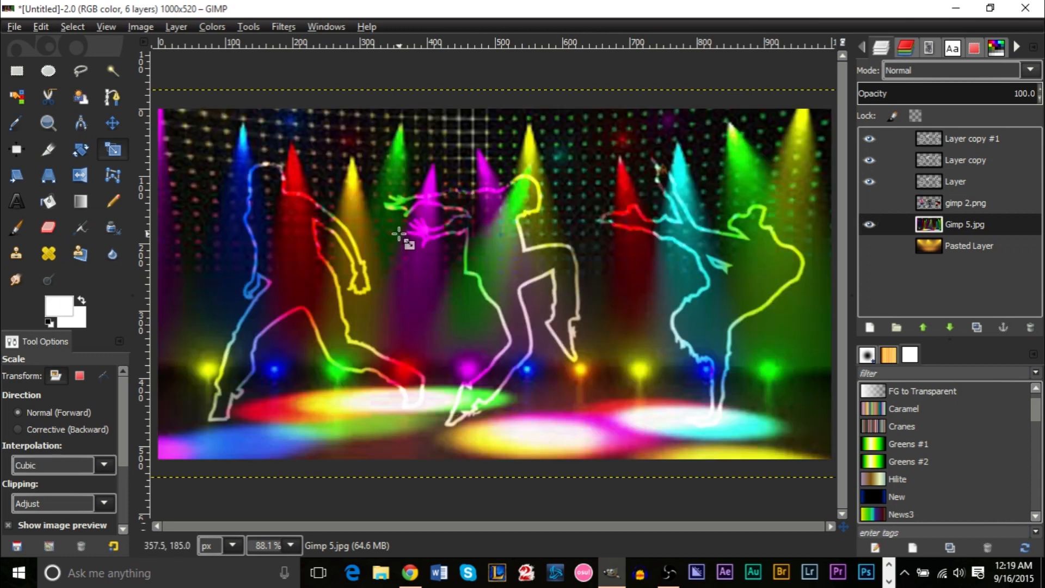
{"action": "mouse_move", "coordinate": [673, 257]}
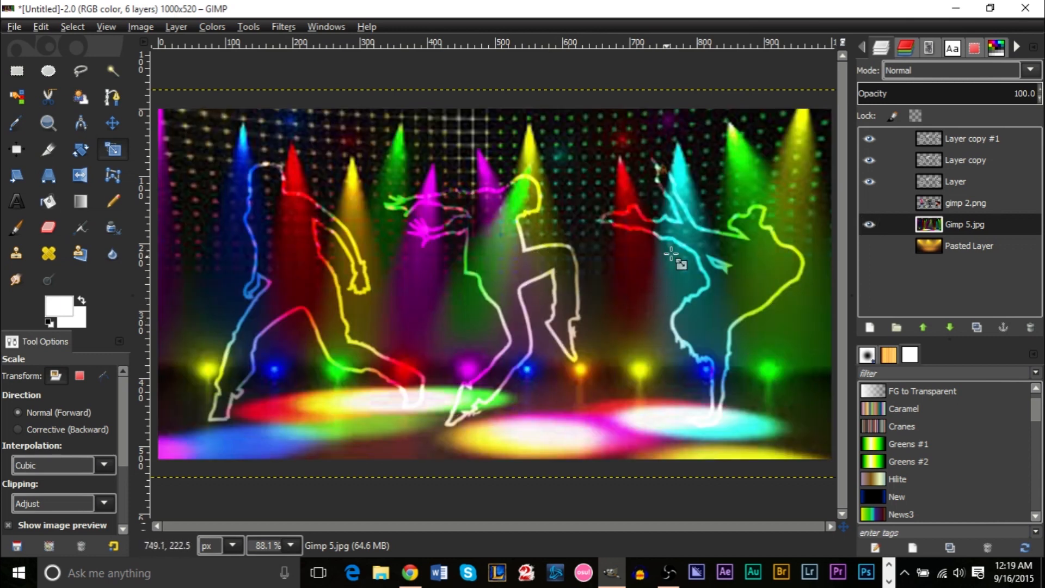